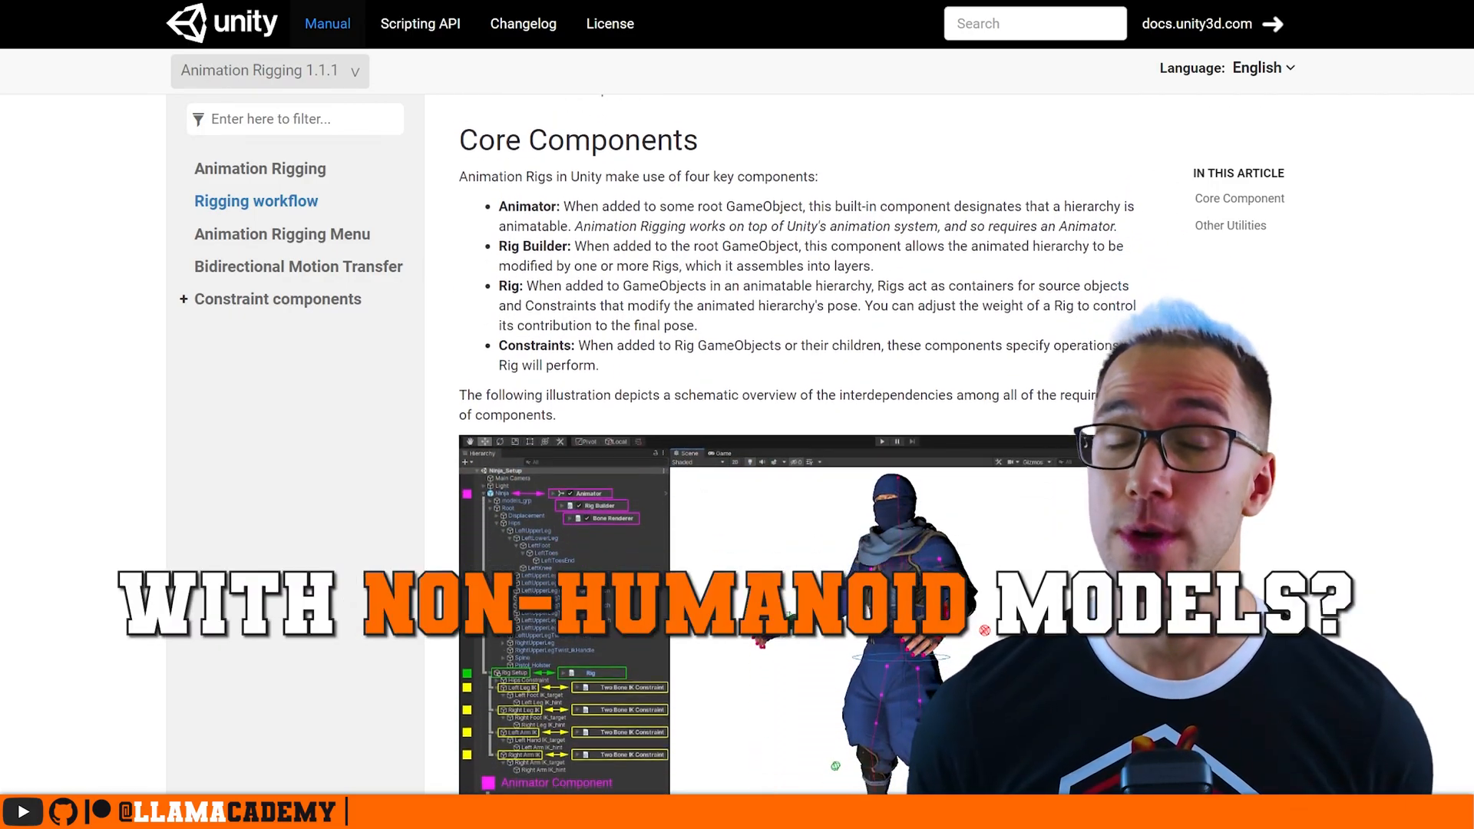
# Browse the Animation Rigging menu, then preview the llama's Trot and Gallop clips
pyautogui.scroll(-3)
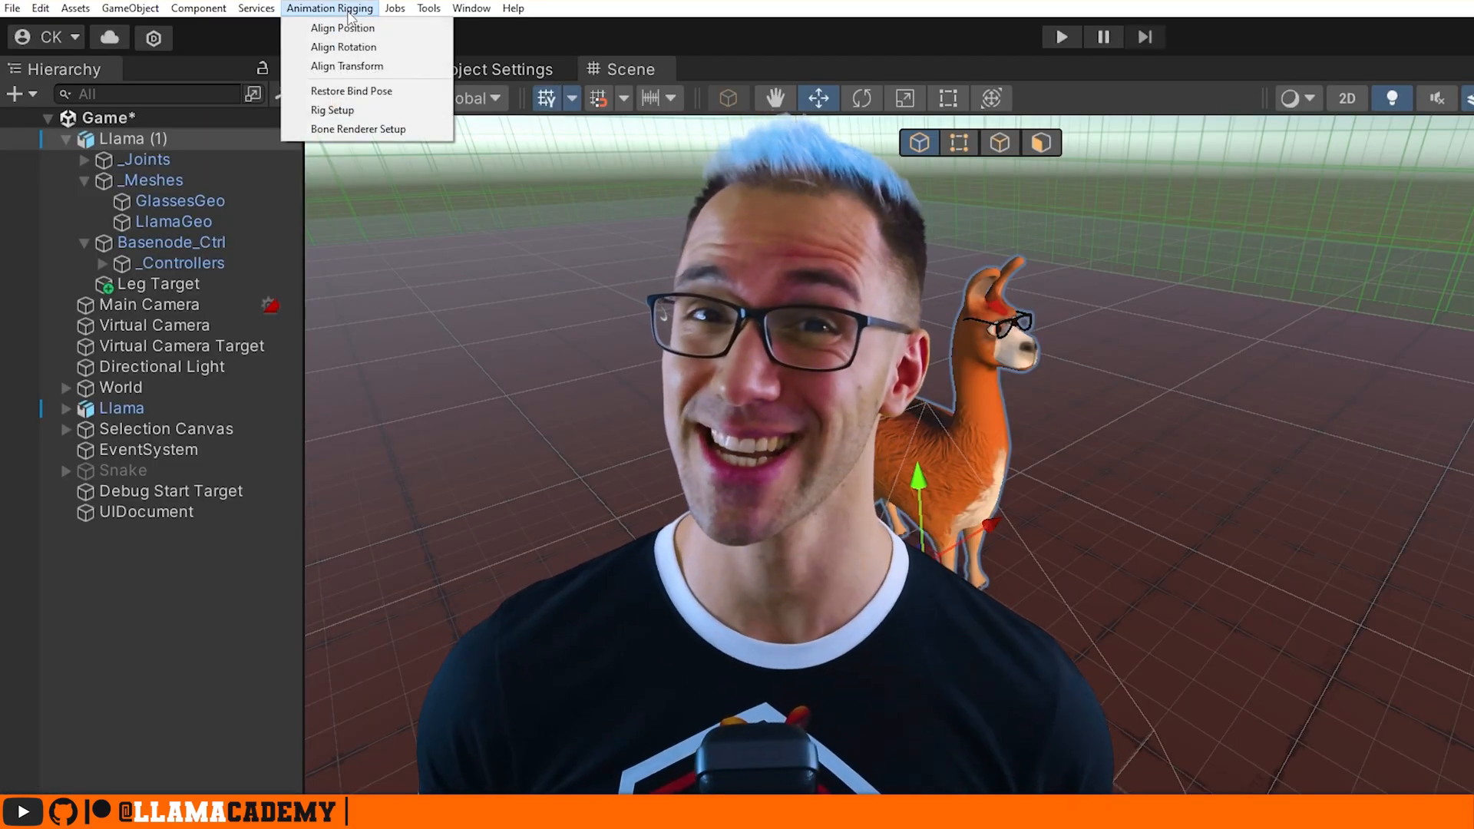
pyautogui.click(332, 110)
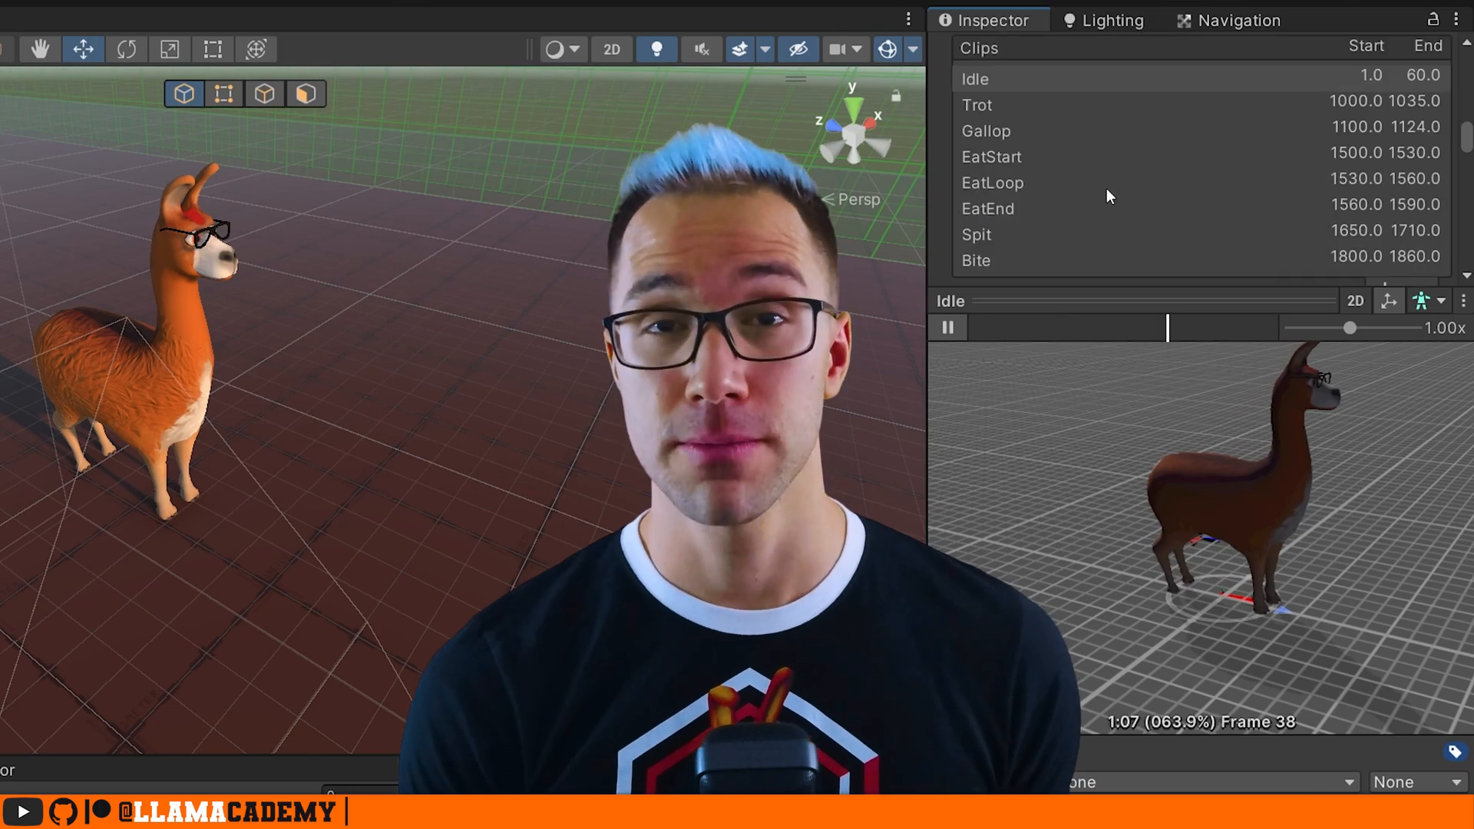
pyautogui.click(978, 105)
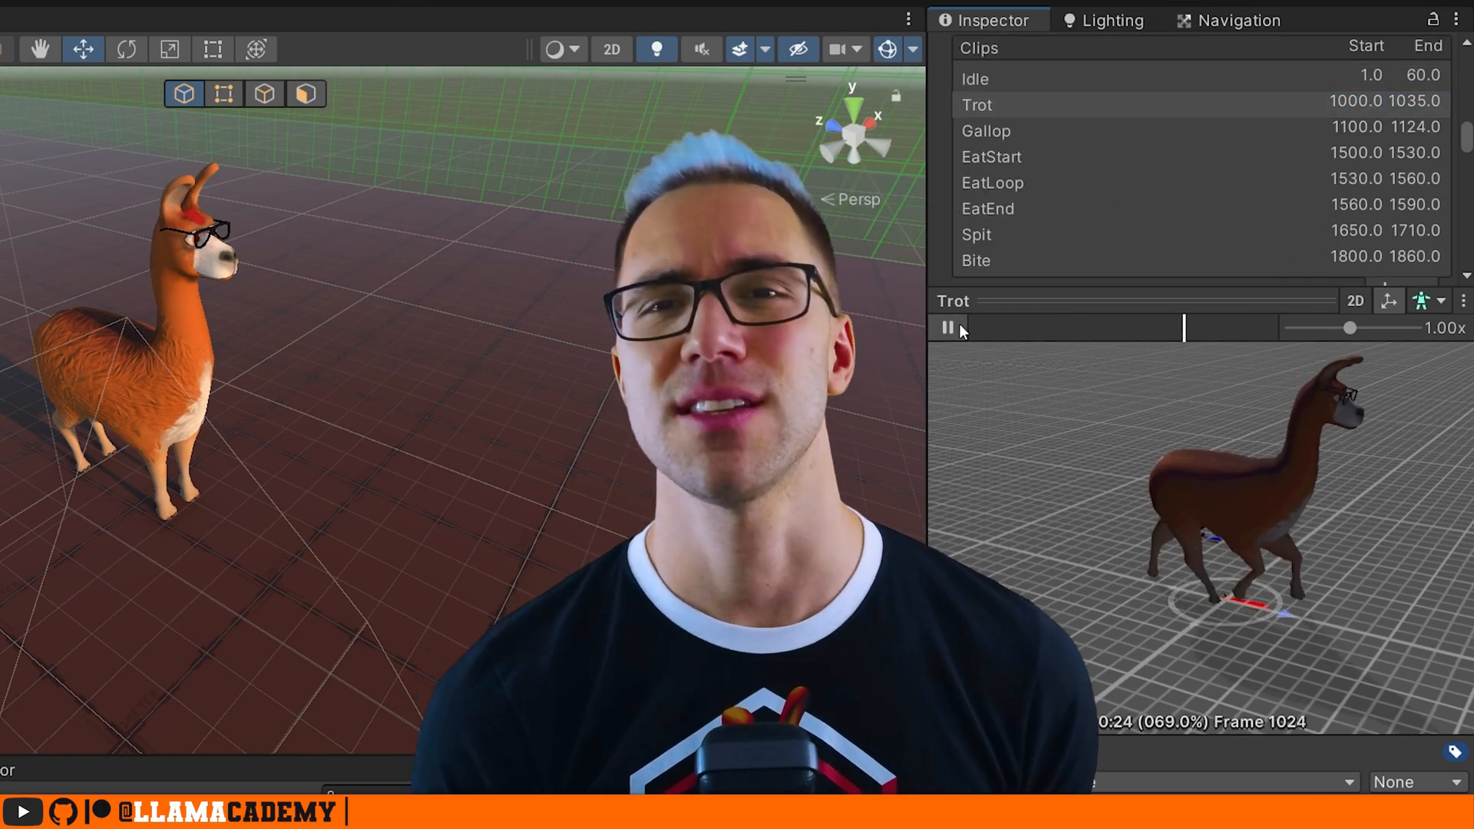
pyautogui.click(985, 130)
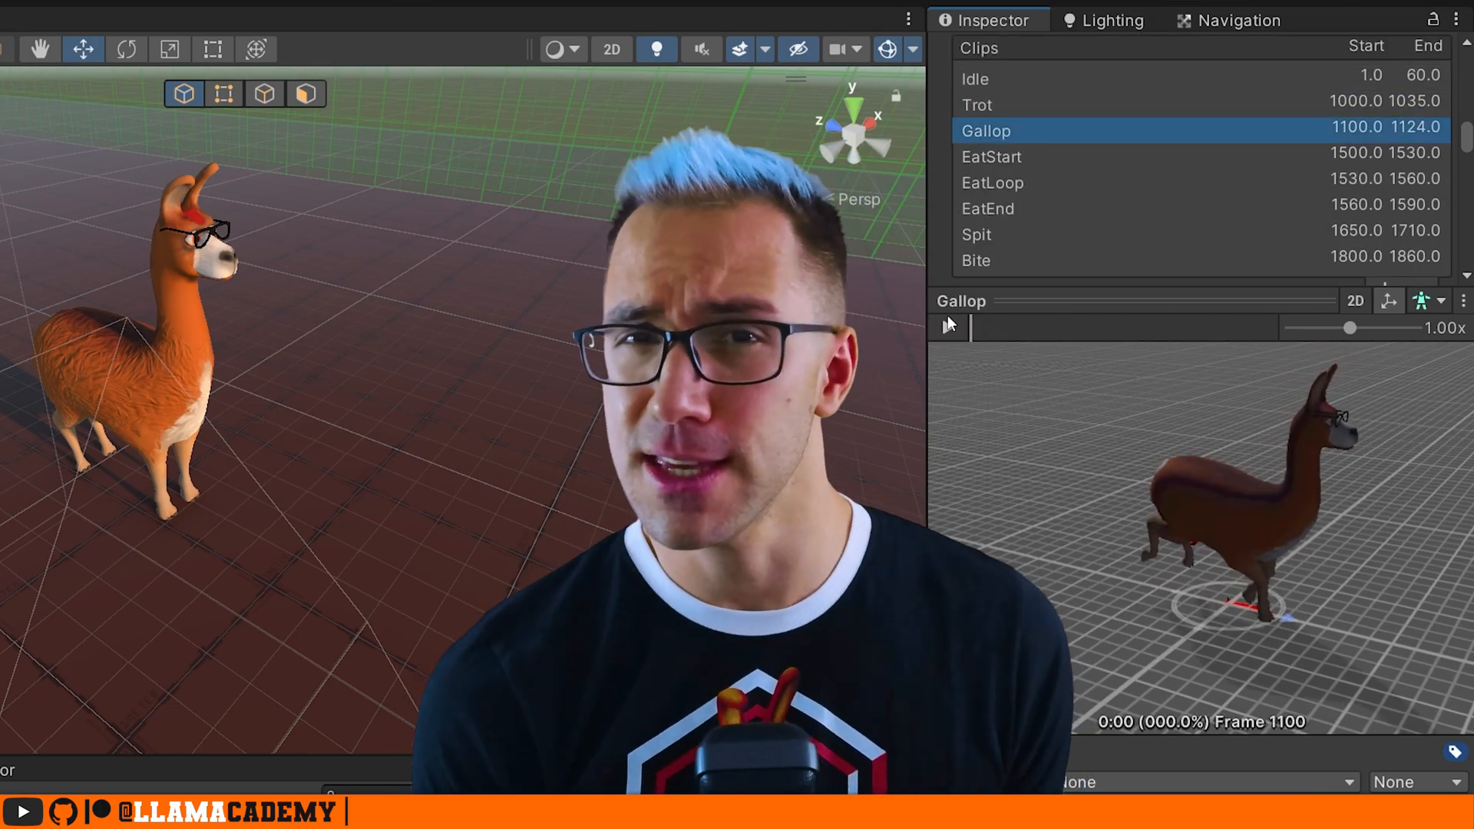
pyautogui.click(947, 327)
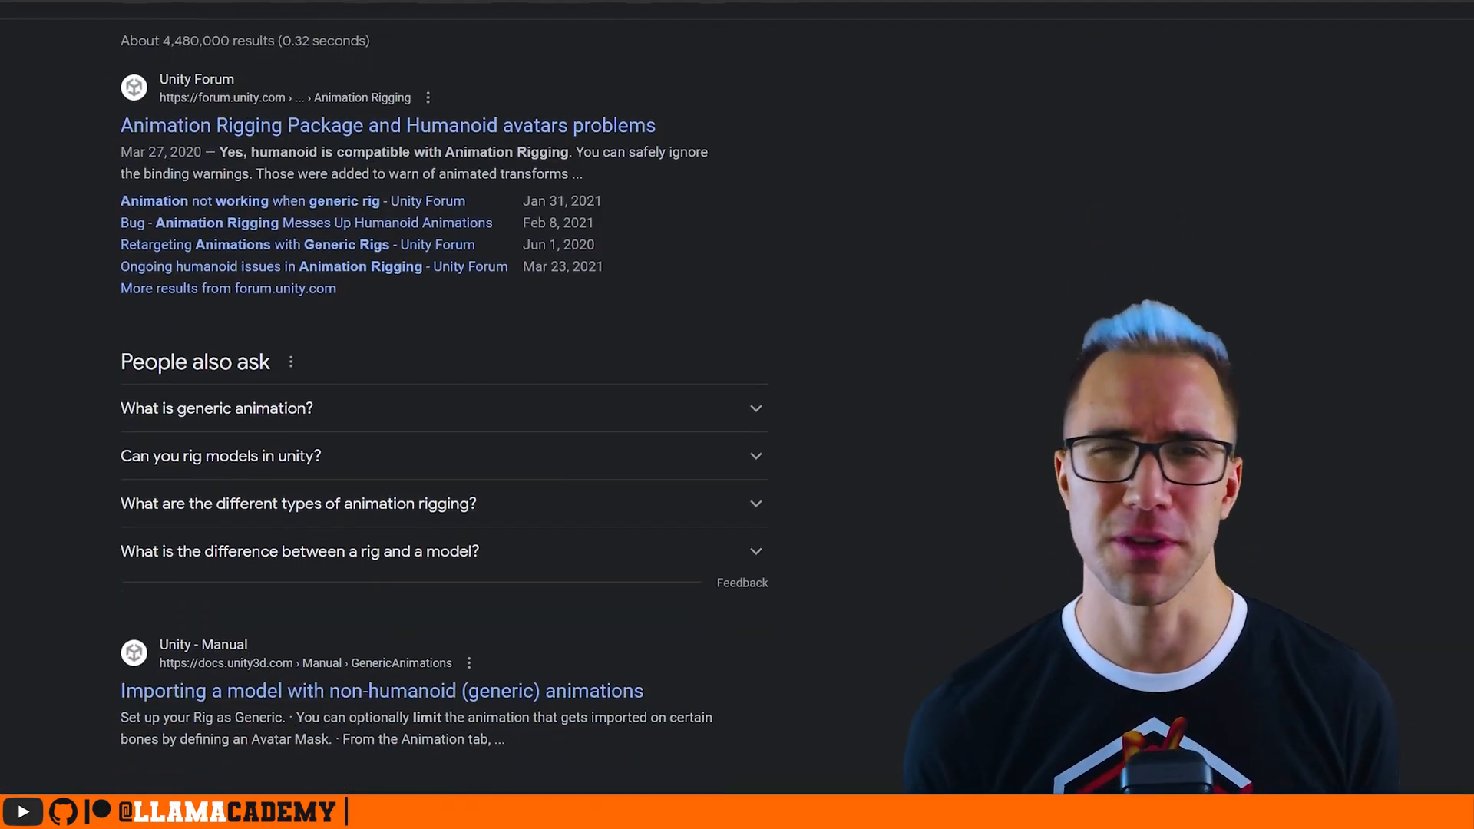
# Open the Animation Rigging manual page and search it for 'generic'
pyautogui.click(382, 691)
pyautogui.write('generic')
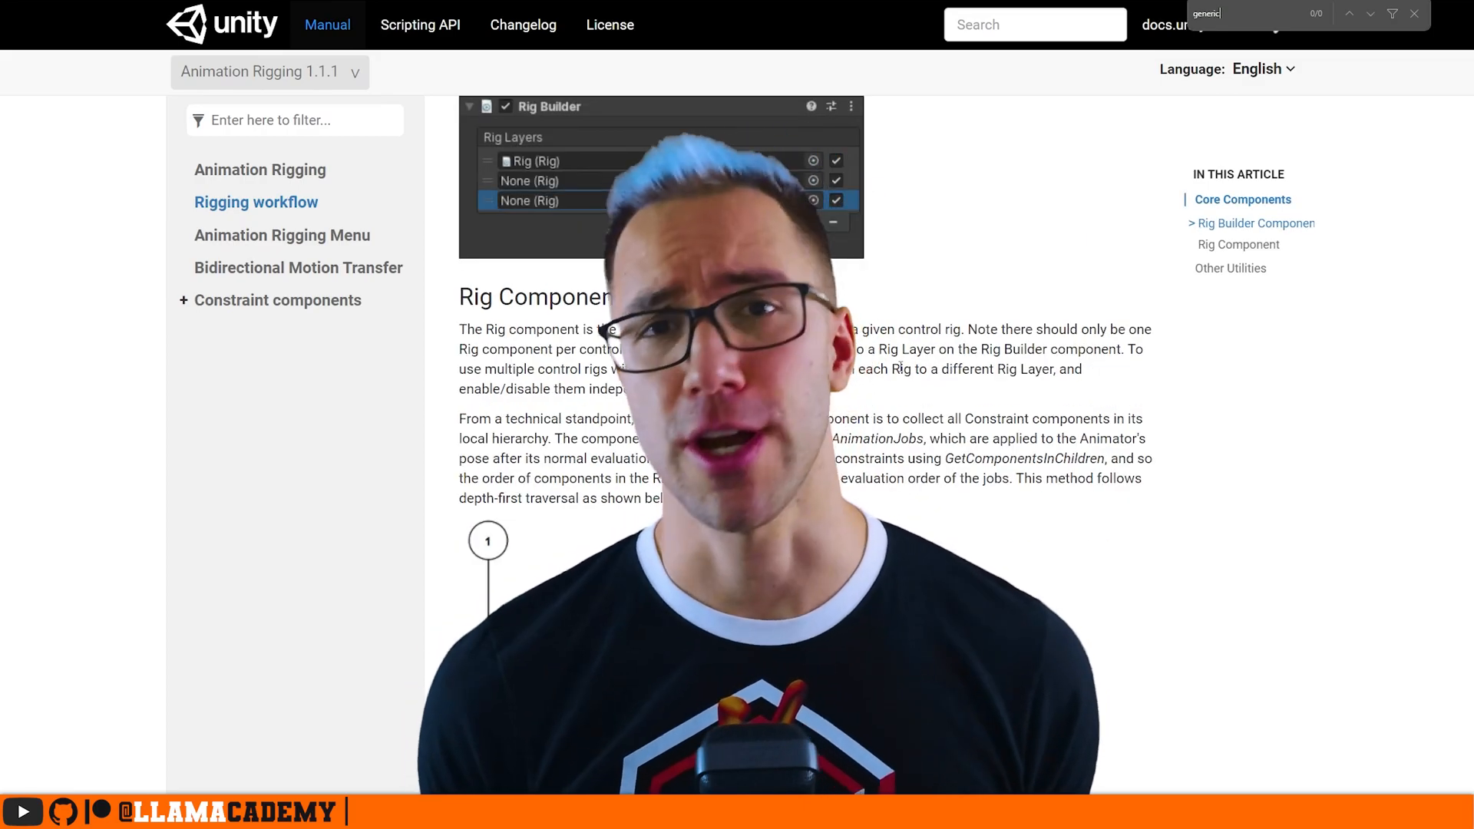
pyautogui.click(261, 170)
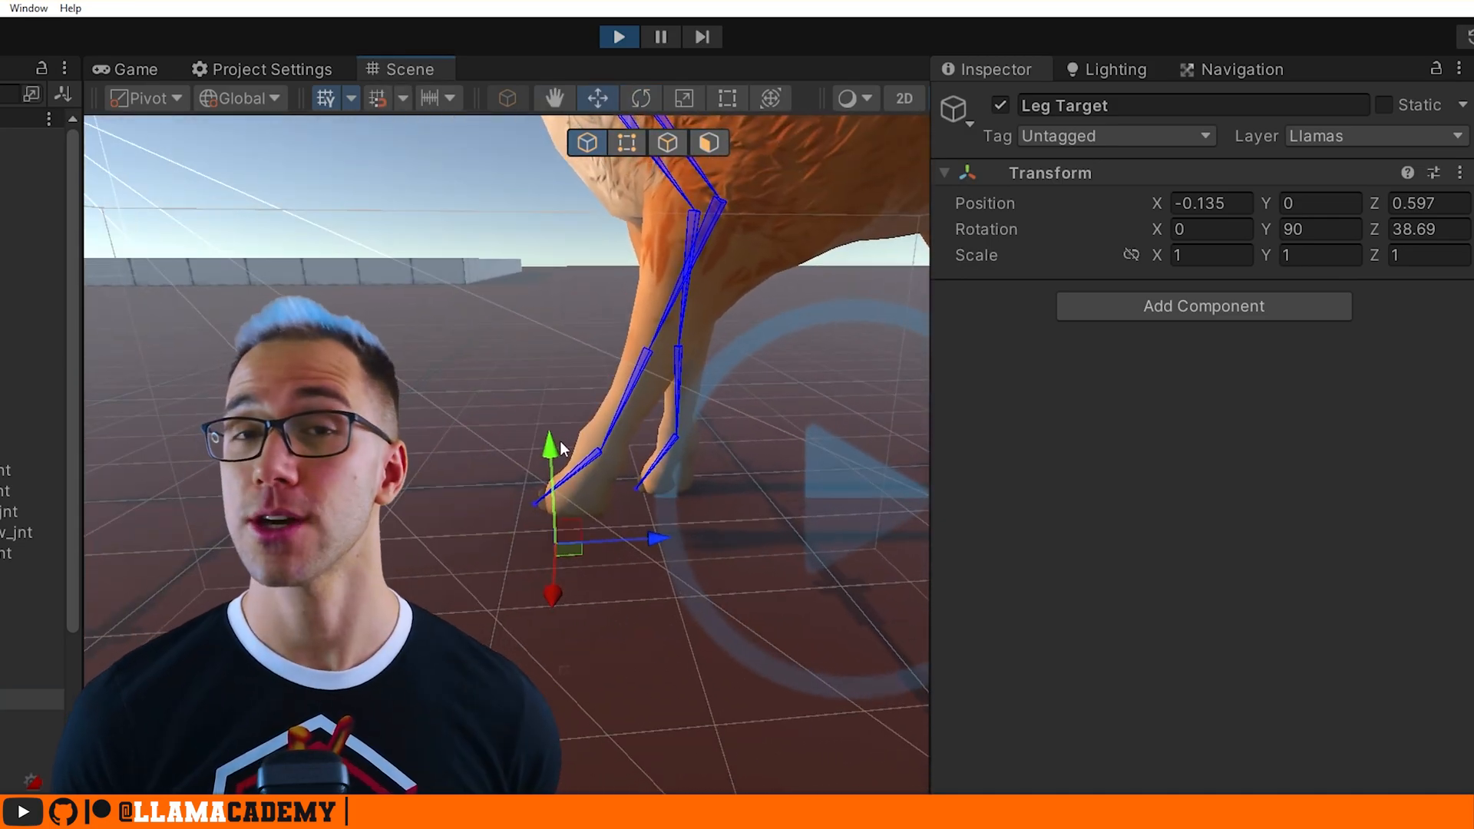
# Show the Llama model's Rig import settings with Animation Type Generic
pyautogui.moveTo(552, 447); pyautogui.dragTo(536, 179)
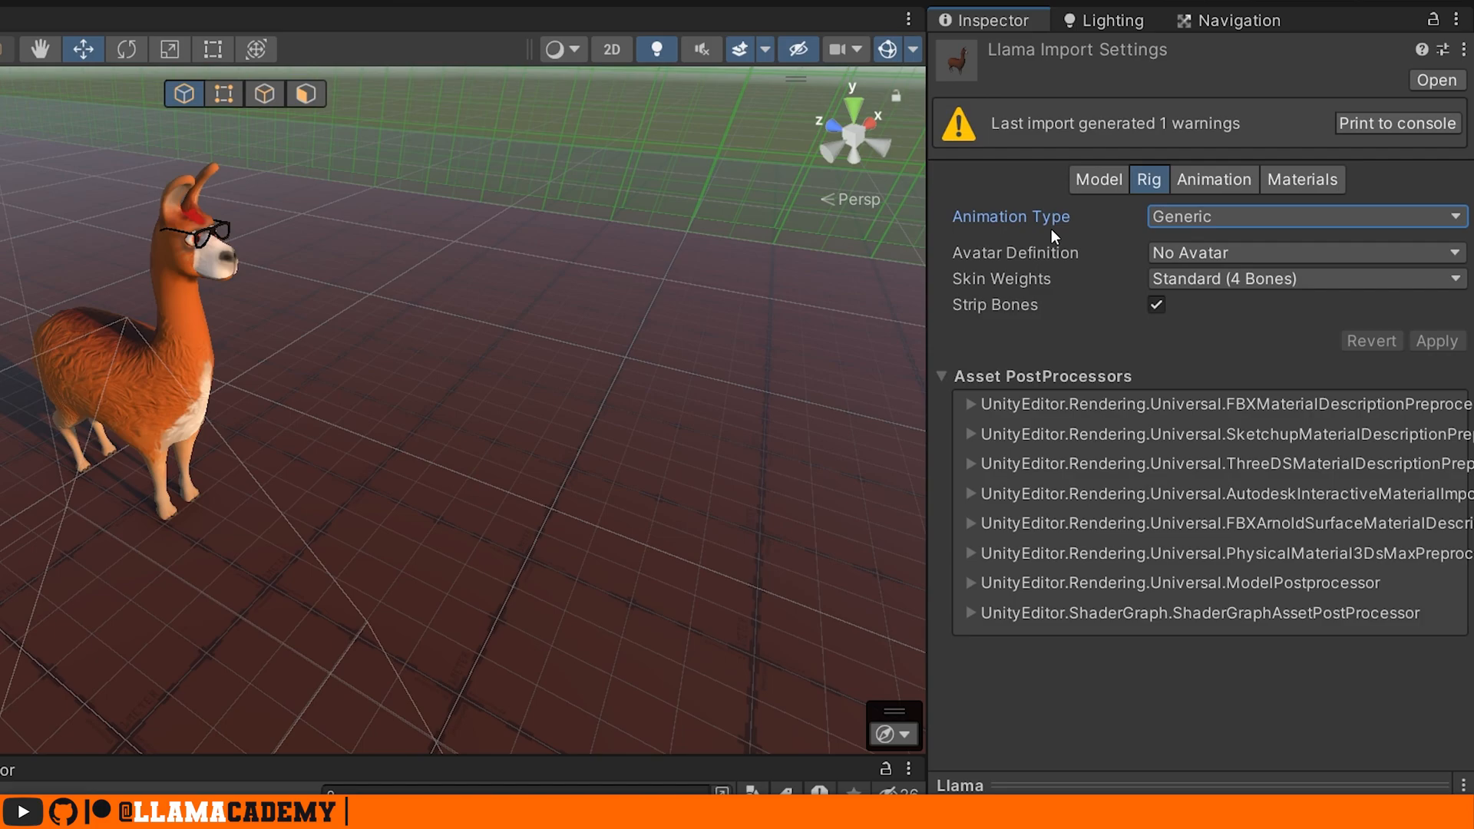
# Preview the Gallop clip from the llama model's Animation import settings
pyautogui.click(1214, 180)
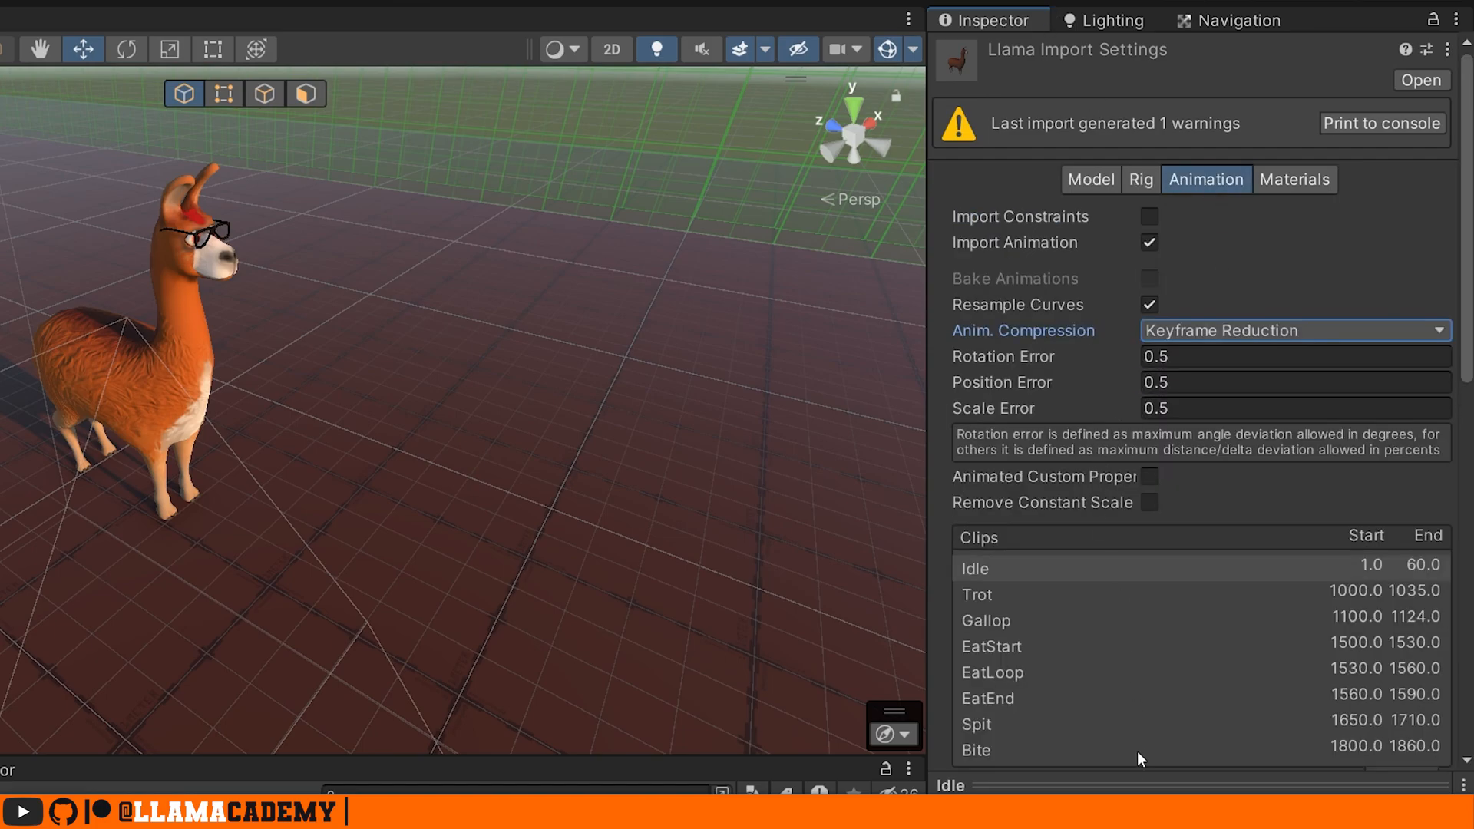
pyautogui.click(986, 620)
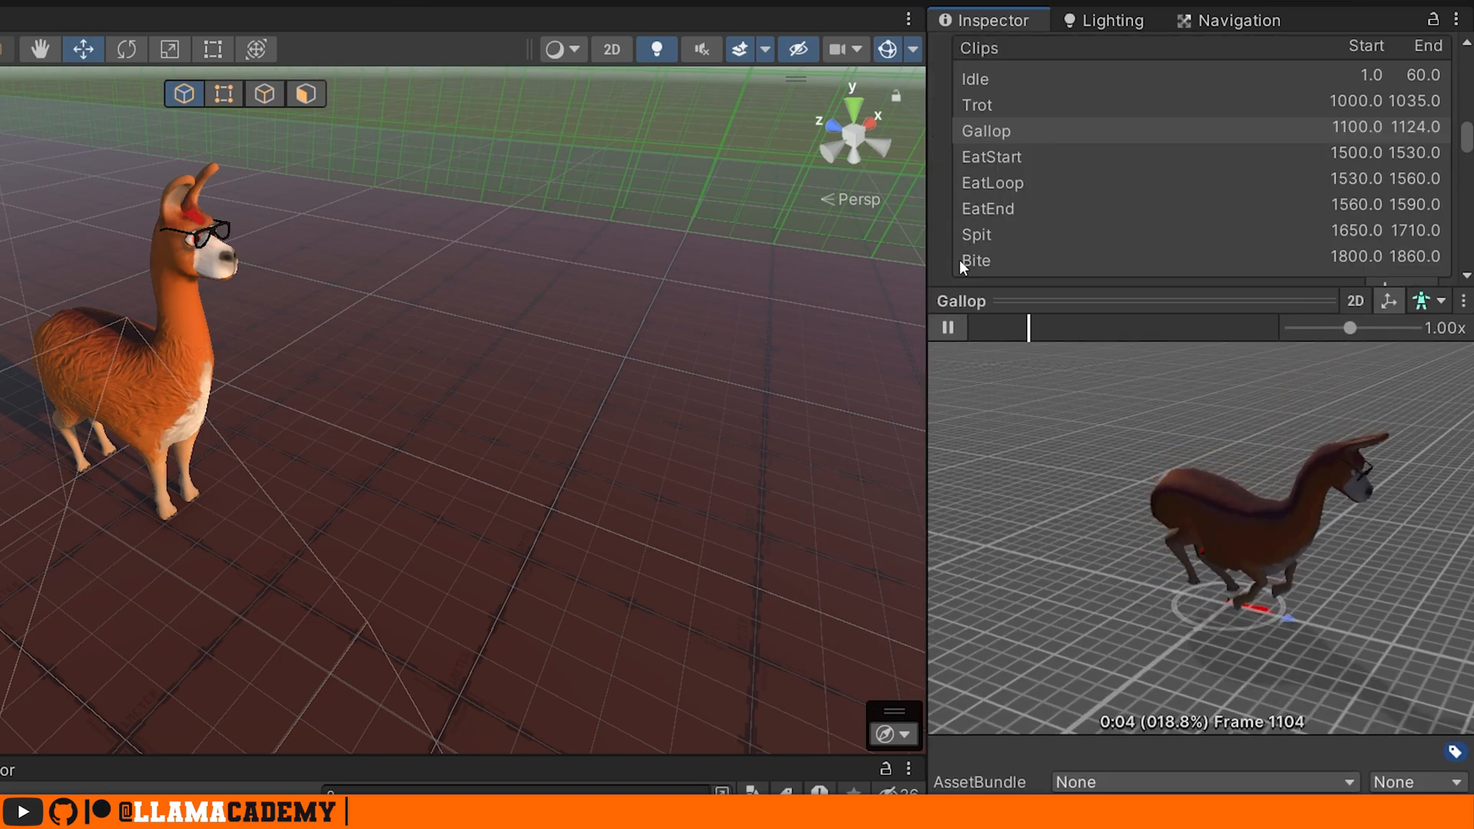
pyautogui.click(948, 328)
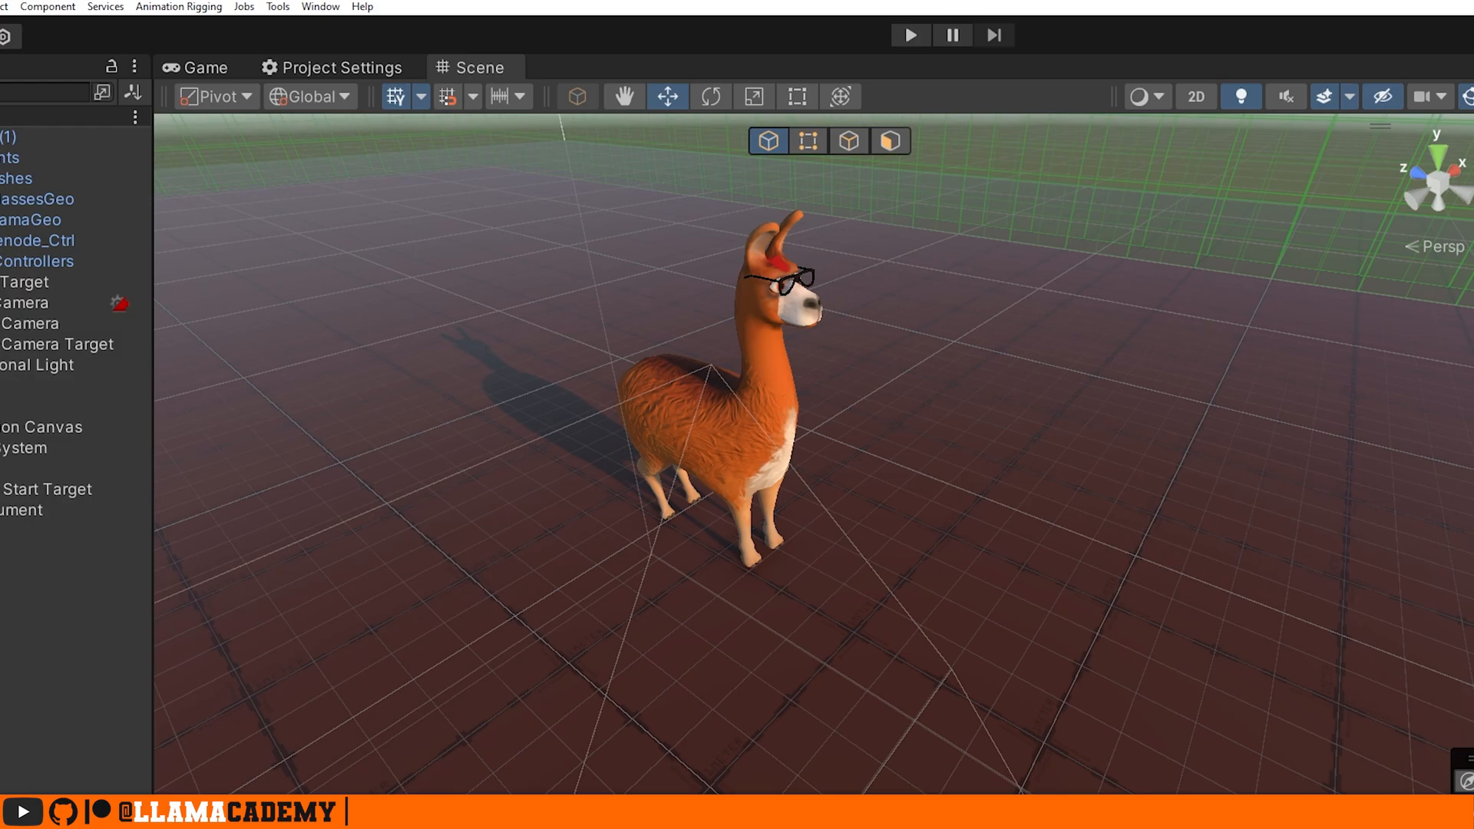
pyautogui.moveTo(294, 34)
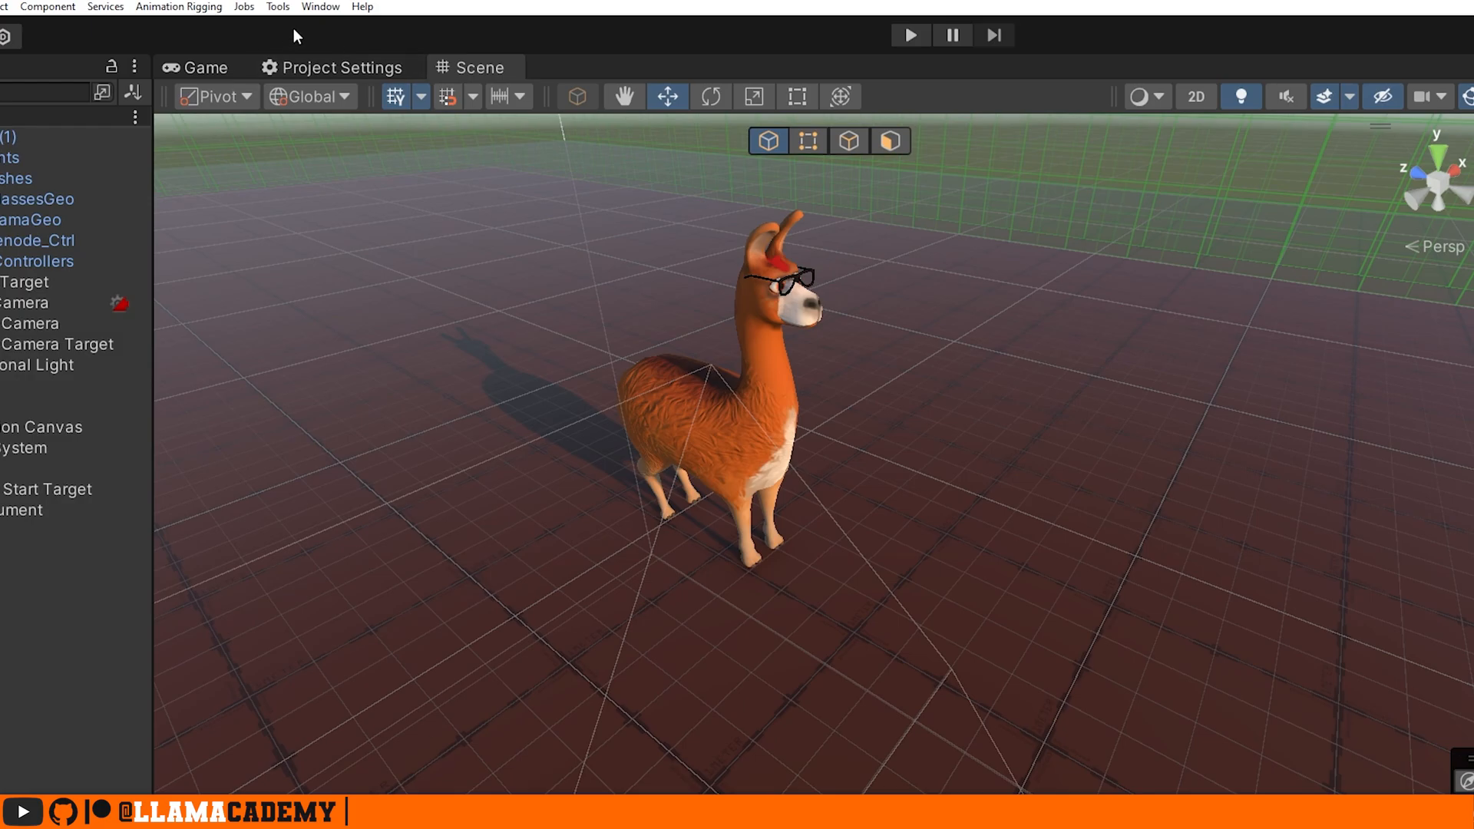
# Confirm in Package Manager's Unity Registry list that Animation Rigging 1.2.1 is installed
pyautogui.click(319, 7)
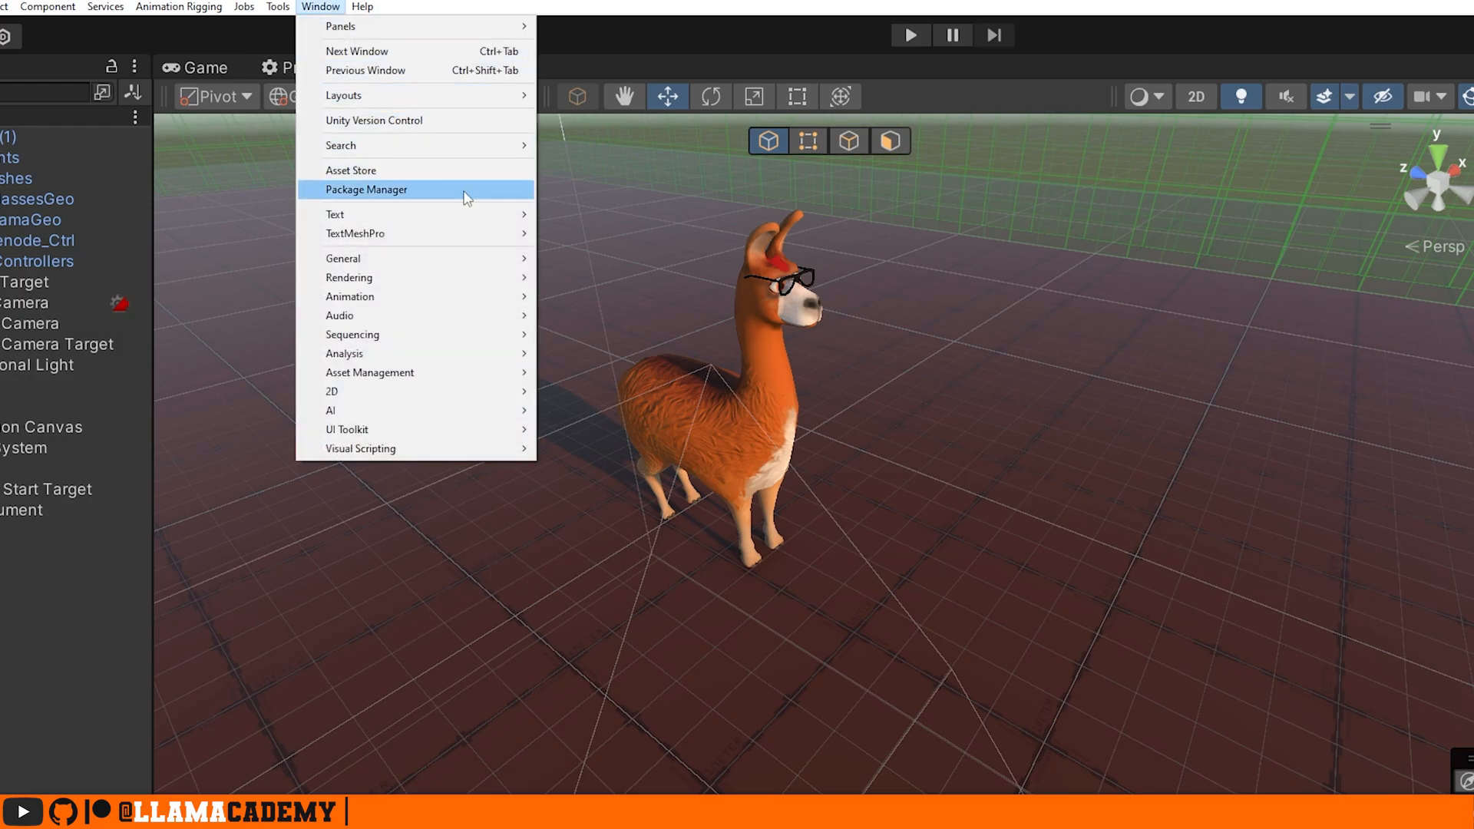
pyautogui.click(367, 188)
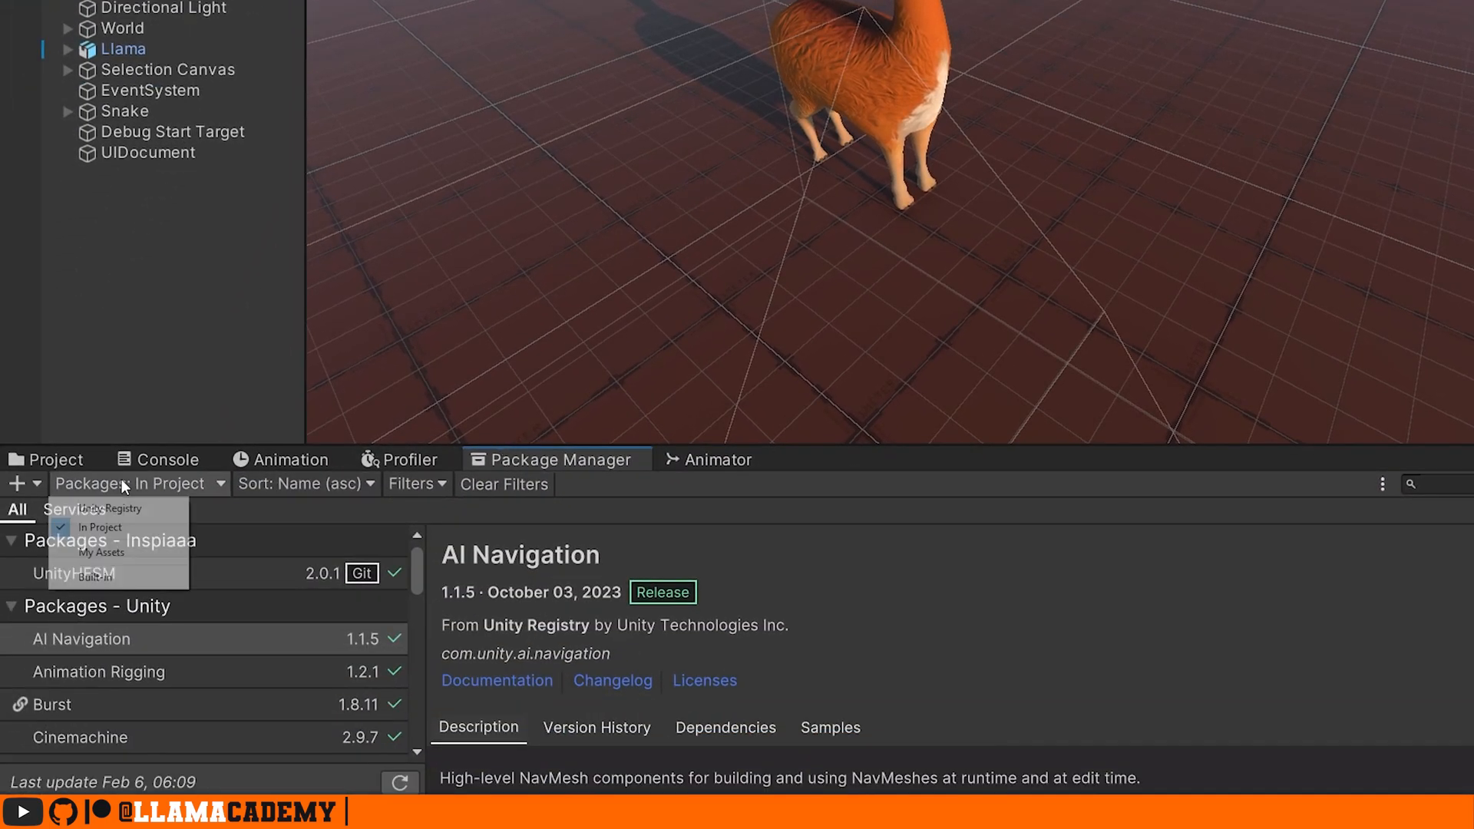
pyautogui.click(109, 507)
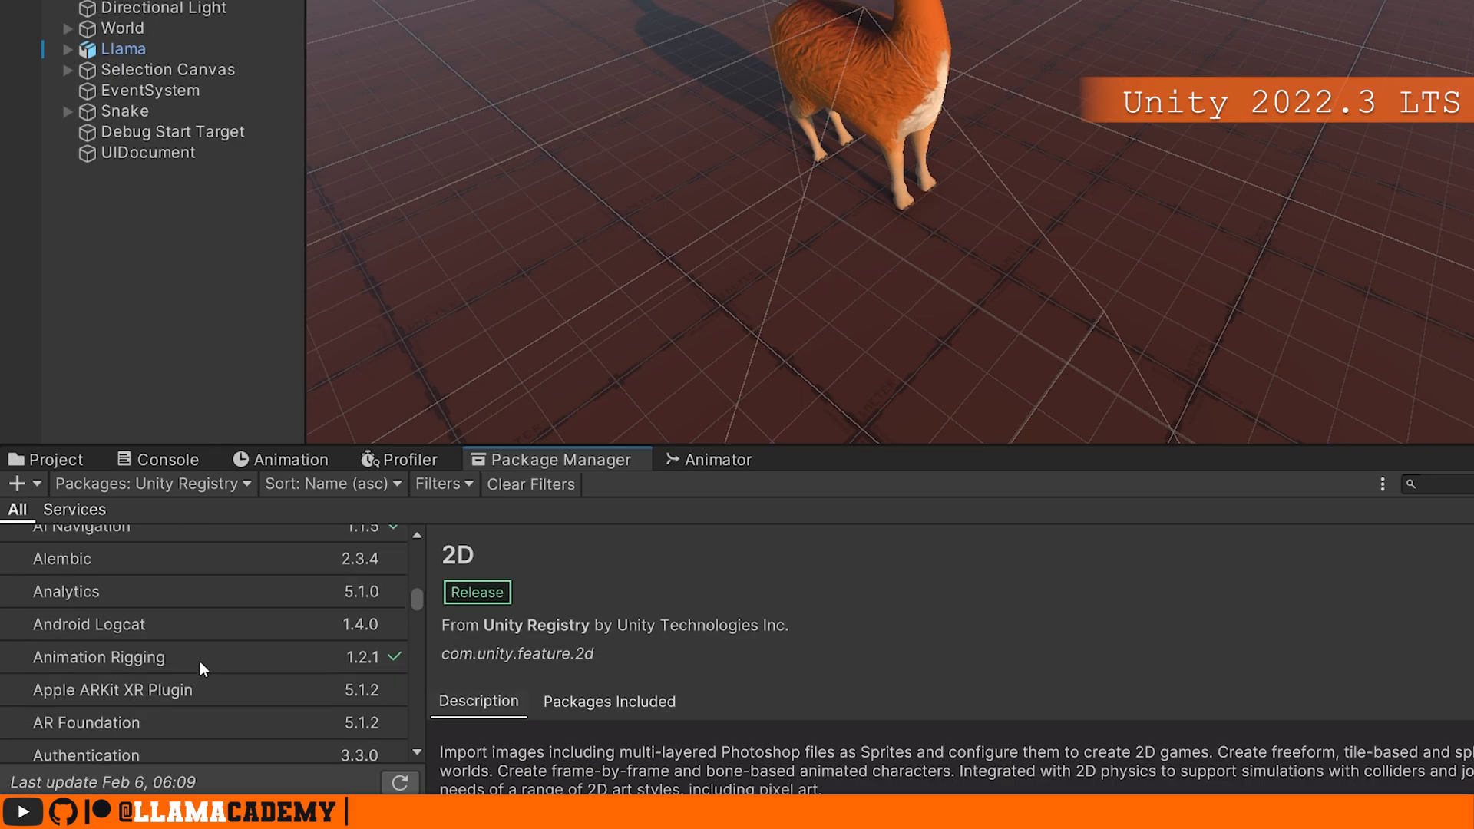
pyautogui.moveTo(210, 665)
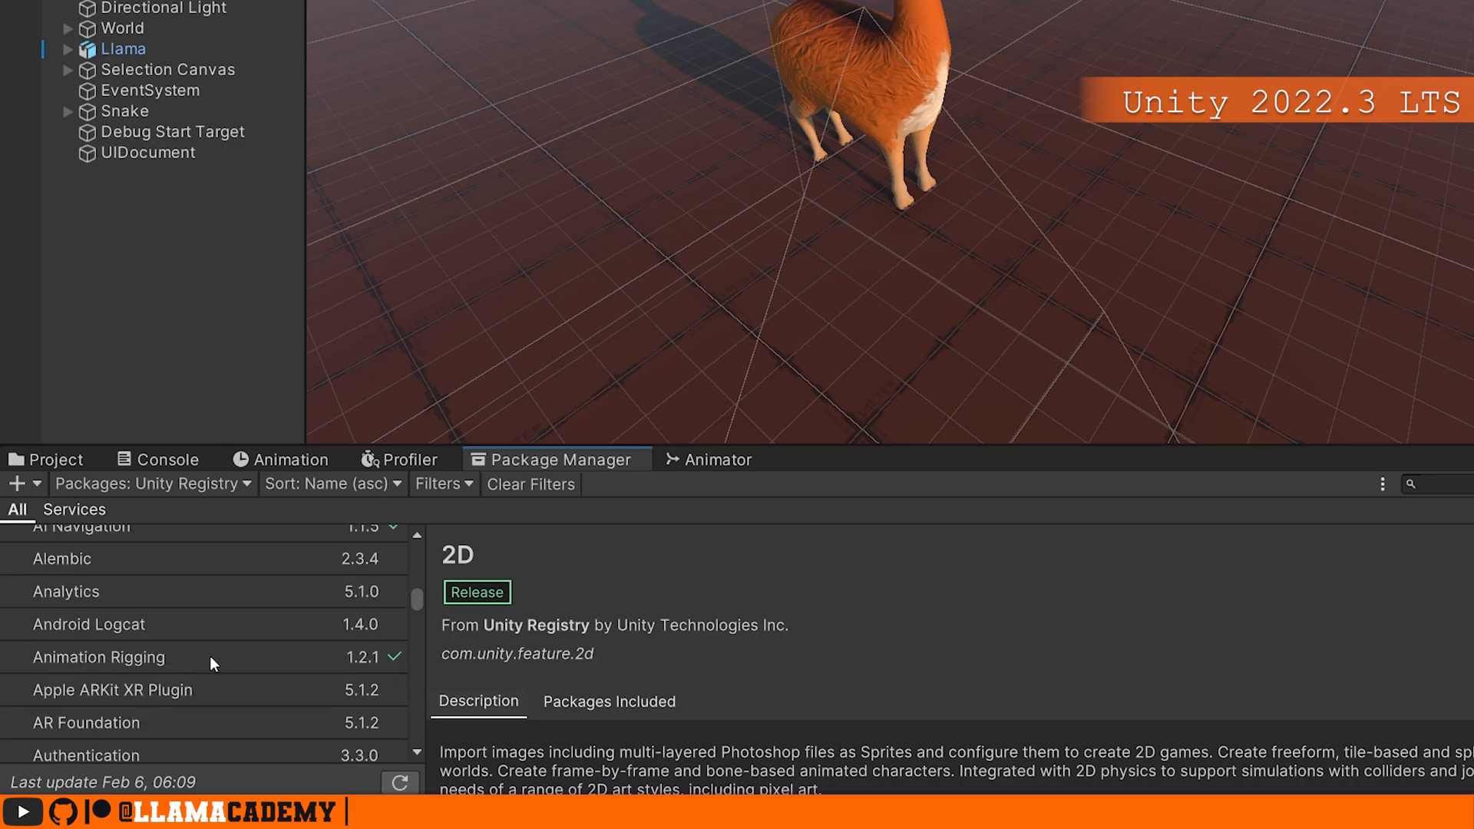
pyautogui.click(99, 657)
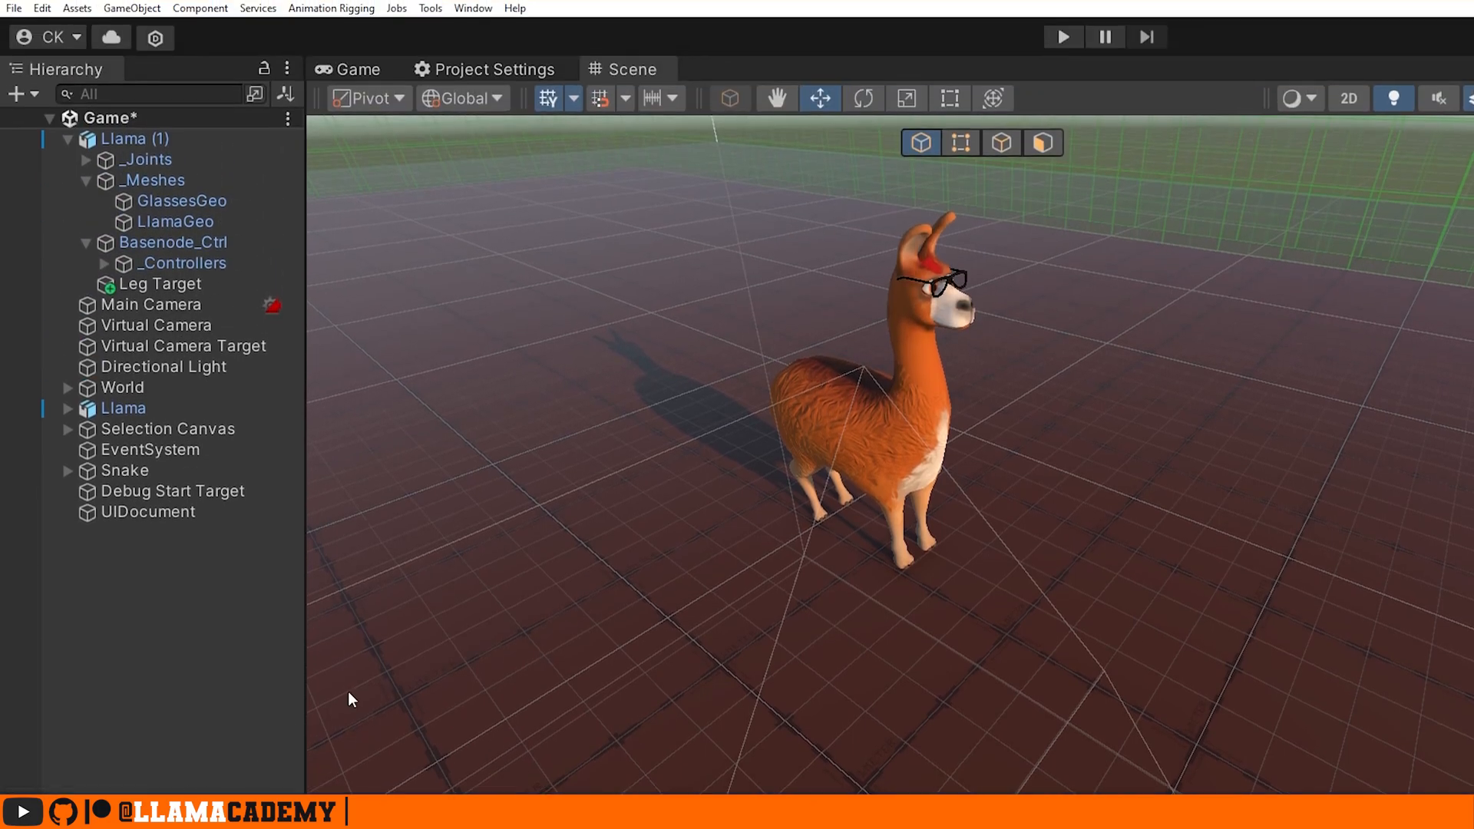
# Inspect Llama (1) and its Animator graph with Spit, Bite, Walk and Idle states
pyautogui.click(131, 138)
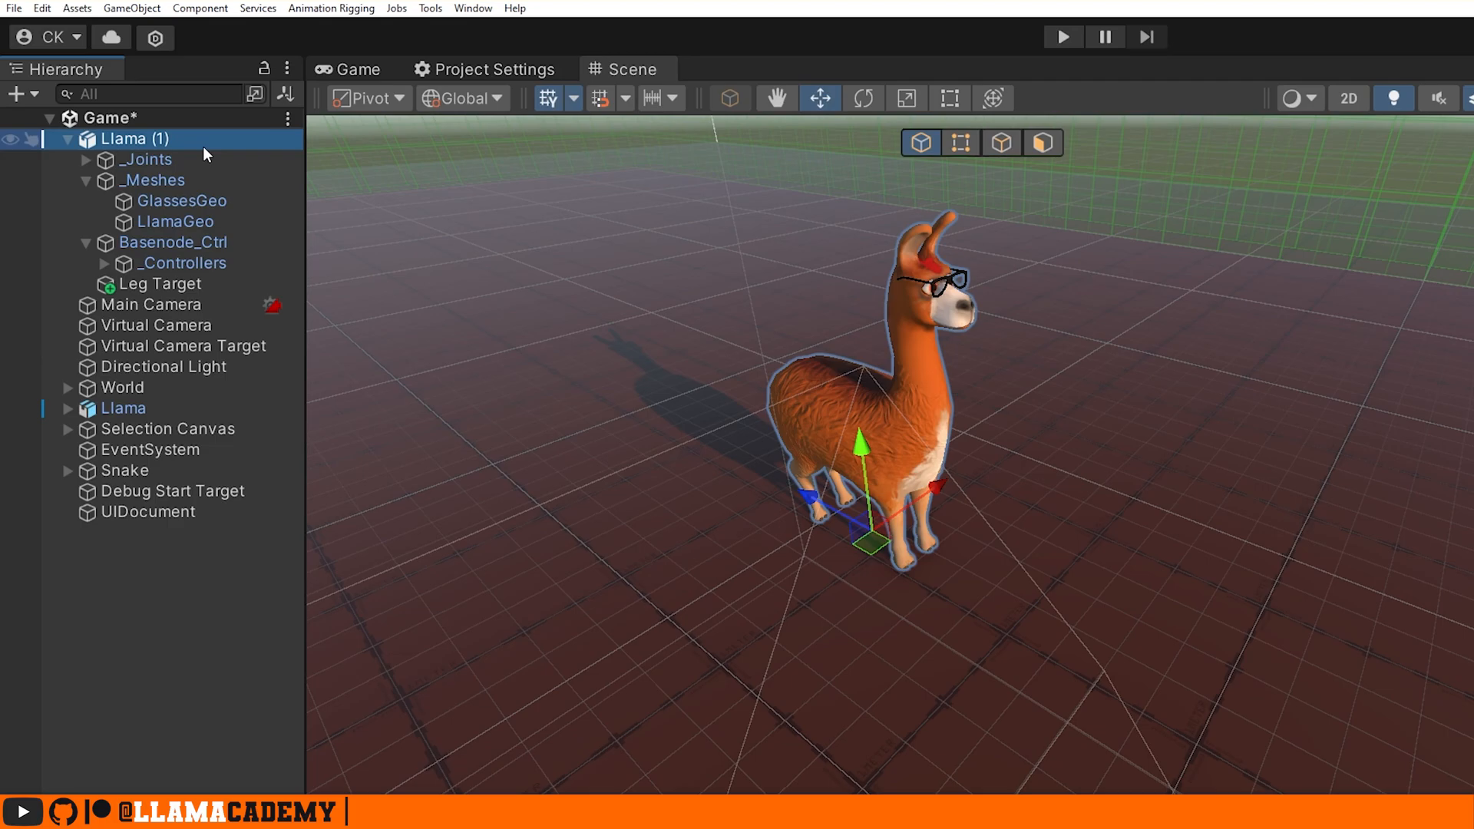
pyautogui.click(125, 138)
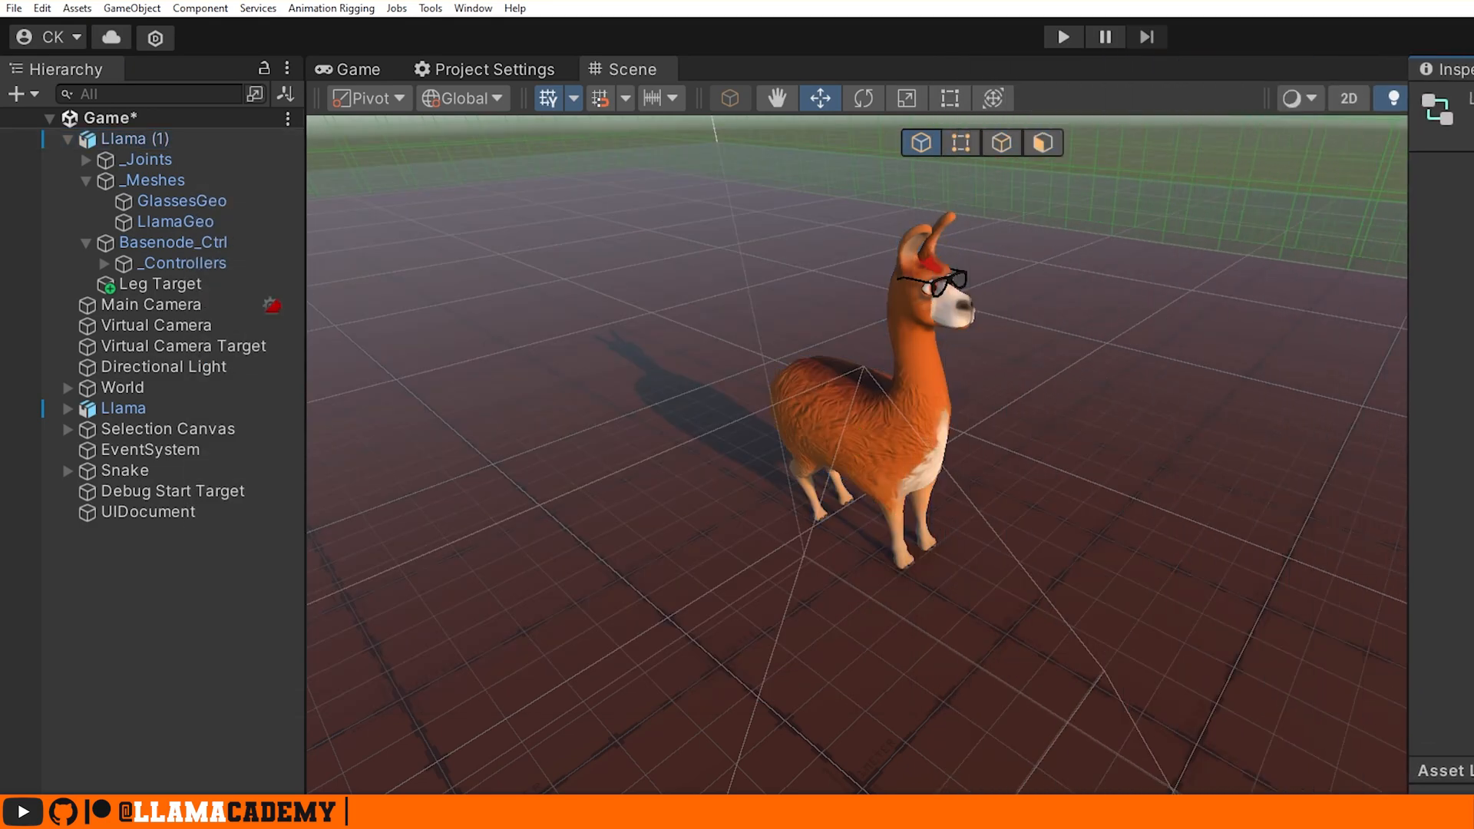
pyautogui.click(473, 68)
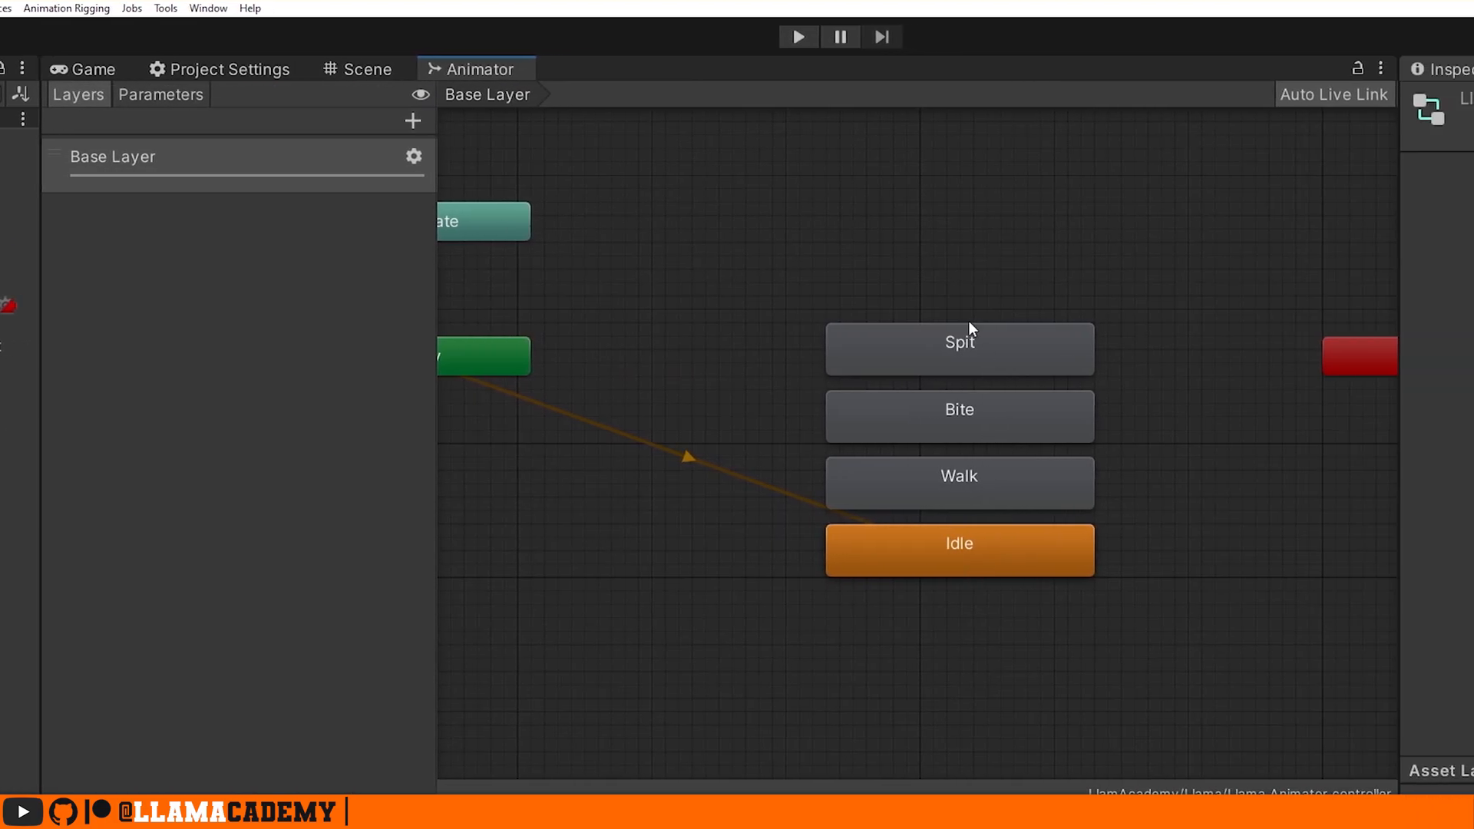
# Test the scene in Play mode with the llama selected, then stop playback
pyautogui.click(365, 68)
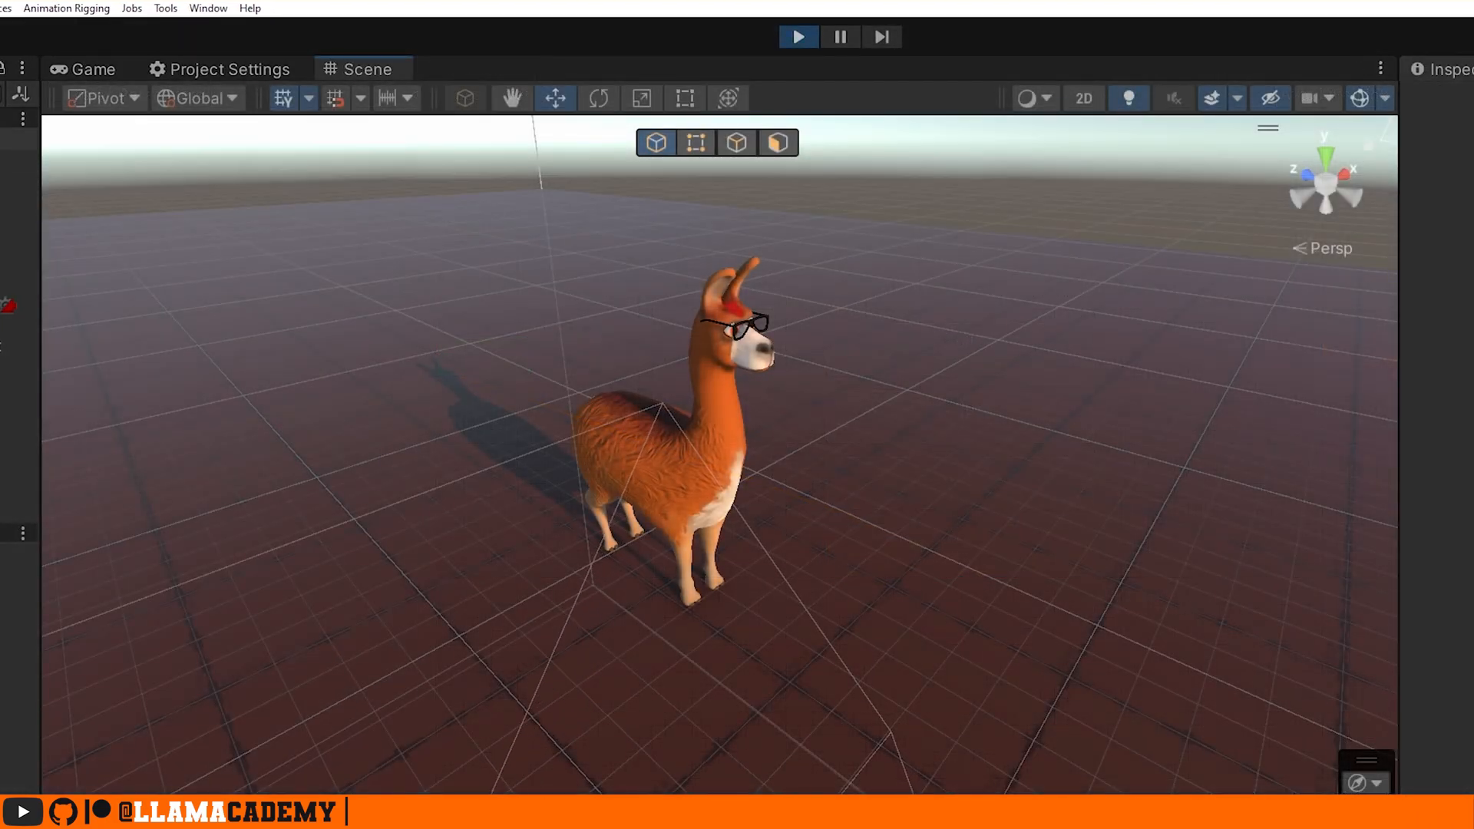
pyautogui.click(687, 442)
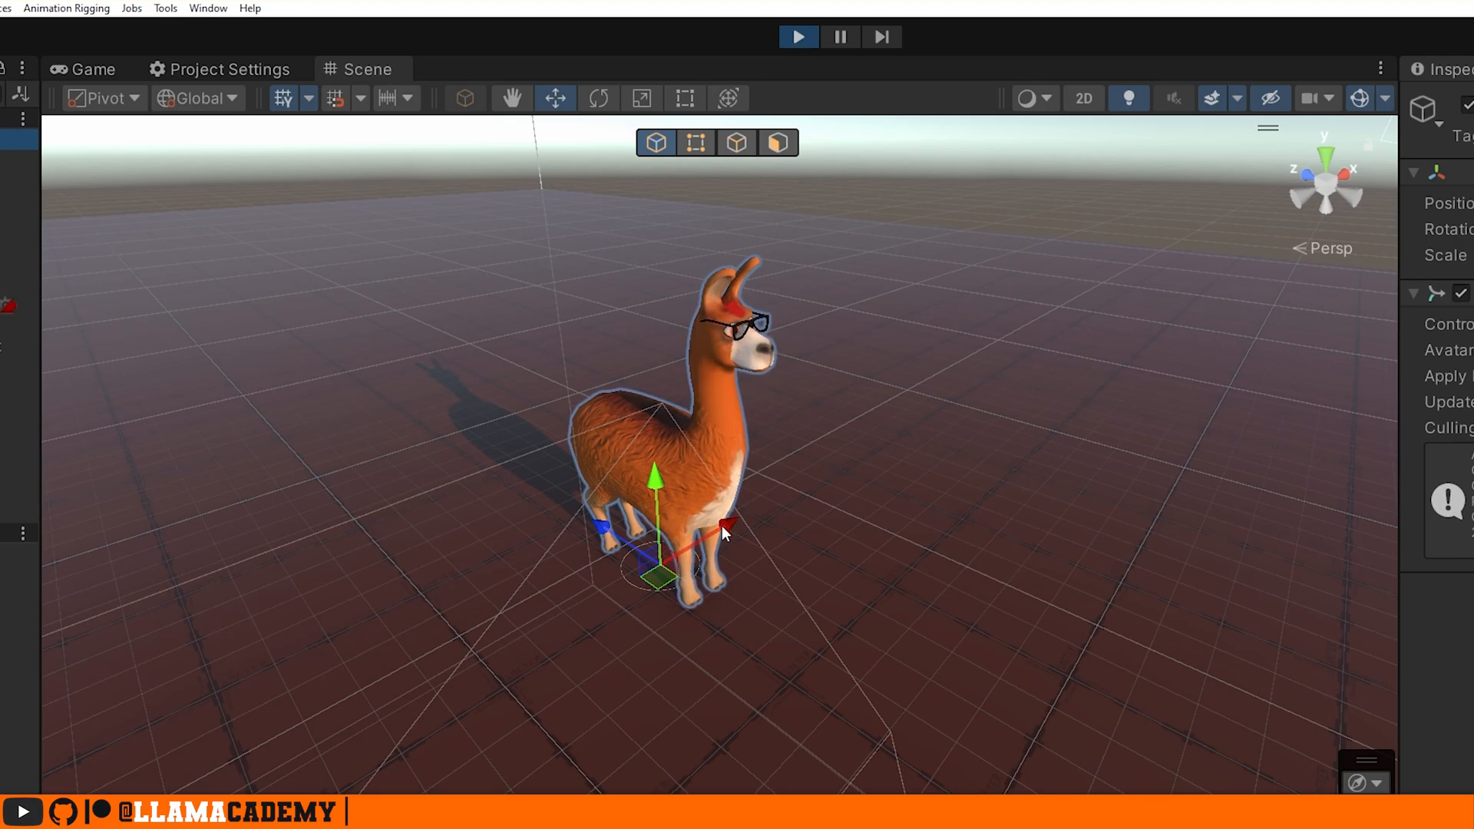
pyautogui.moveTo(811, 55)
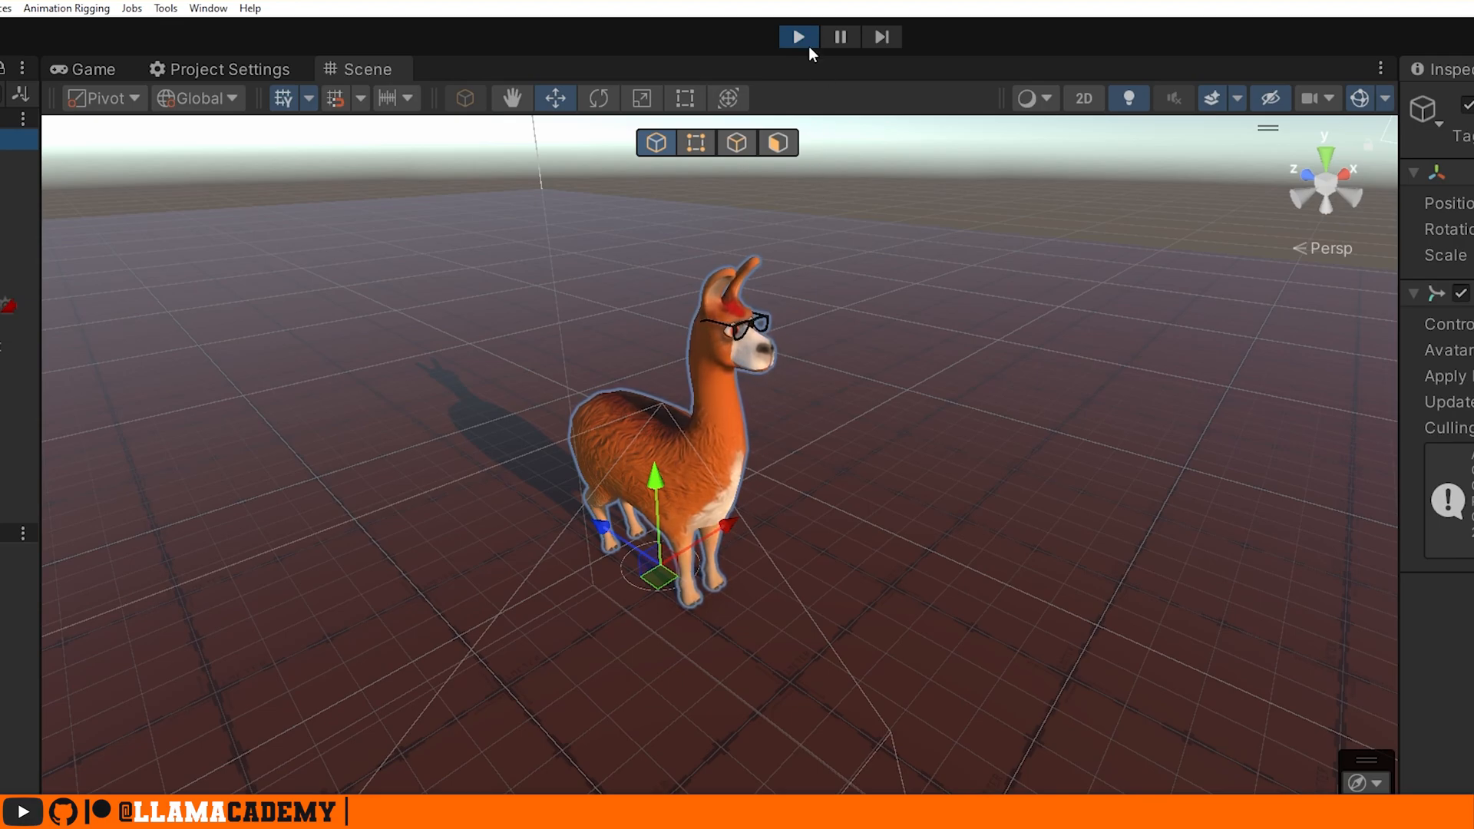
pyautogui.click(797, 36)
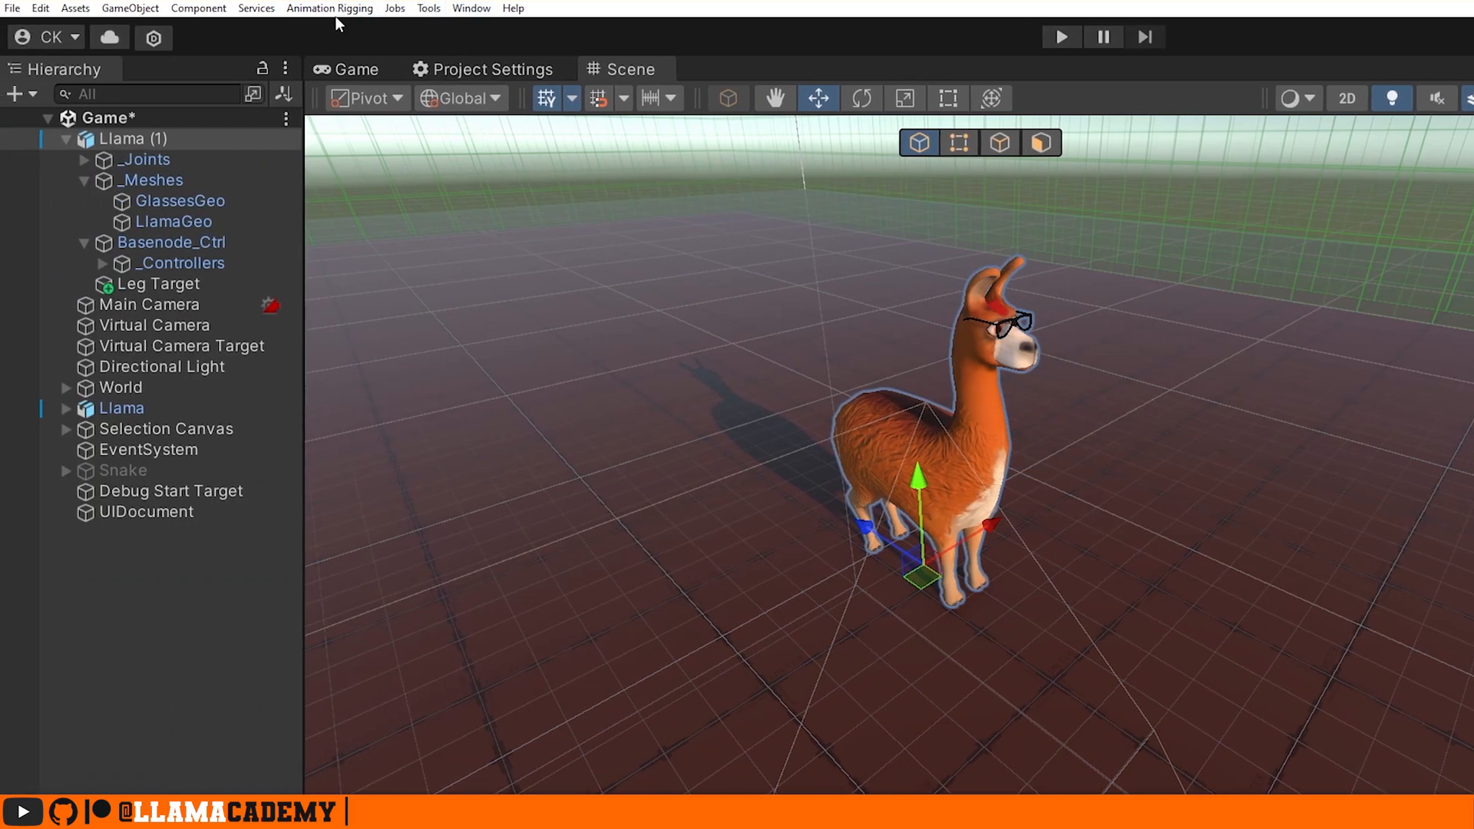
# Apply Animation Rigging Rig Setup to Llama (1), adding a Rig Builder and Rig 1 child
pyautogui.click(329, 8)
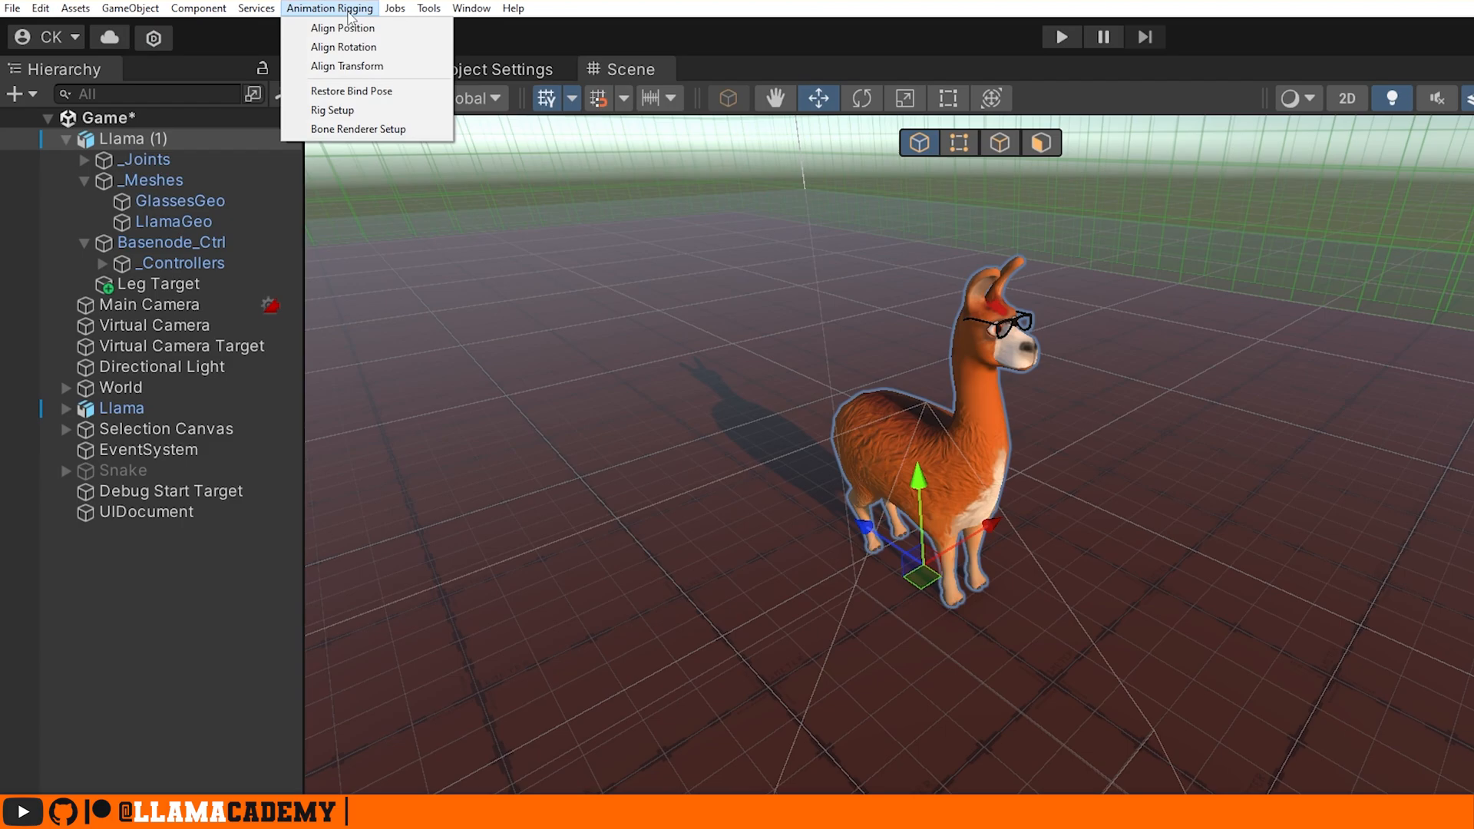
pyautogui.click(357, 129)
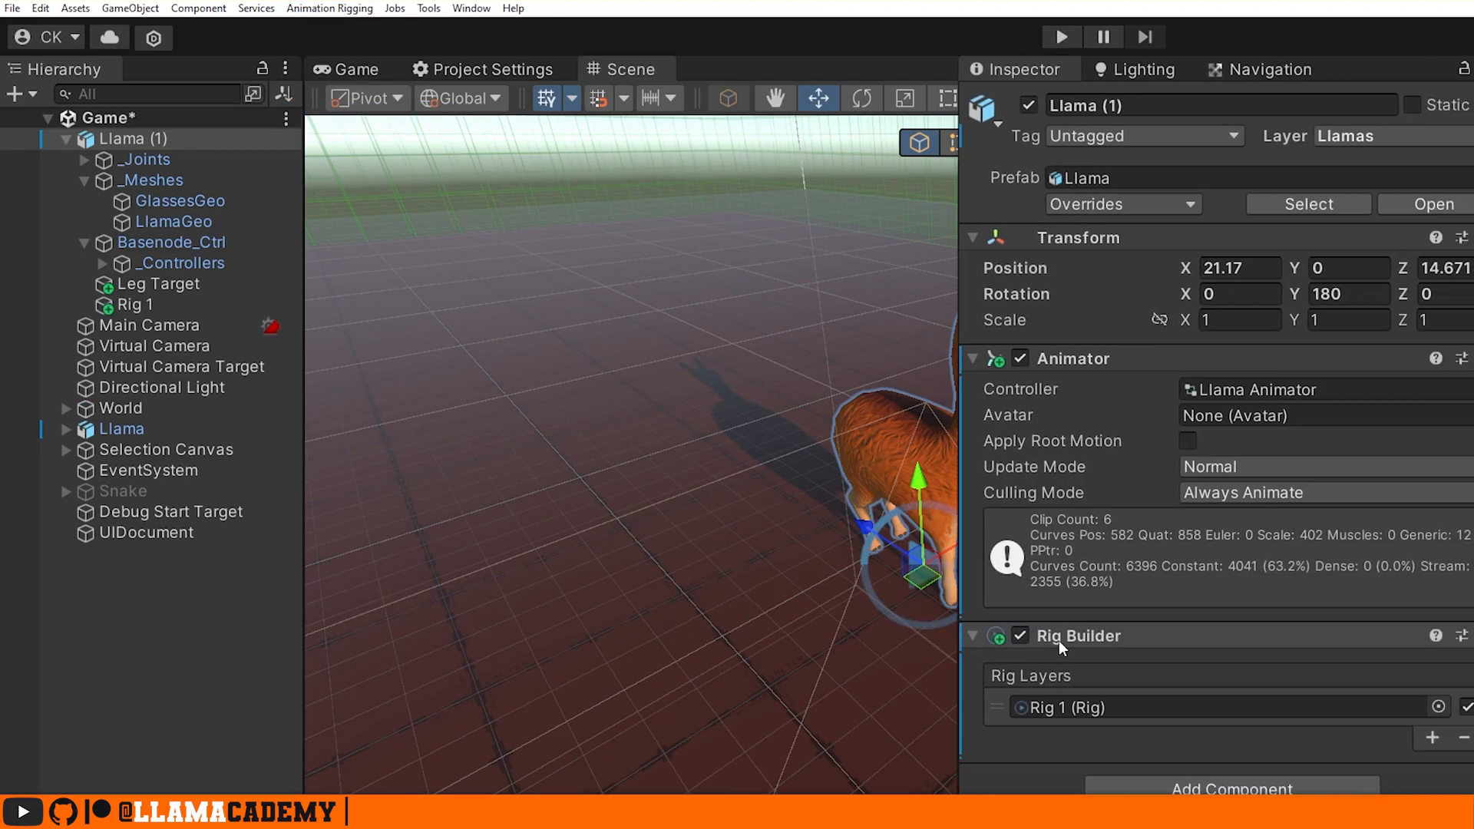
pyautogui.click(131, 304)
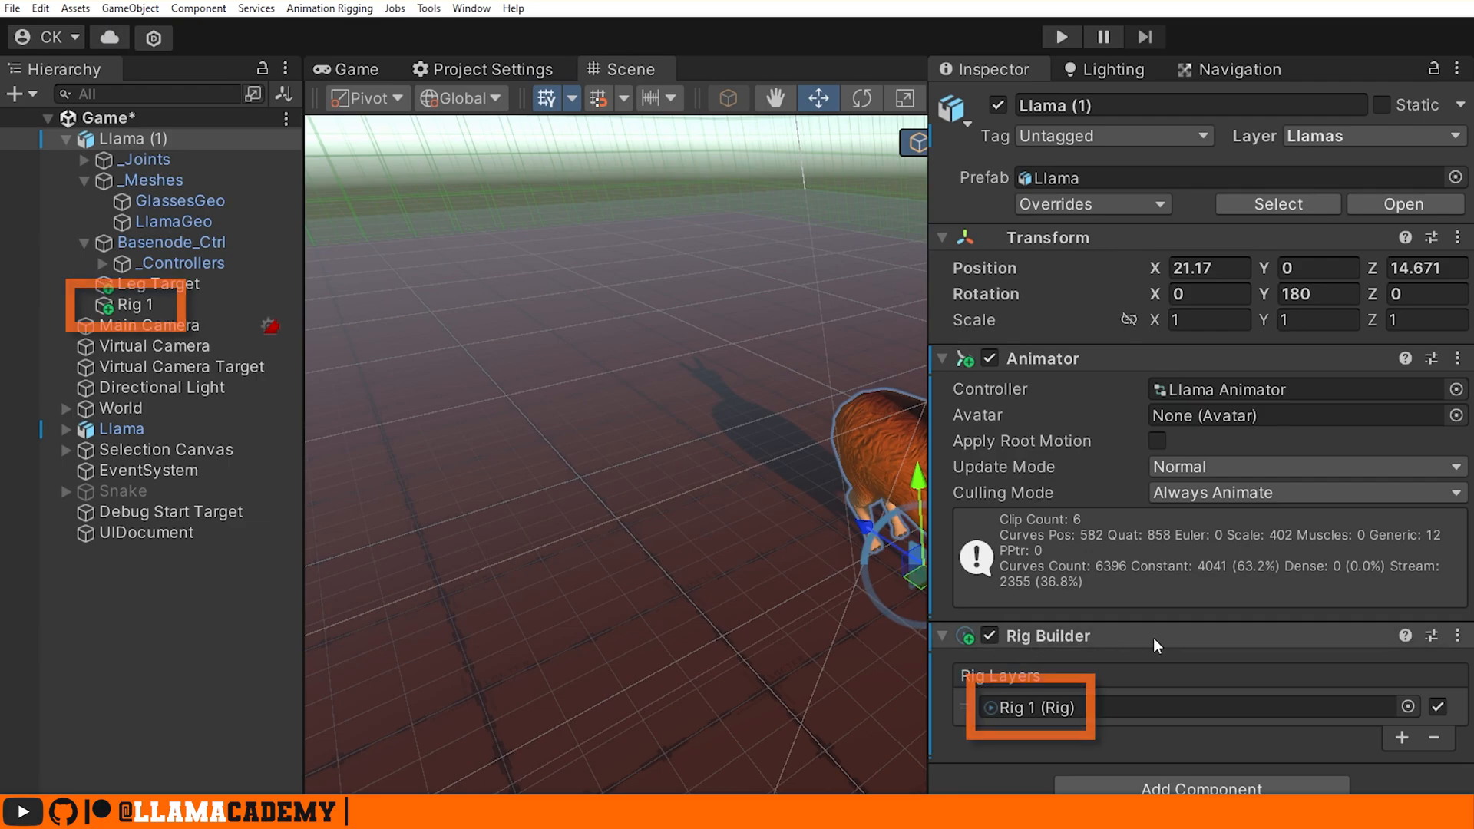
pyautogui.click(129, 138)
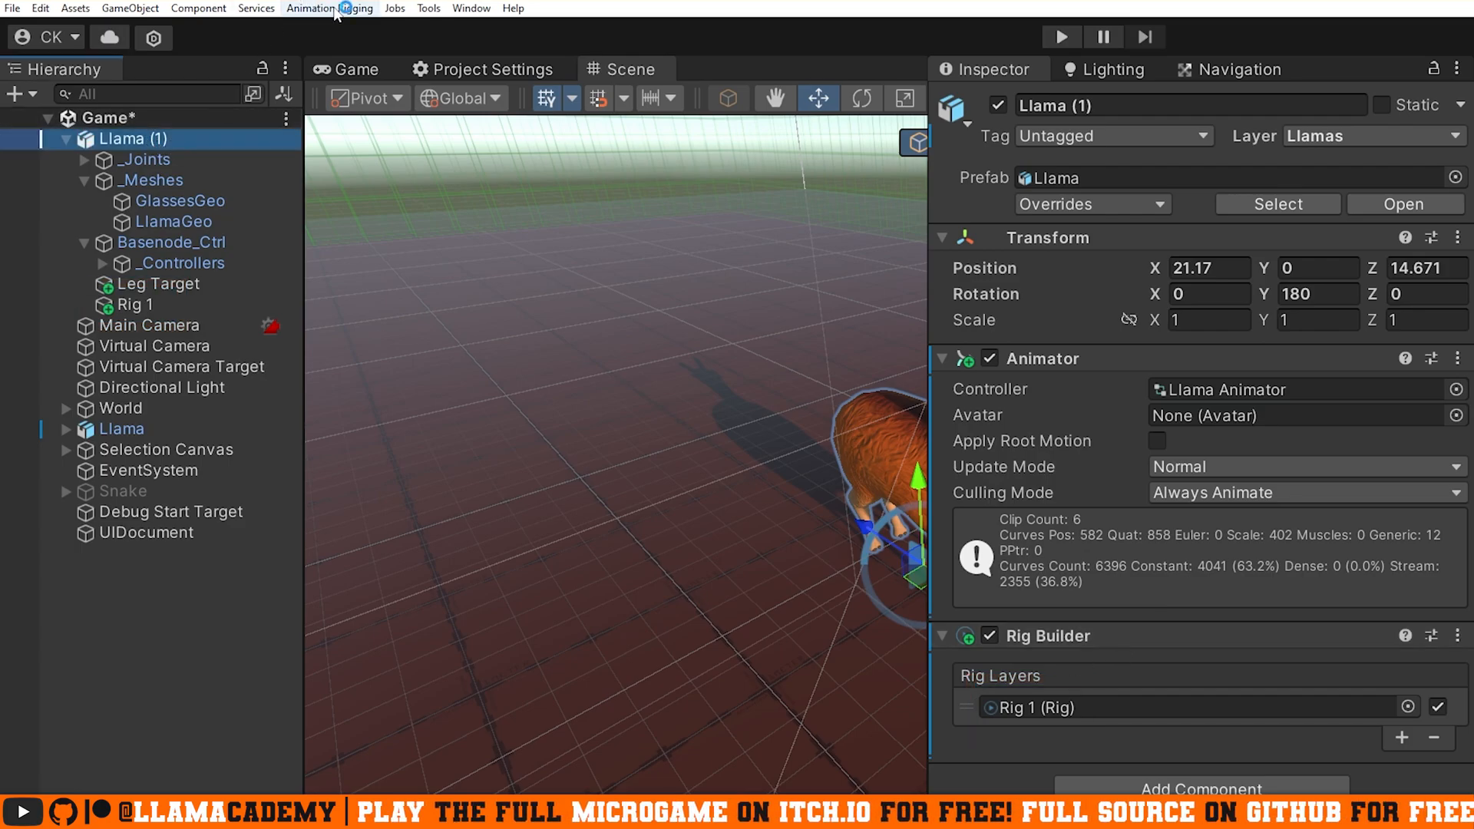
# Add a Bone Renderer to Llama (1) so its skeleton shows as blue bones
pyautogui.click(330, 9)
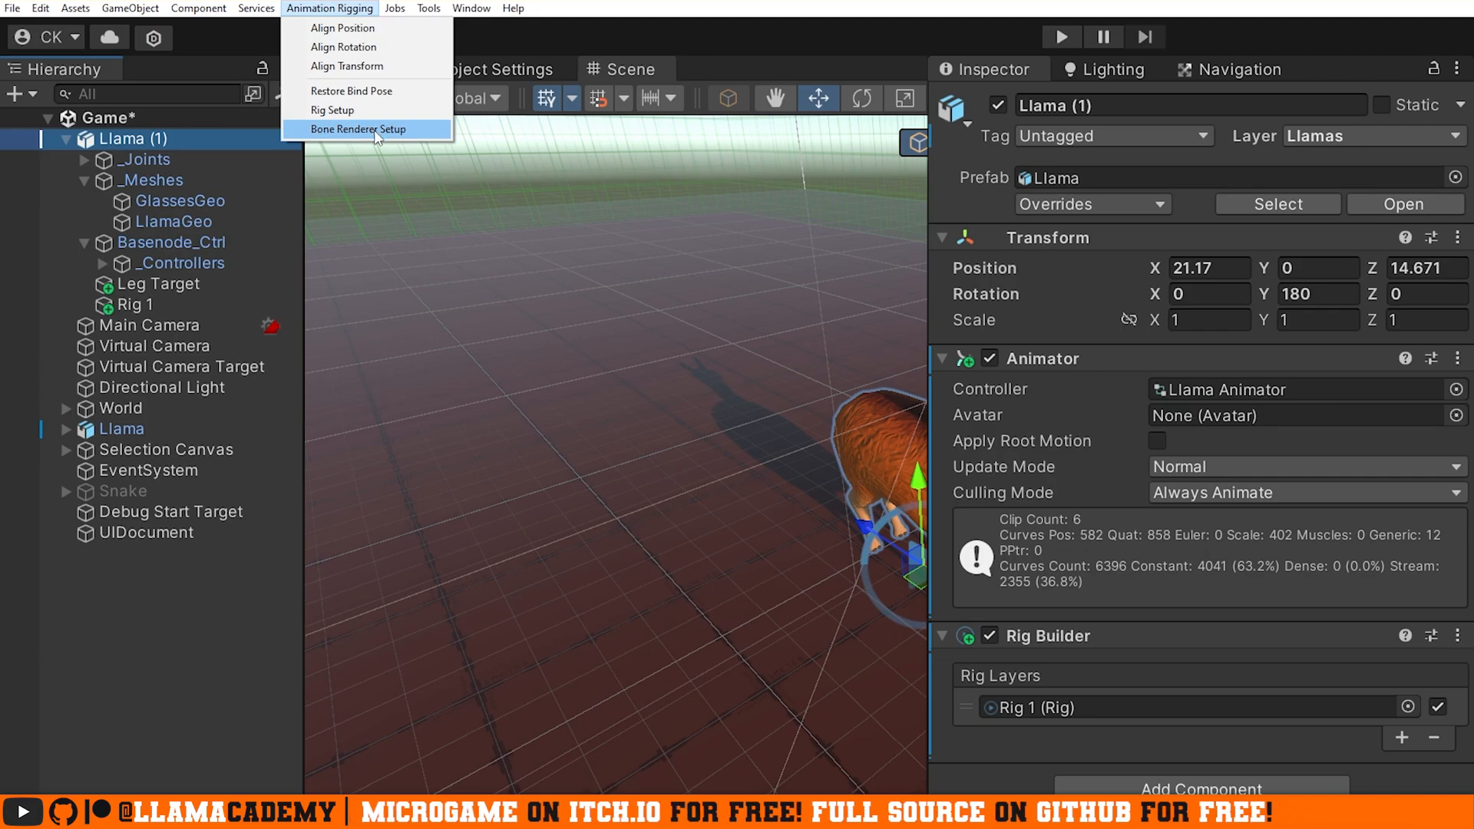
pyautogui.click(356, 129)
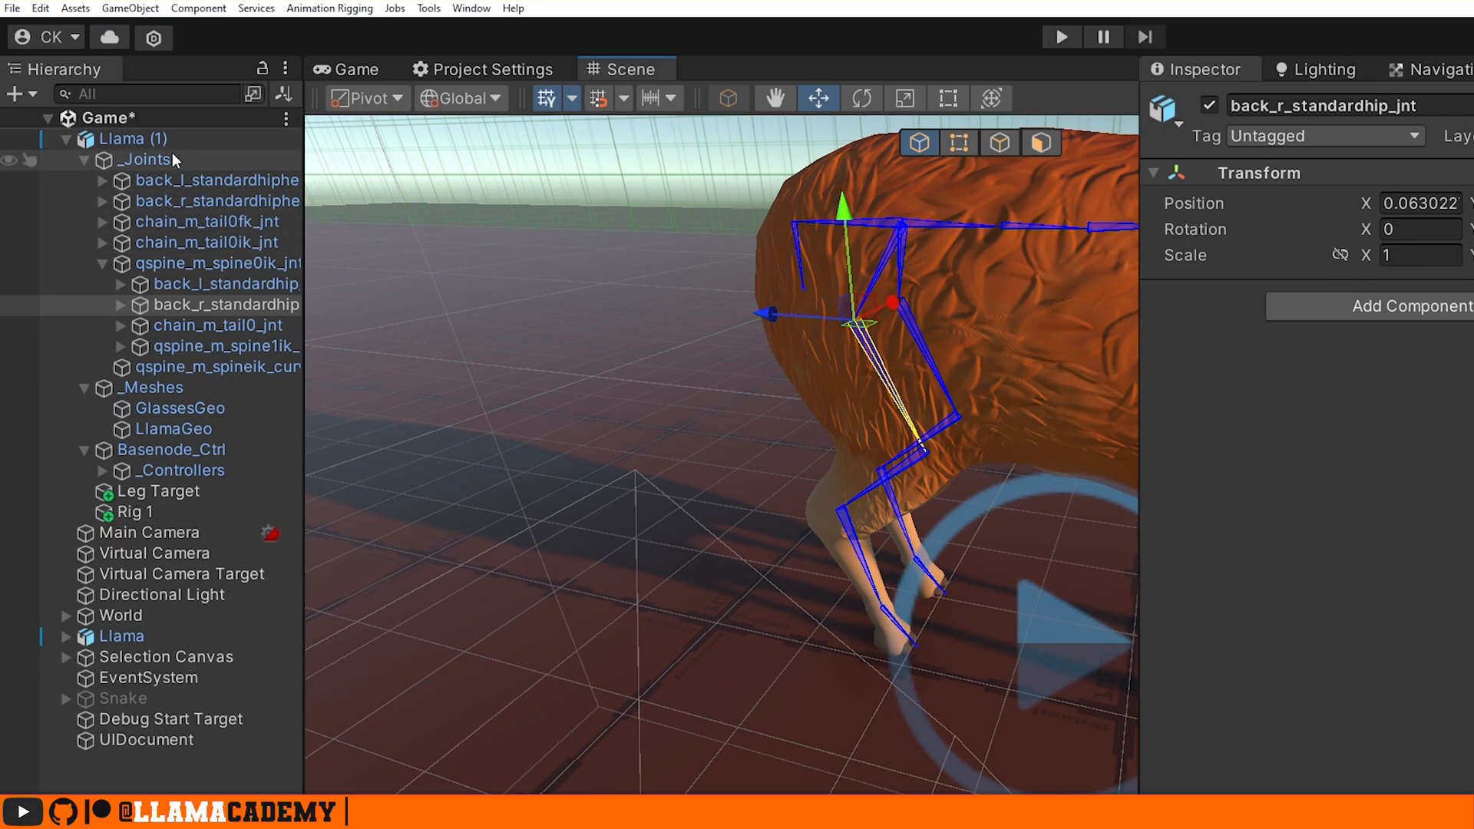
pyautogui.click(131, 138)
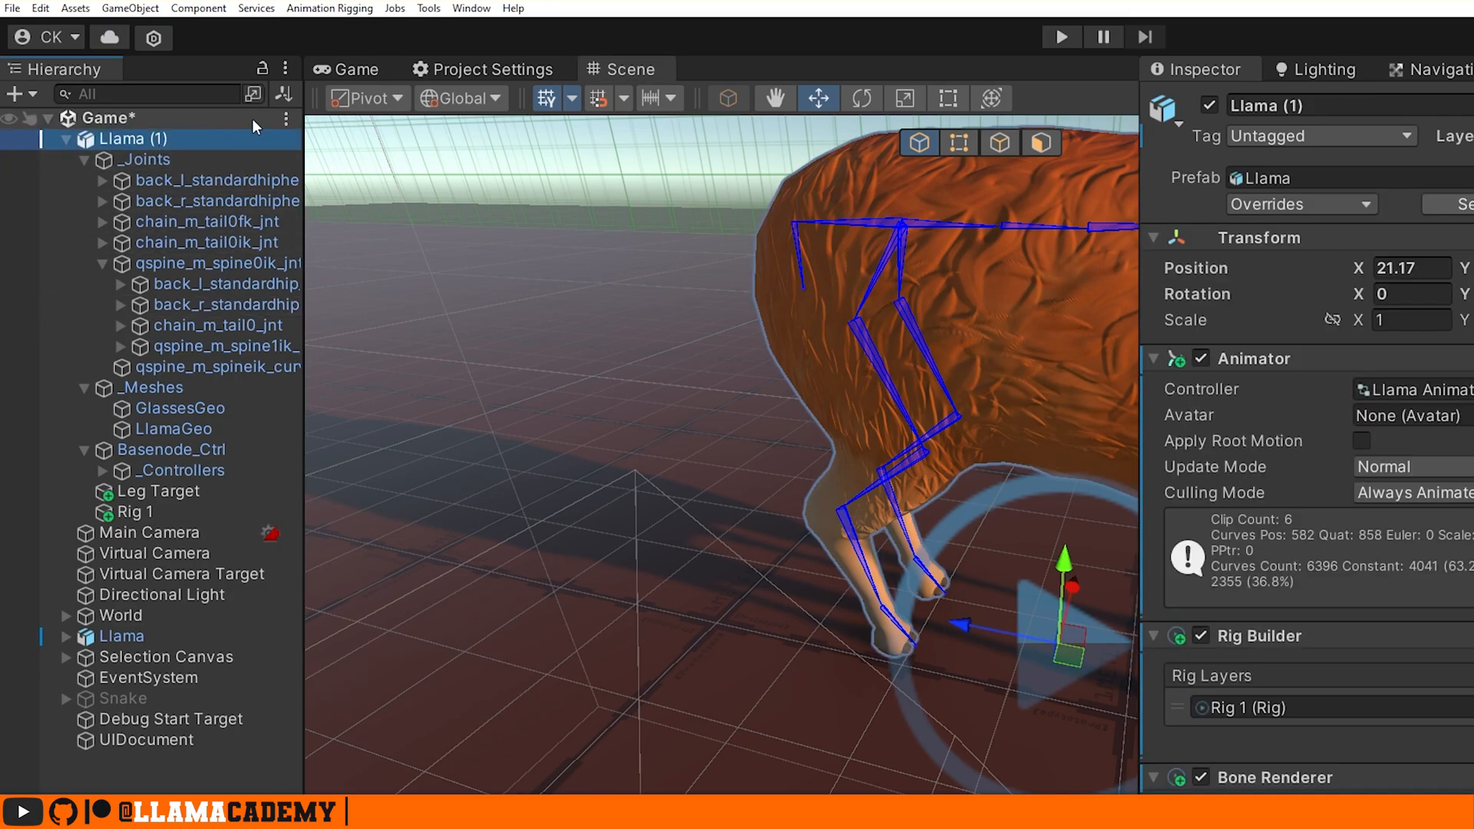
pyautogui.scroll(-3)
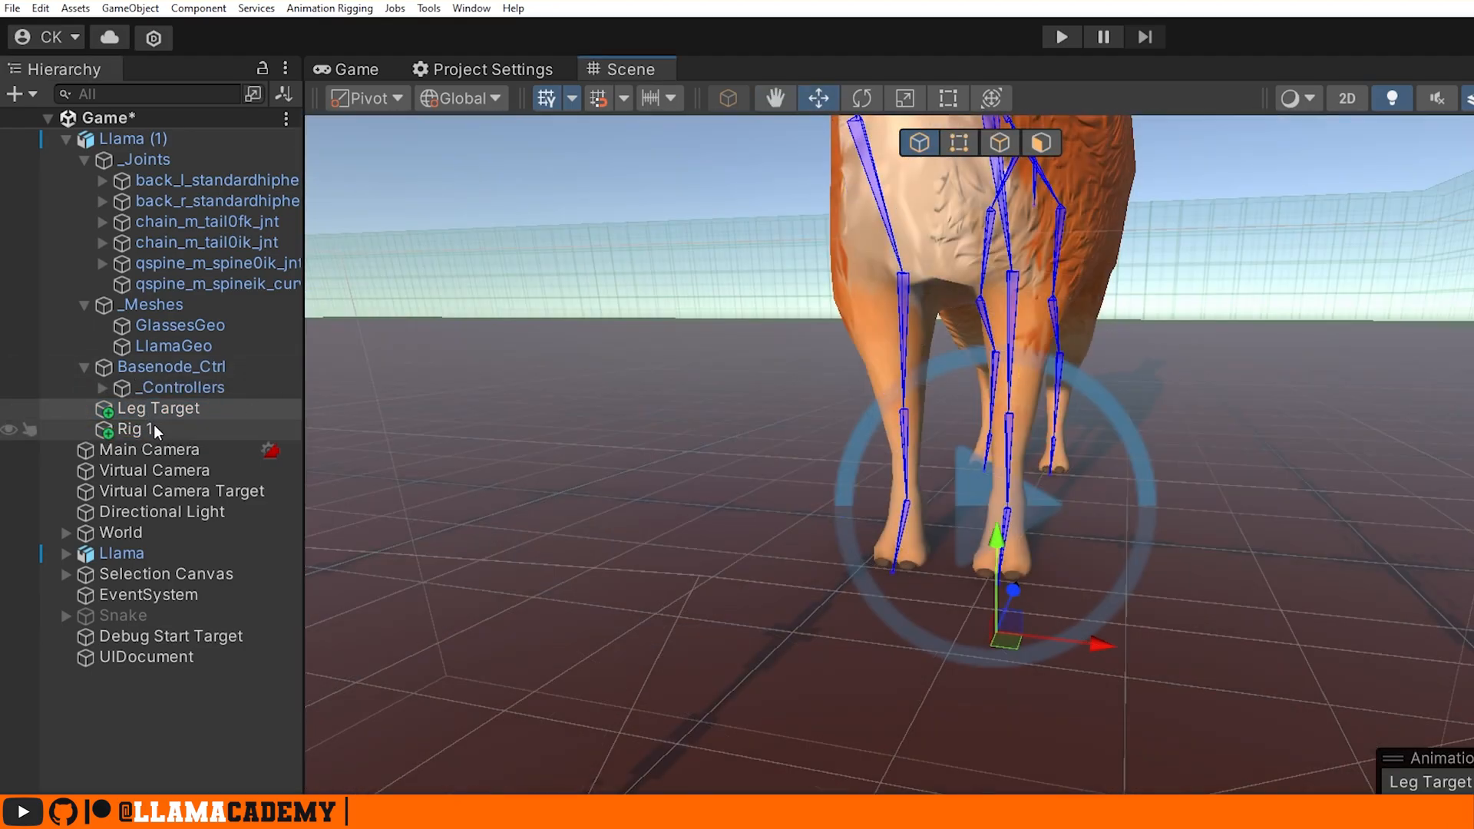
# Create an empty child object under Rig 1 for the left leg IK
pyautogui.rightClick(135, 430)
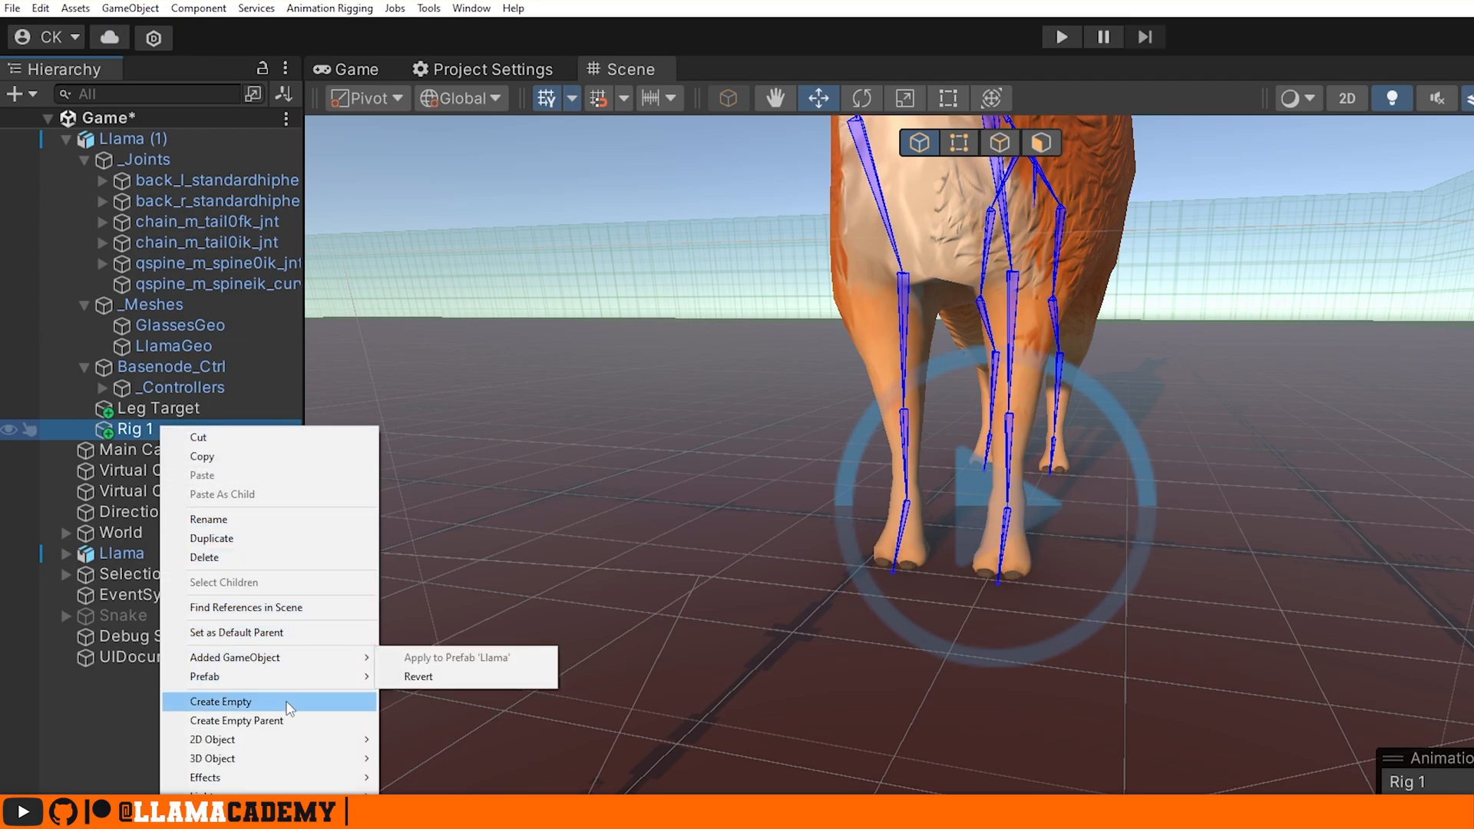
pyautogui.click(221, 701)
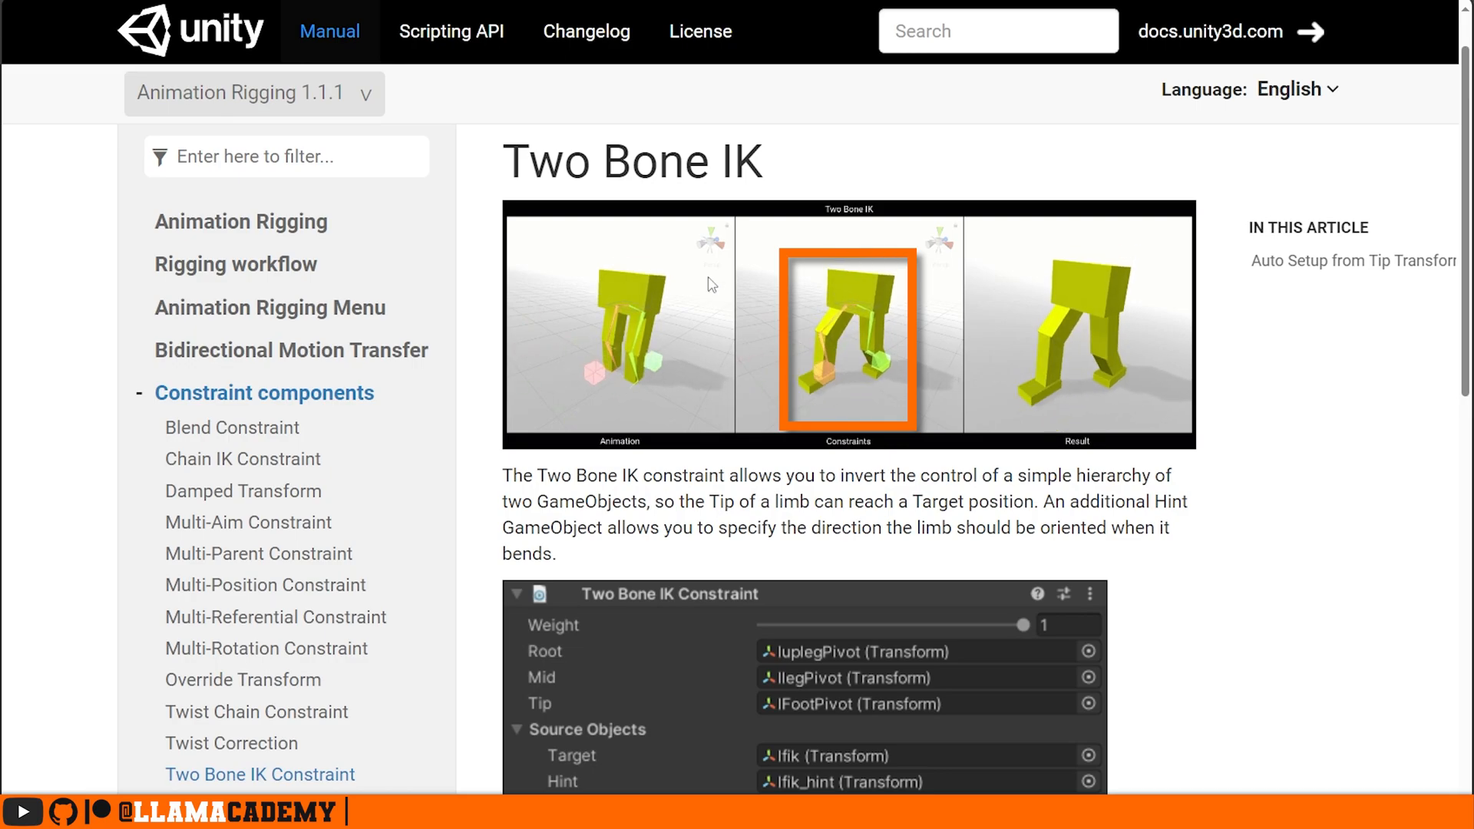
pyautogui.moveTo(1235, 398)
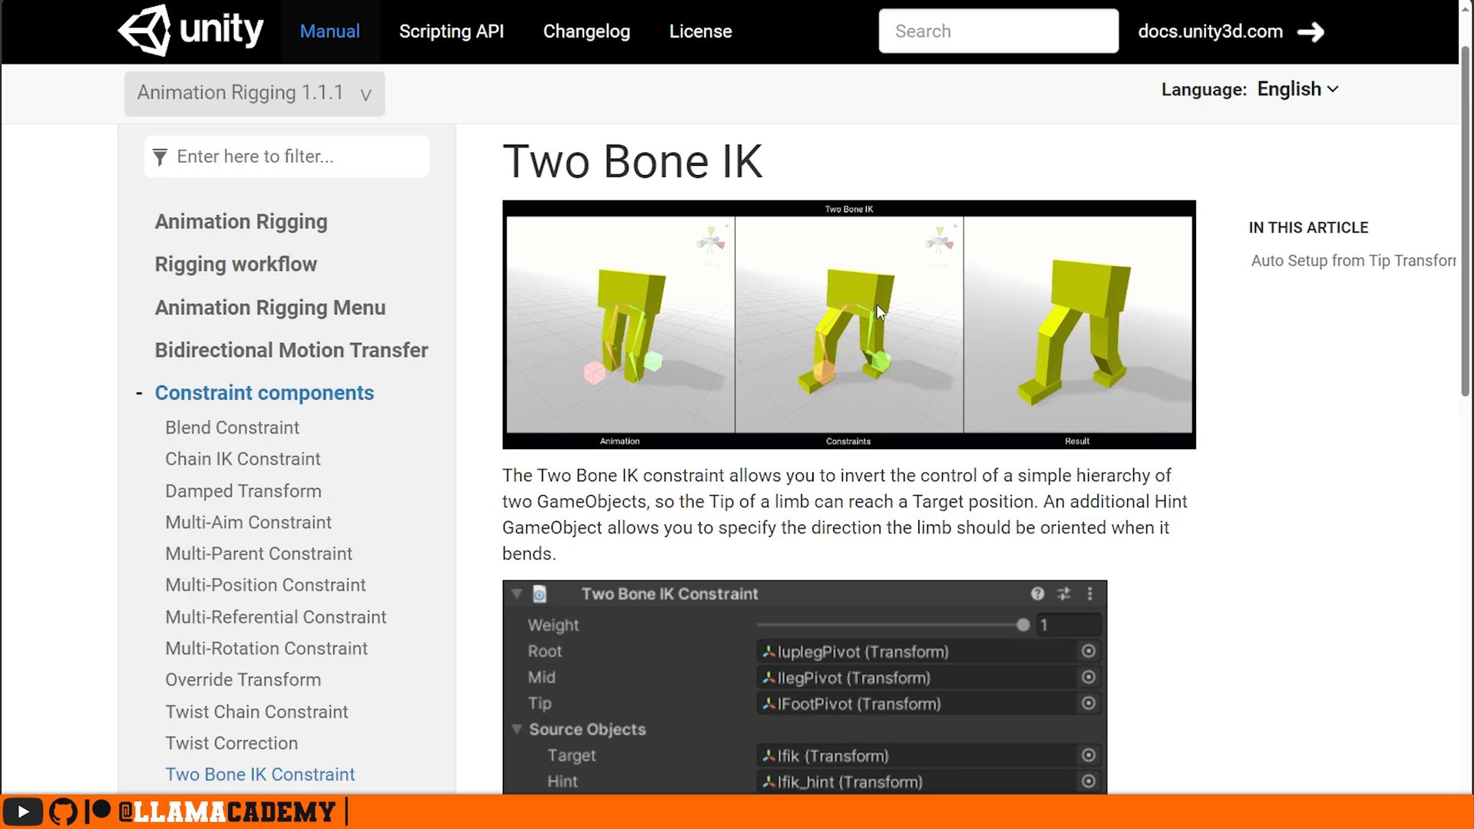
pyautogui.moveTo(853, 298)
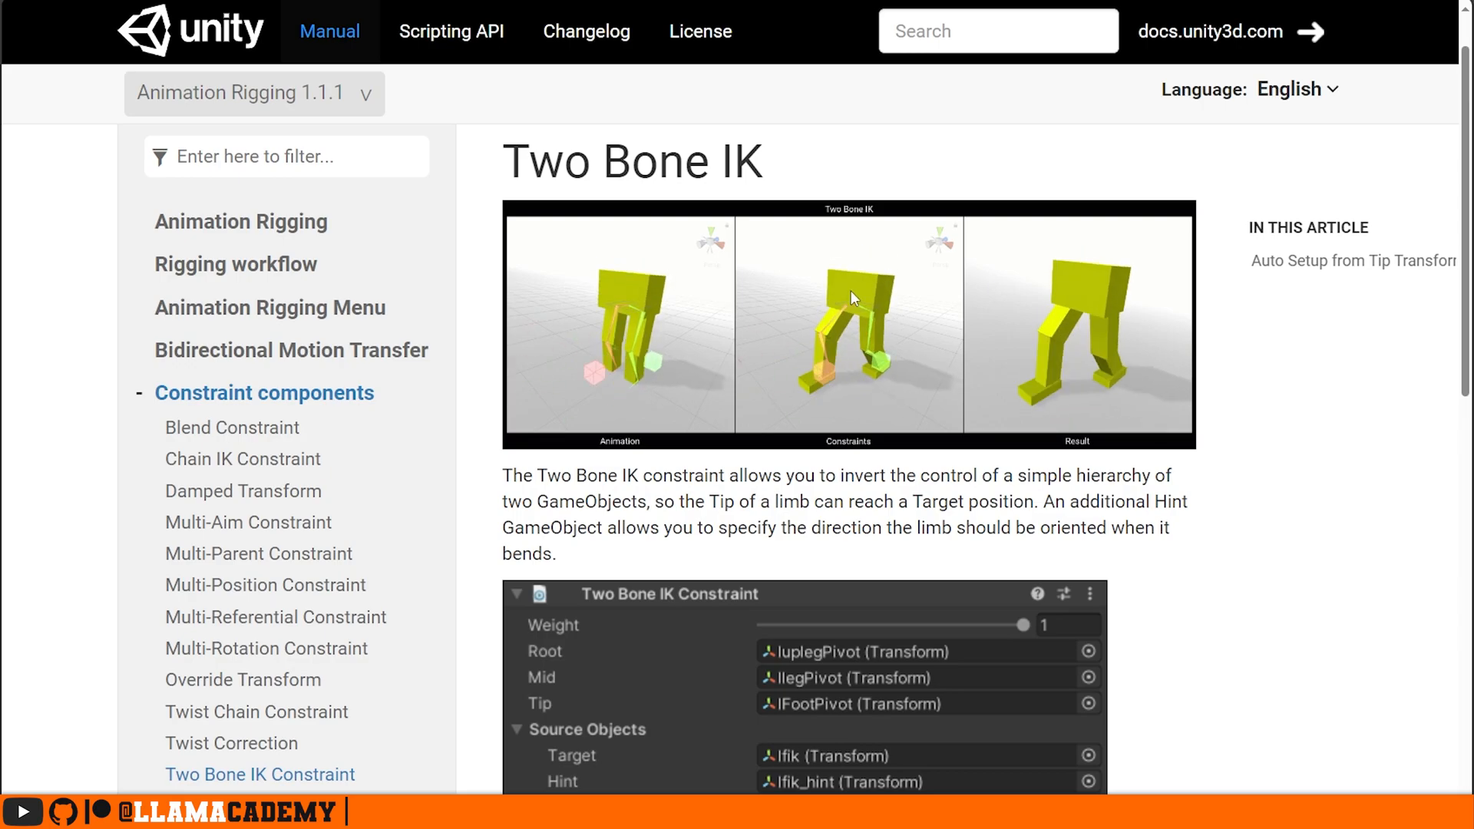
pyautogui.moveTo(892, 361)
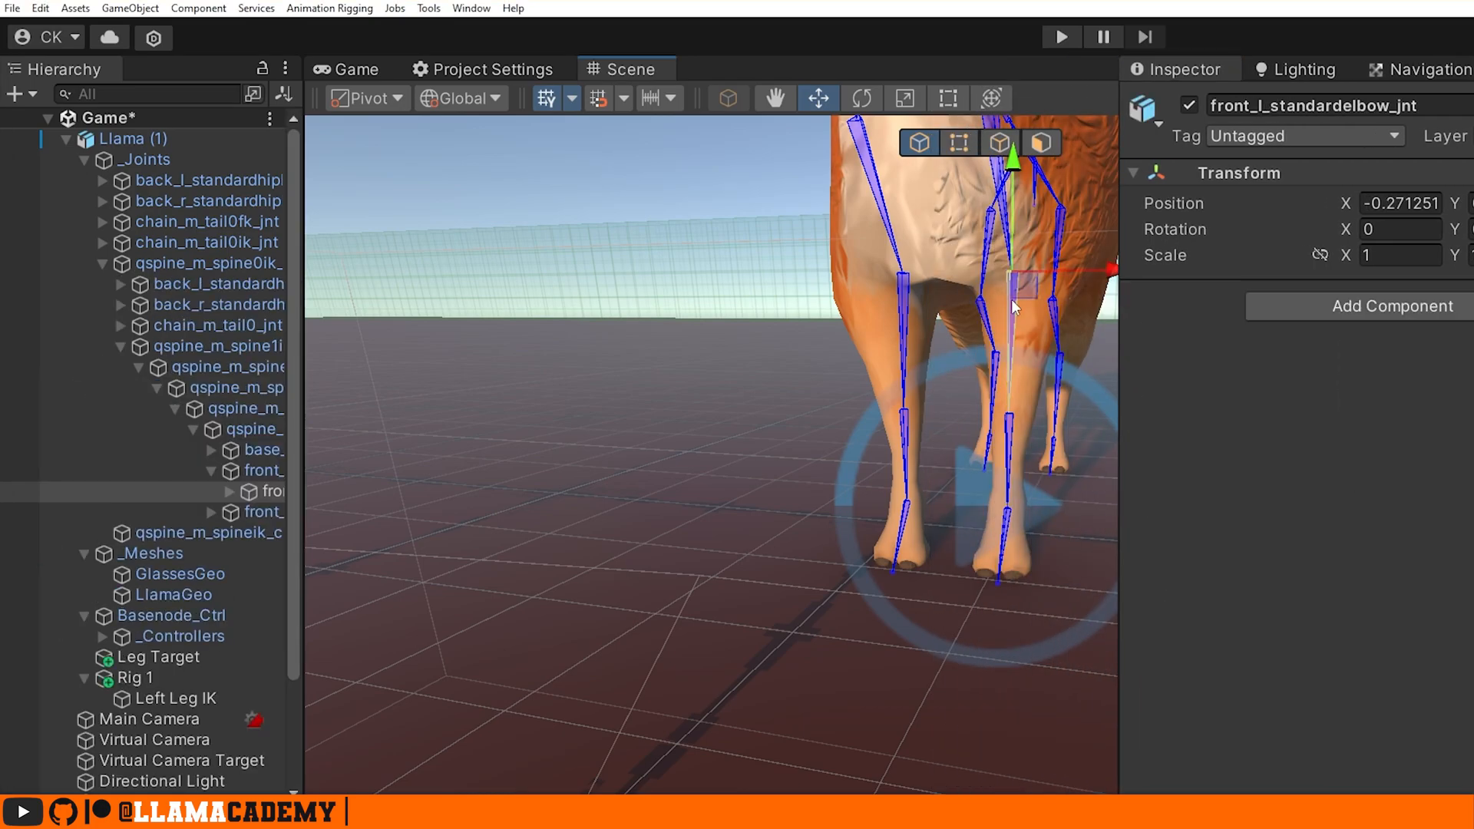
# Assign the front left elbow, wrist and paw joints as Two Bone IK root, mid and tip
pyautogui.click(357, 491)
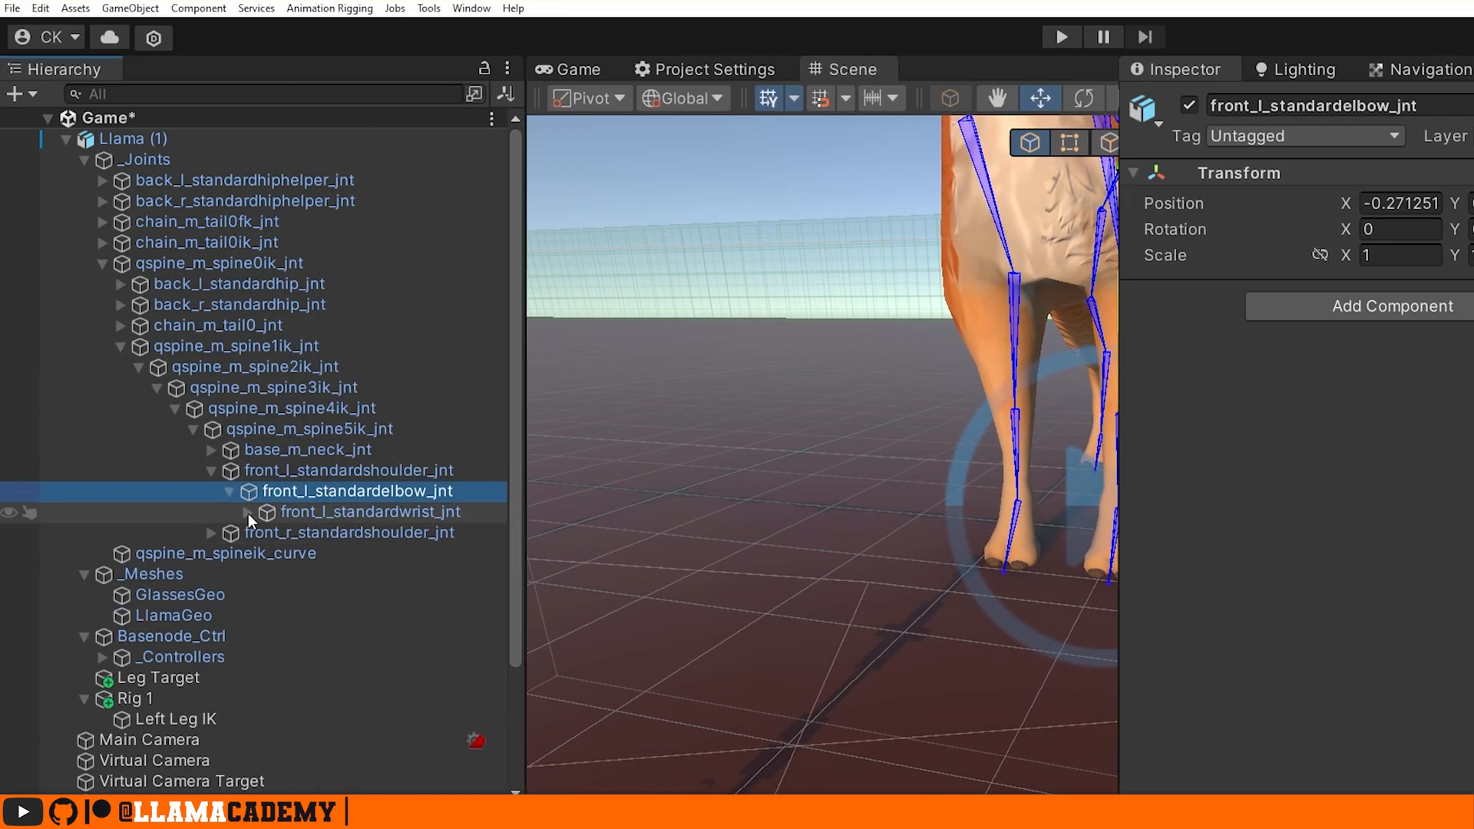
pyautogui.click(159, 740)
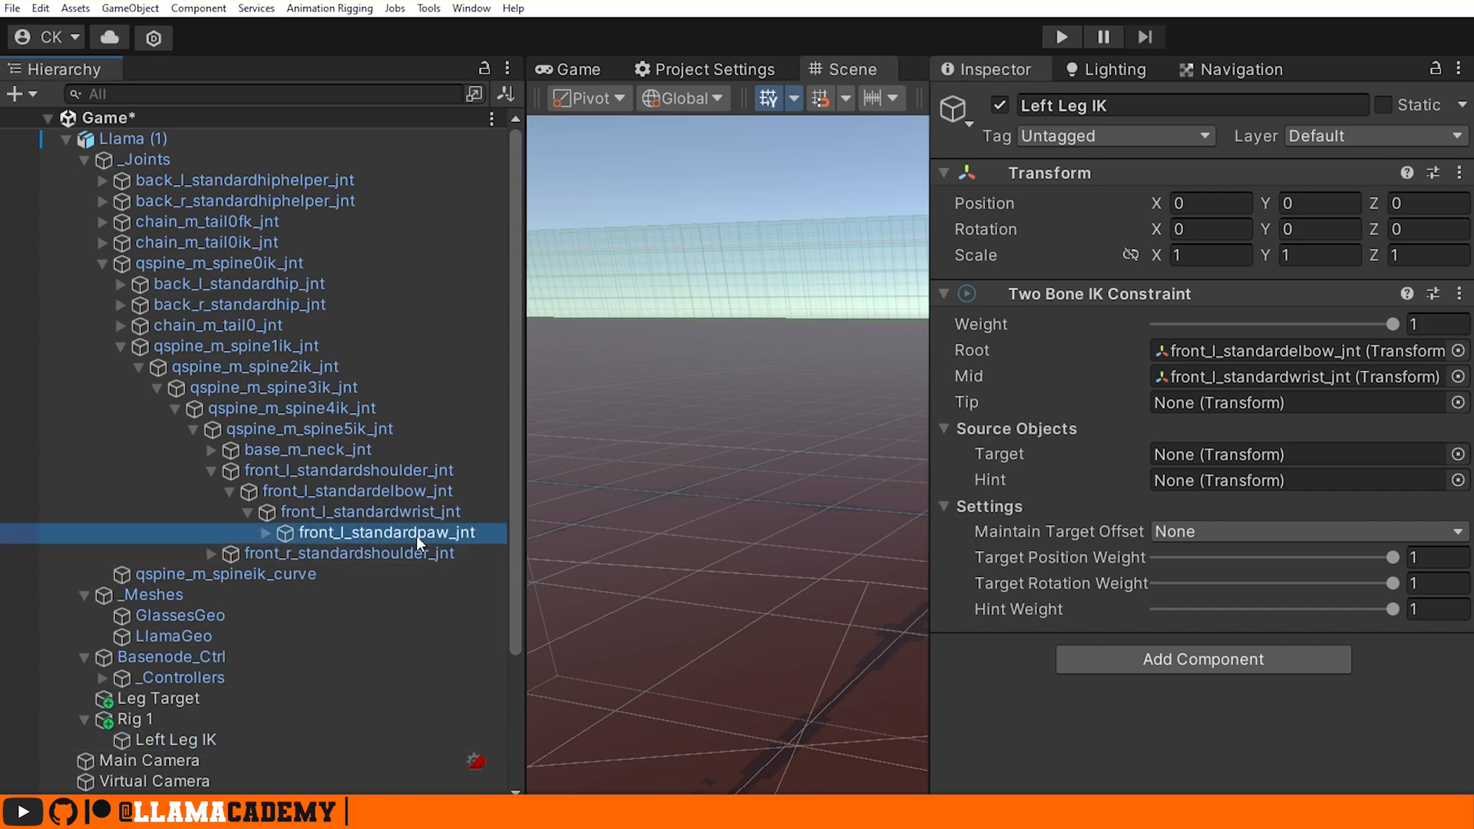
pyautogui.moveTo(386, 533); pyautogui.dragTo(1306, 402)
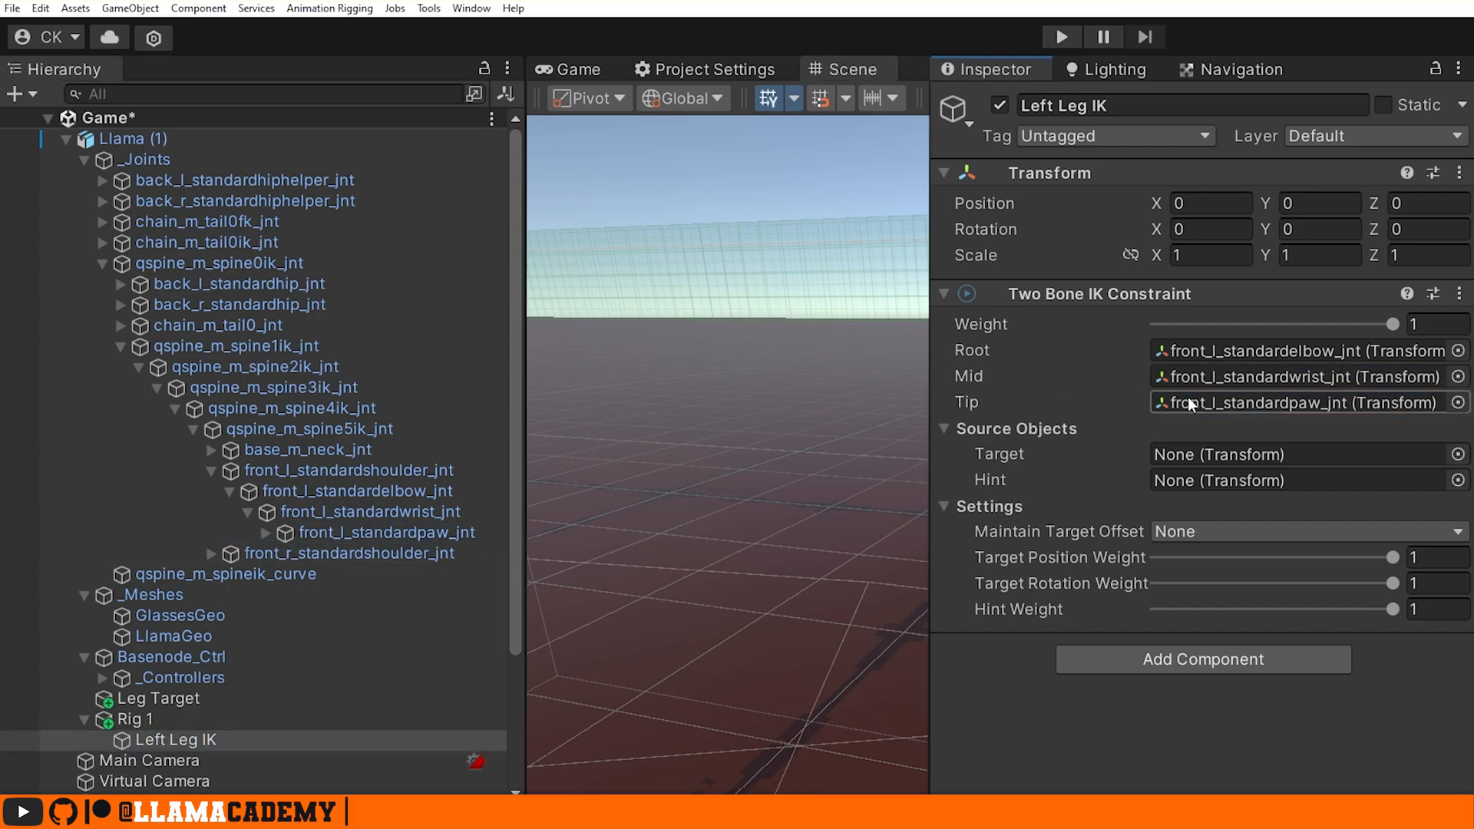
pyautogui.click(1307, 481)
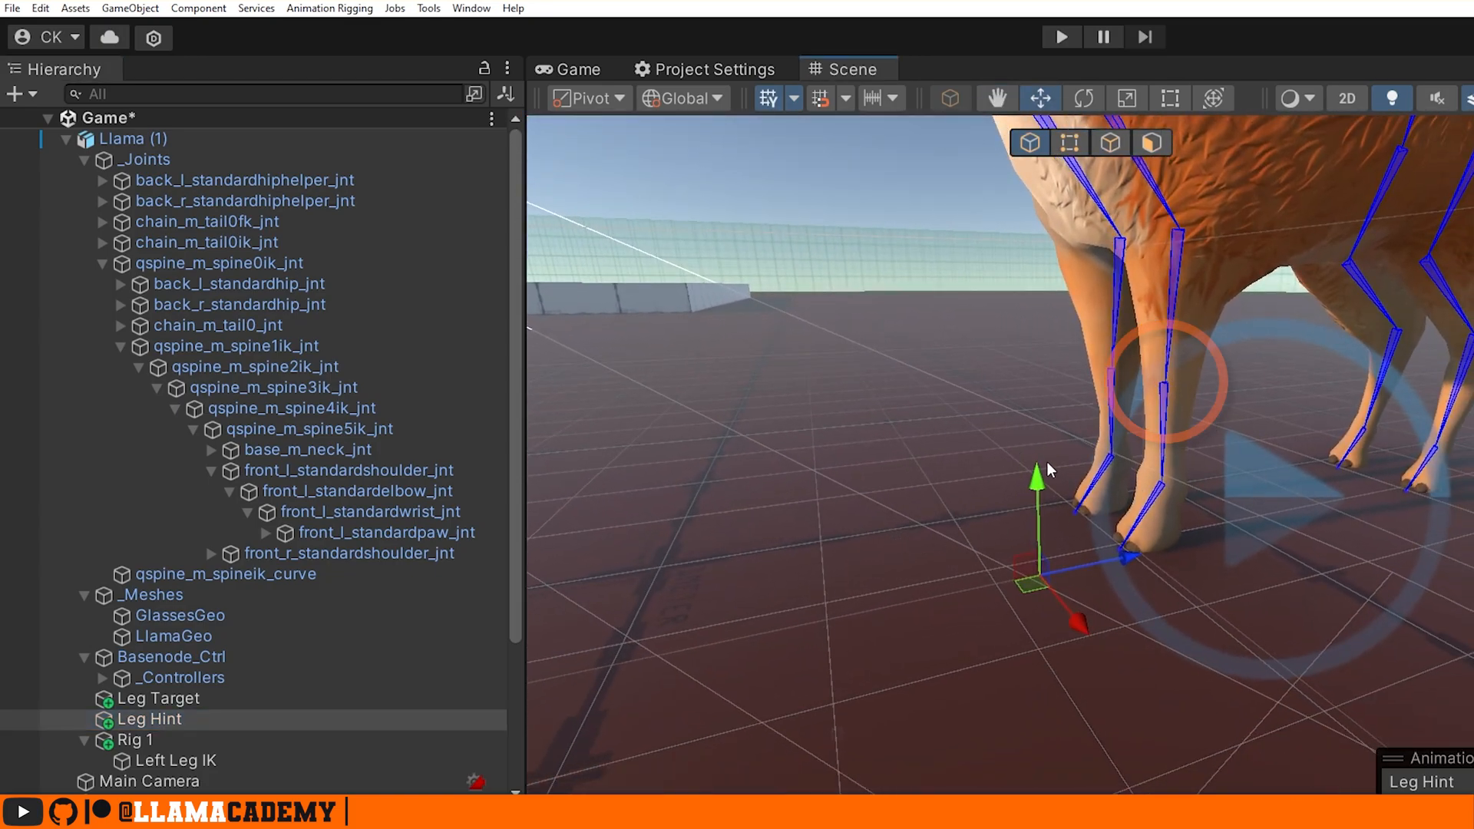
# Place Leg Hint in front of the leg and assign it as Left Leg IK's hint, offset None
pyautogui.moveTo(1051, 470); pyautogui.dragTo(1114, 334)
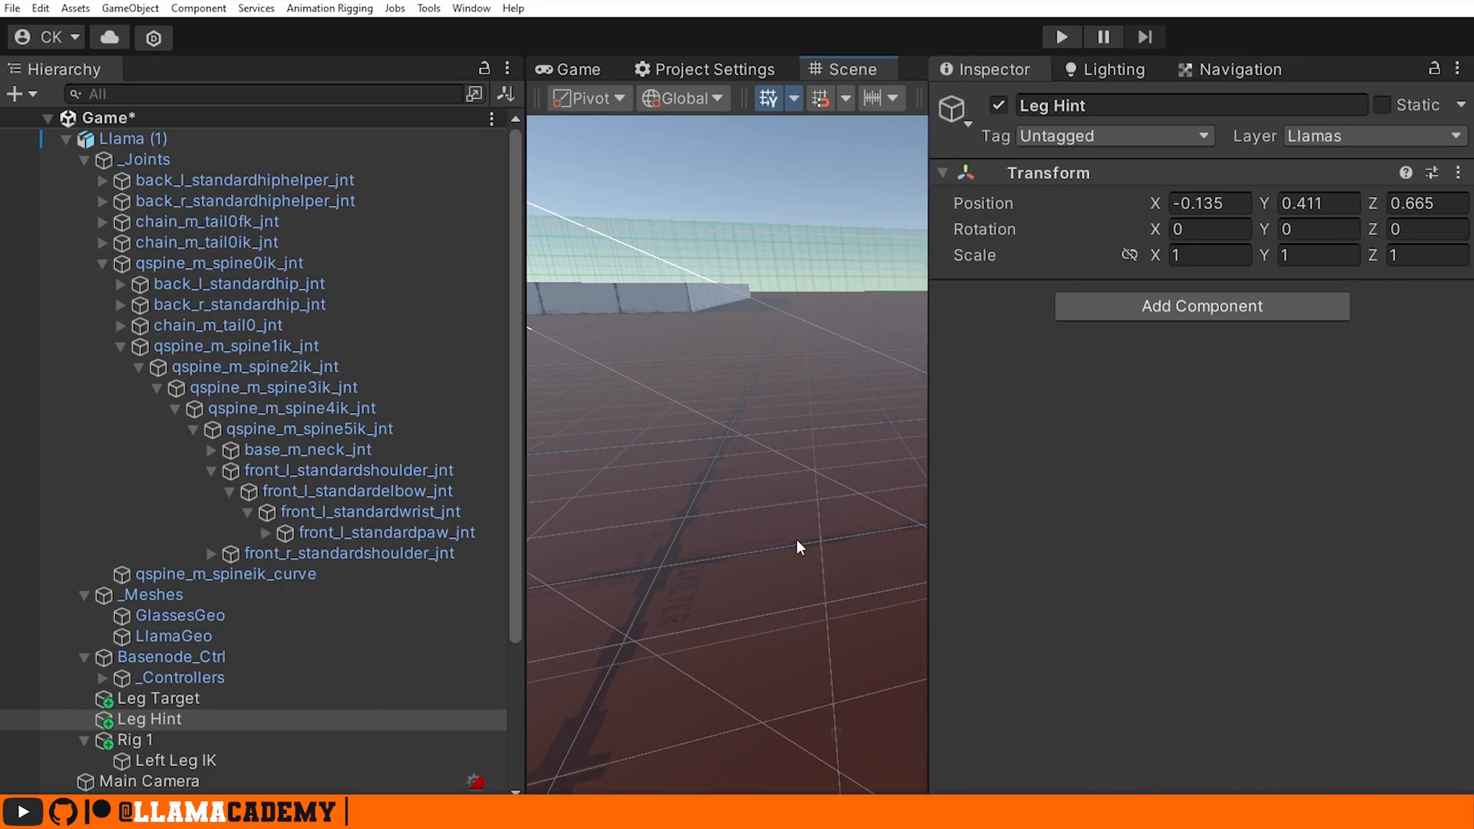
pyautogui.click(176, 761)
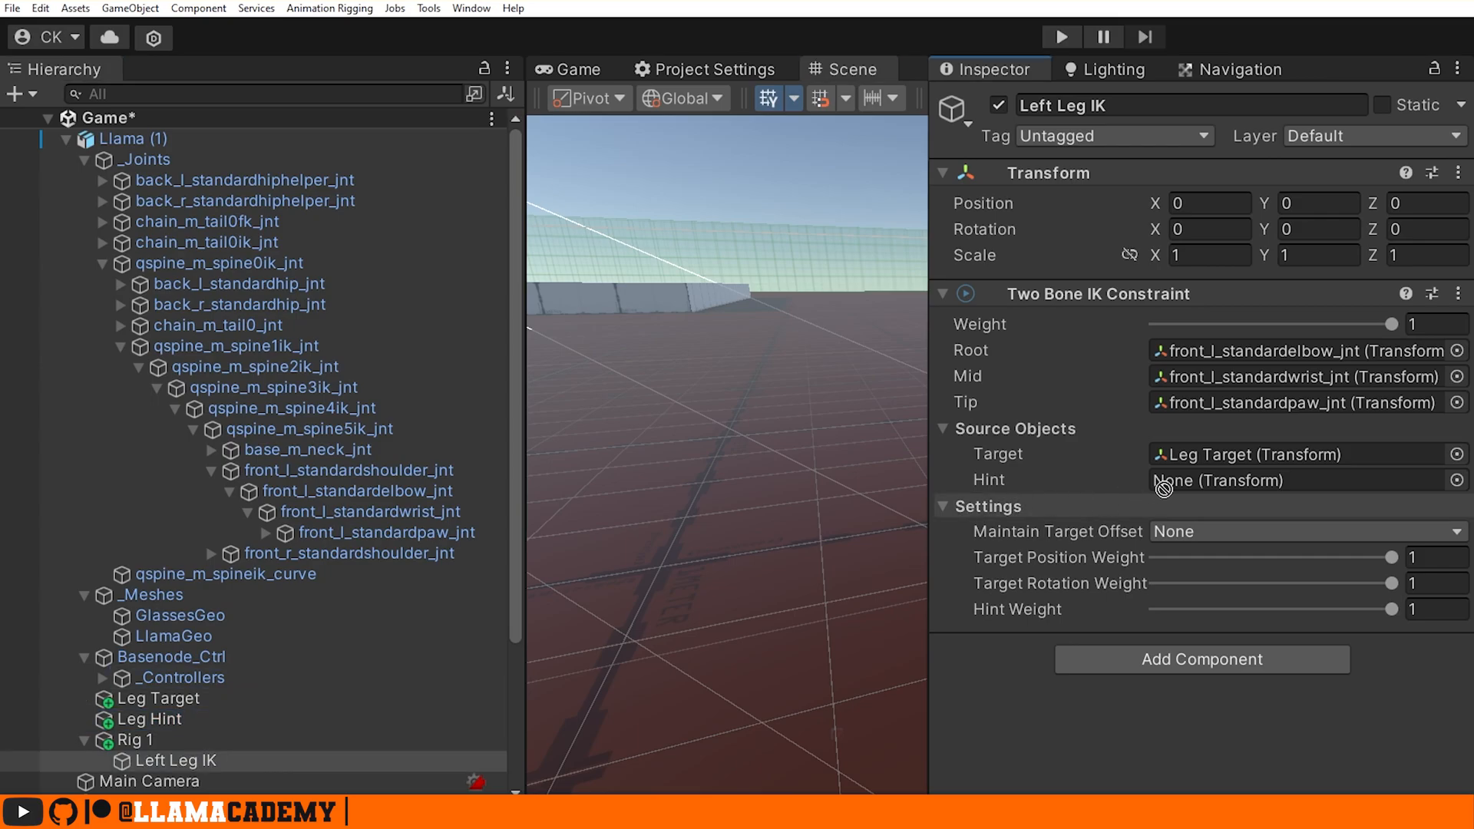
pyautogui.click(1298, 481)
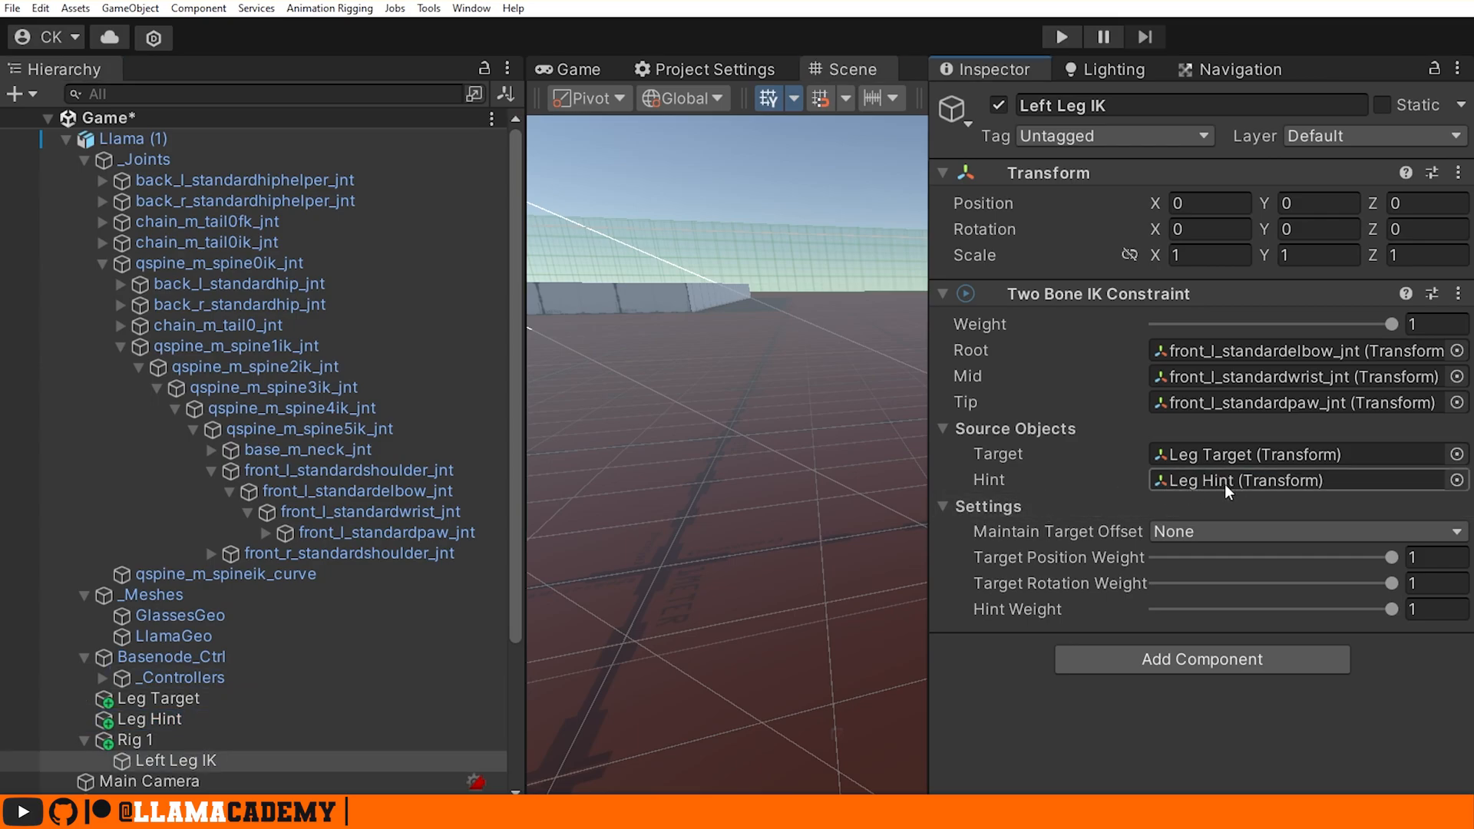
pyautogui.click(1305, 531)
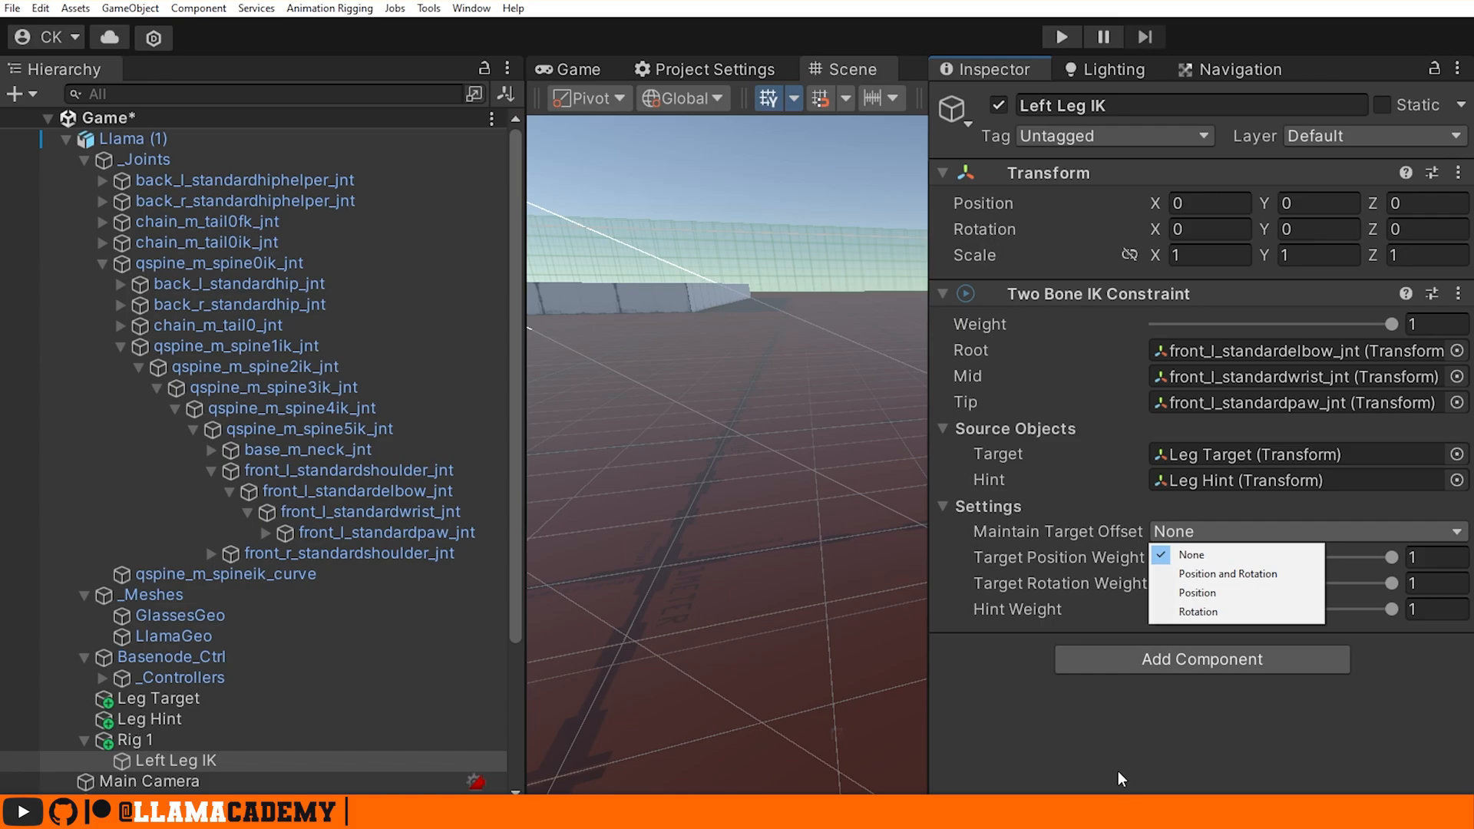
pyautogui.moveTo(1065, 731)
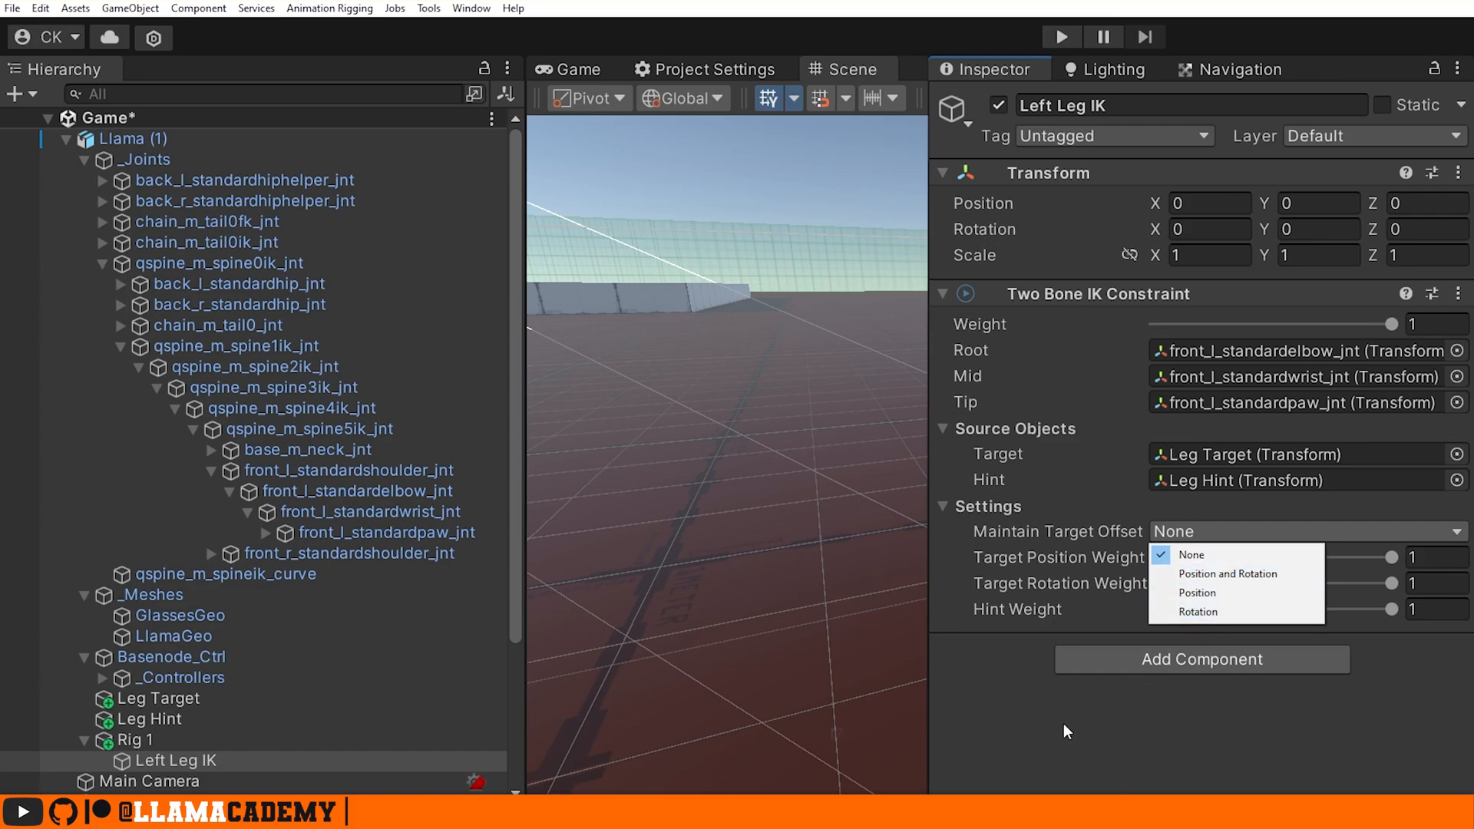
pyautogui.click(159, 699)
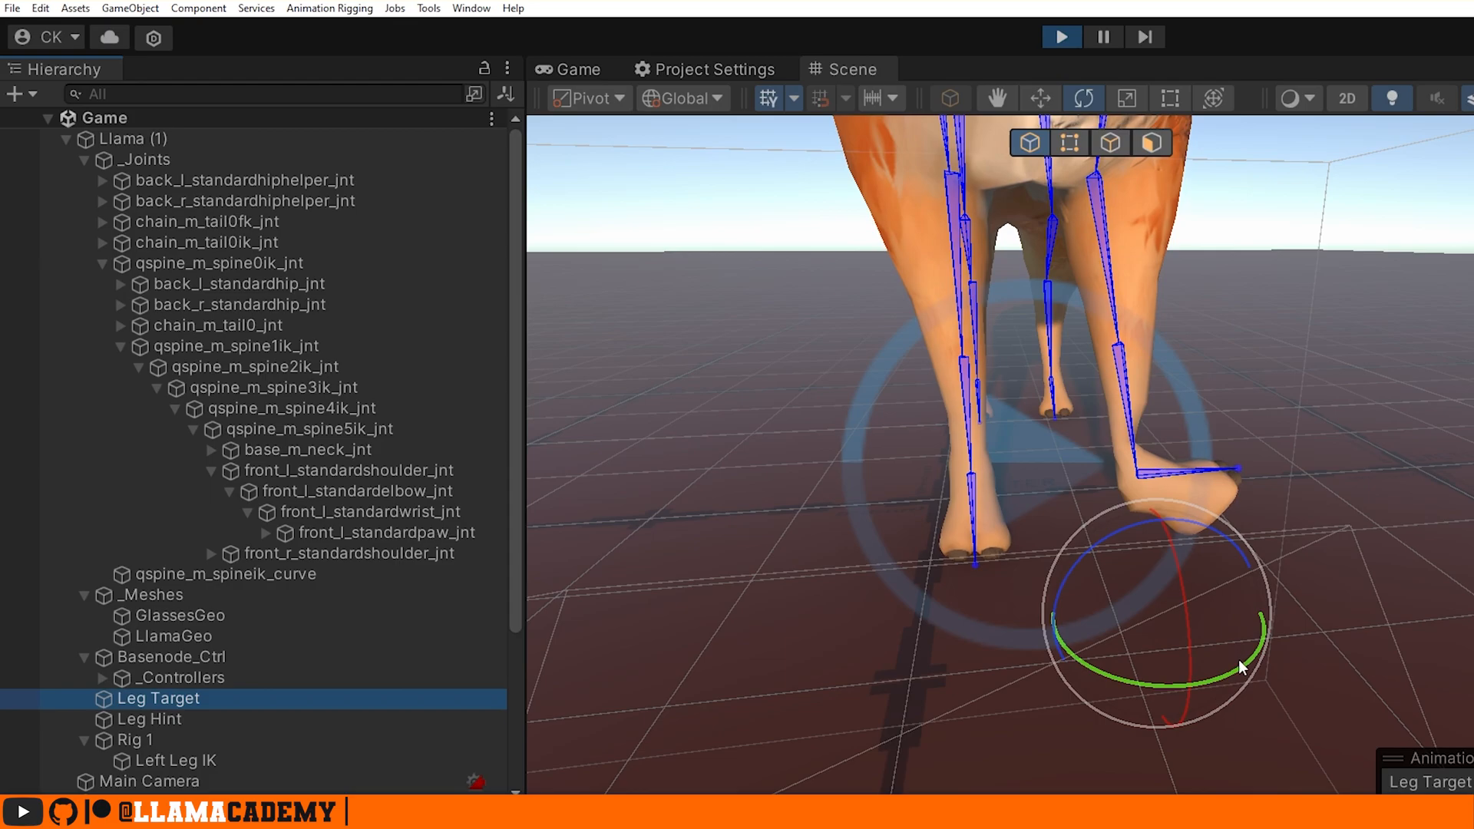
# Rotate Leg Target to tilt the front paw, reaching Z rotation 38.69
pyautogui.moveTo(1241, 667); pyautogui.dragTo(1180, 617)
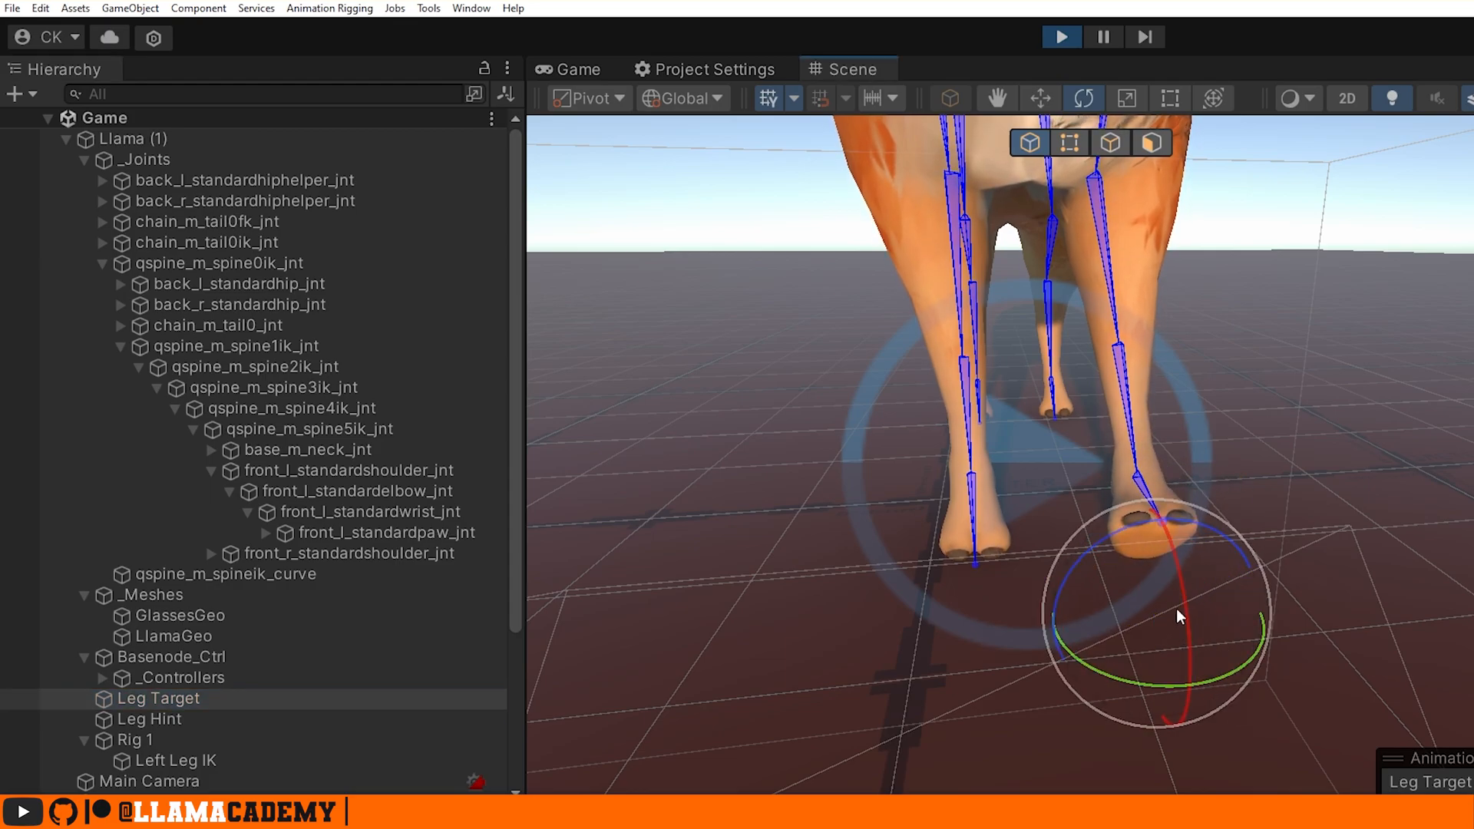
pyautogui.moveTo(1180, 617); pyautogui.dragTo(1142, 583)
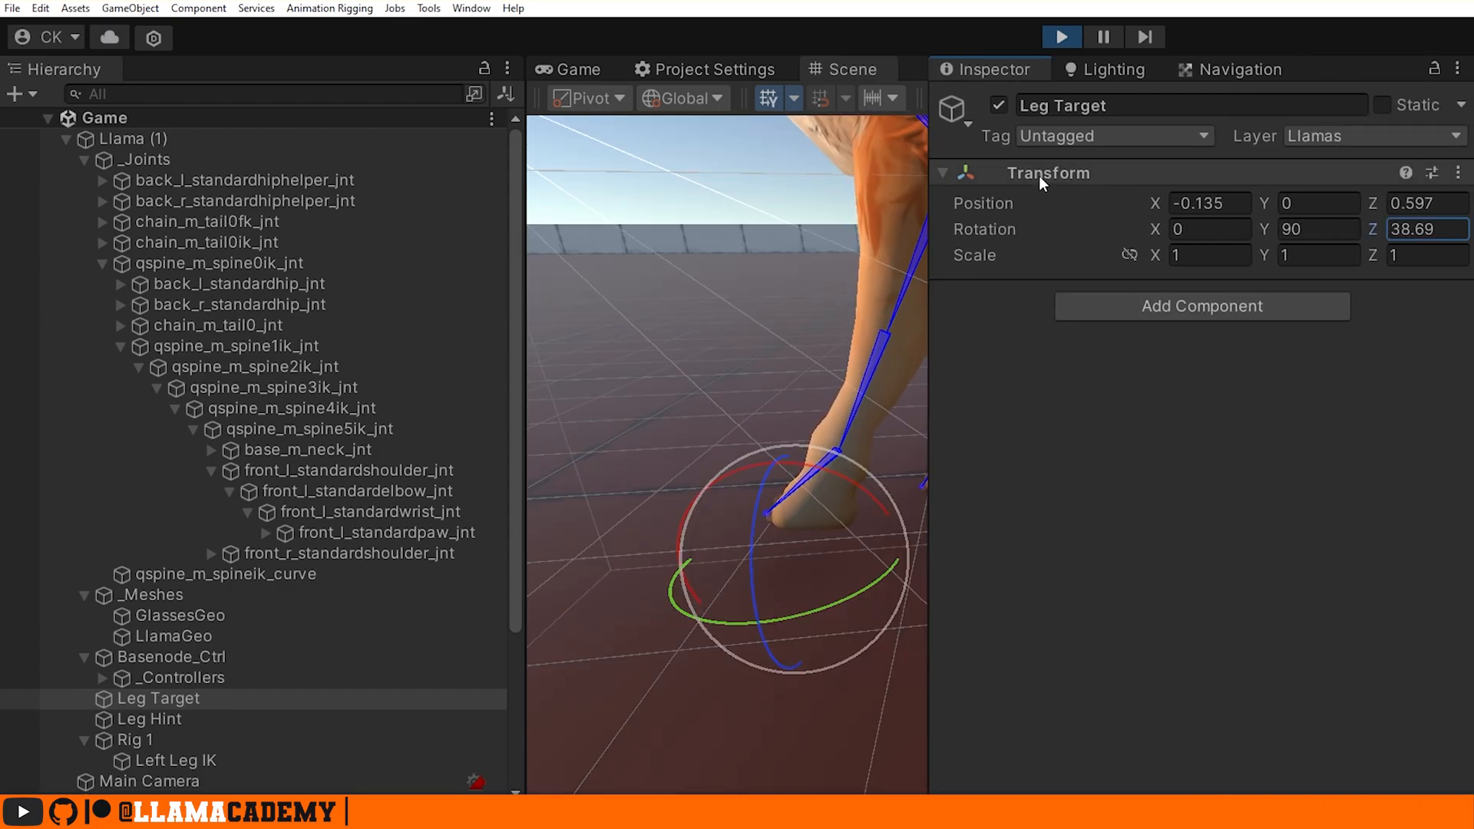
pyautogui.rightClick(1048, 172)
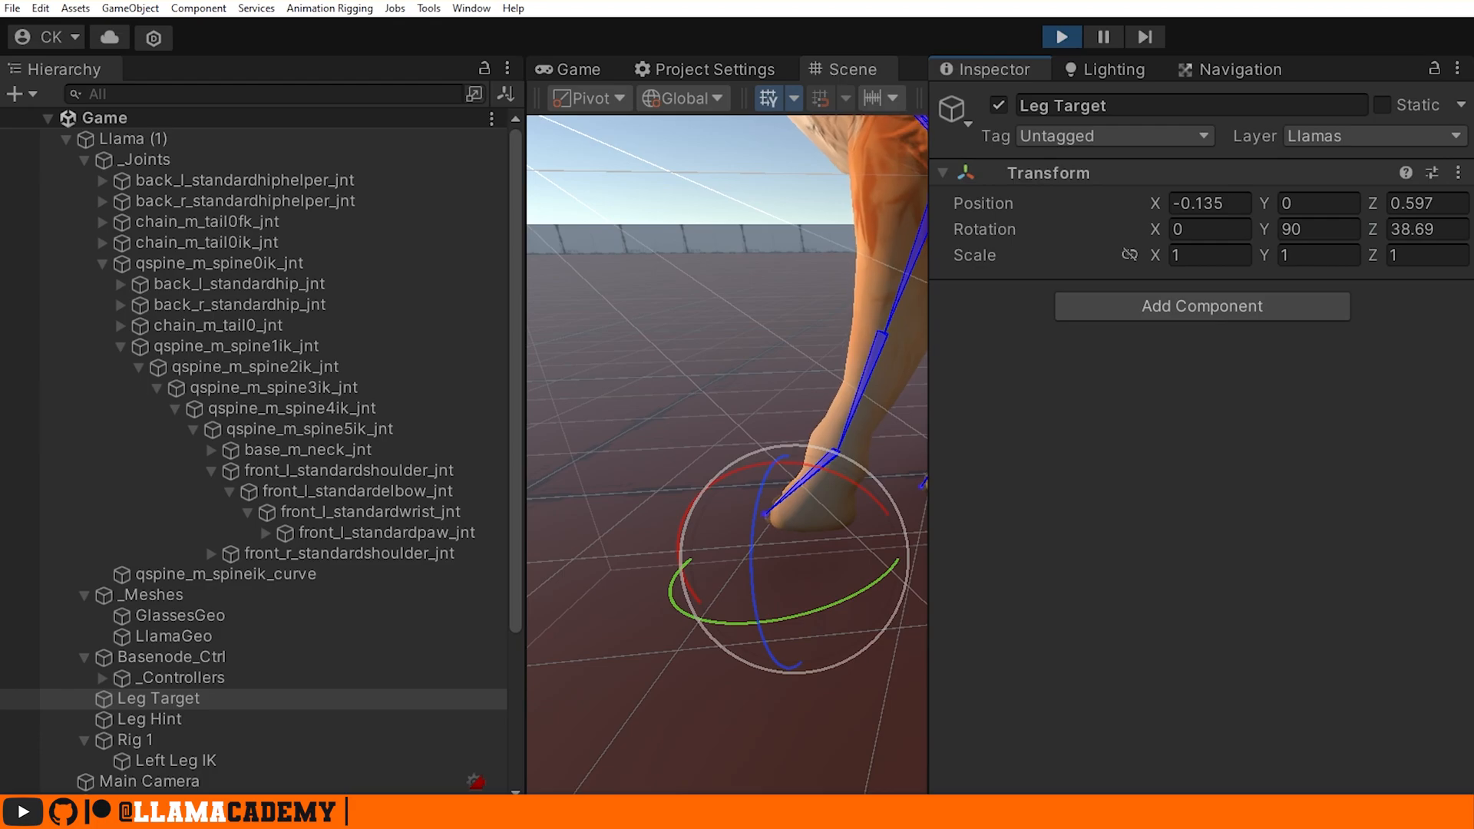
pyautogui.rightClick(1046, 173)
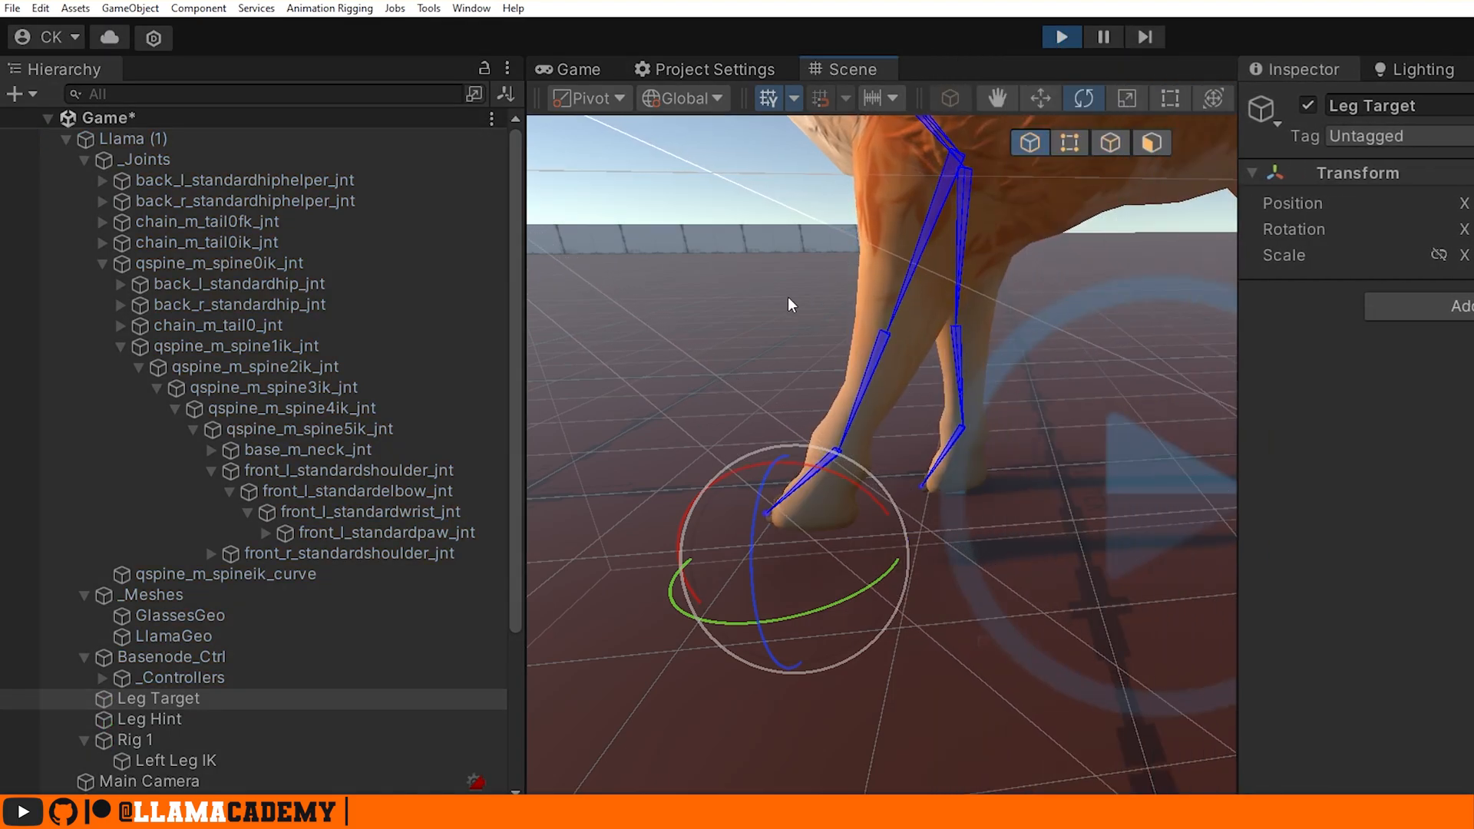
# Test Left Leg IK's Target Position Weight (down to 0, back up), then raise and lower Leg Target
pyautogui.click(175, 761)
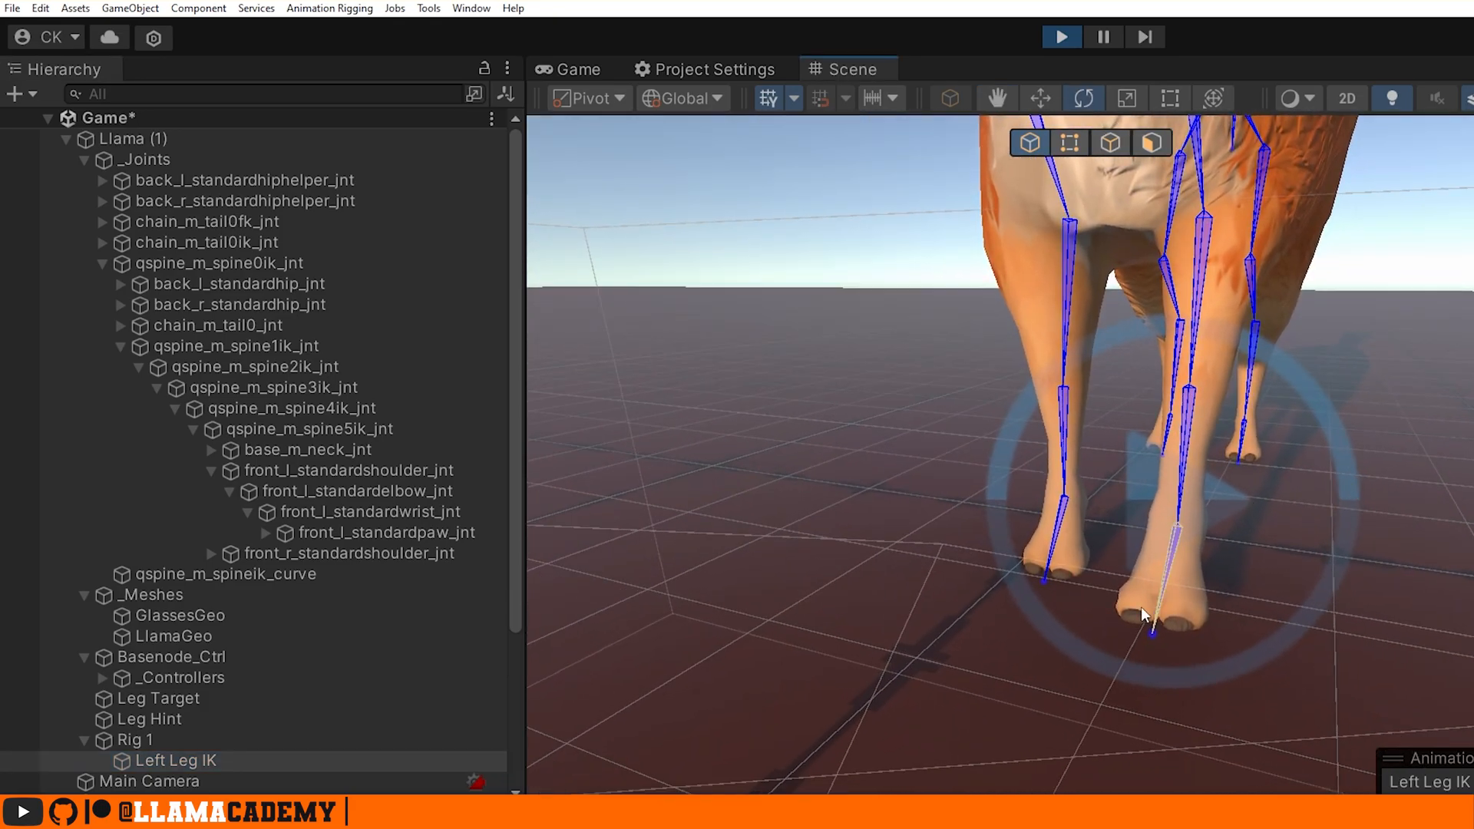
pyautogui.click(173, 761)
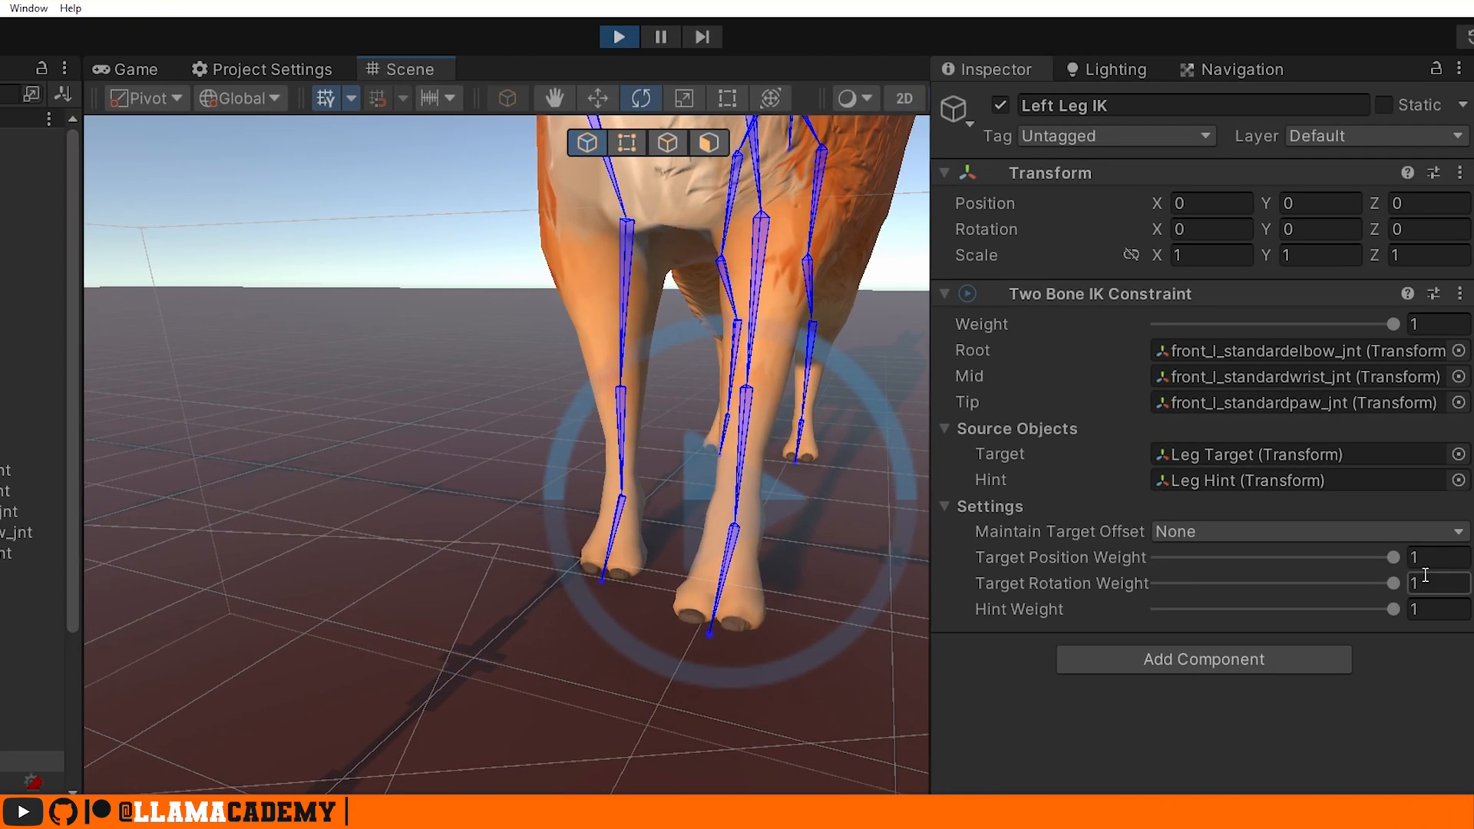
pyautogui.moveTo(1402, 557); pyautogui.dragTo(1157, 557)
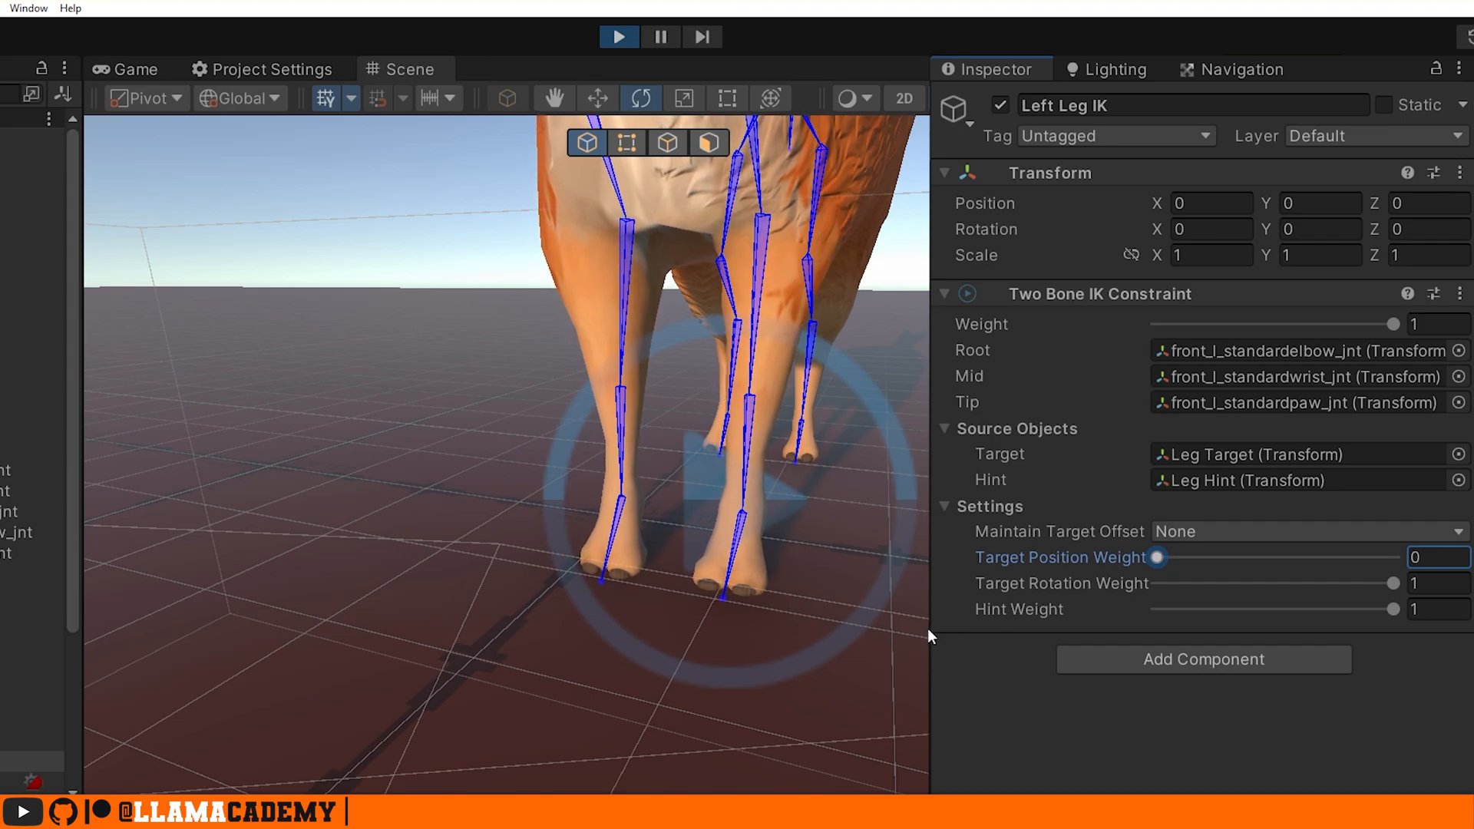
pyautogui.moveTo(1156, 556); pyautogui.dragTo(1394, 556)
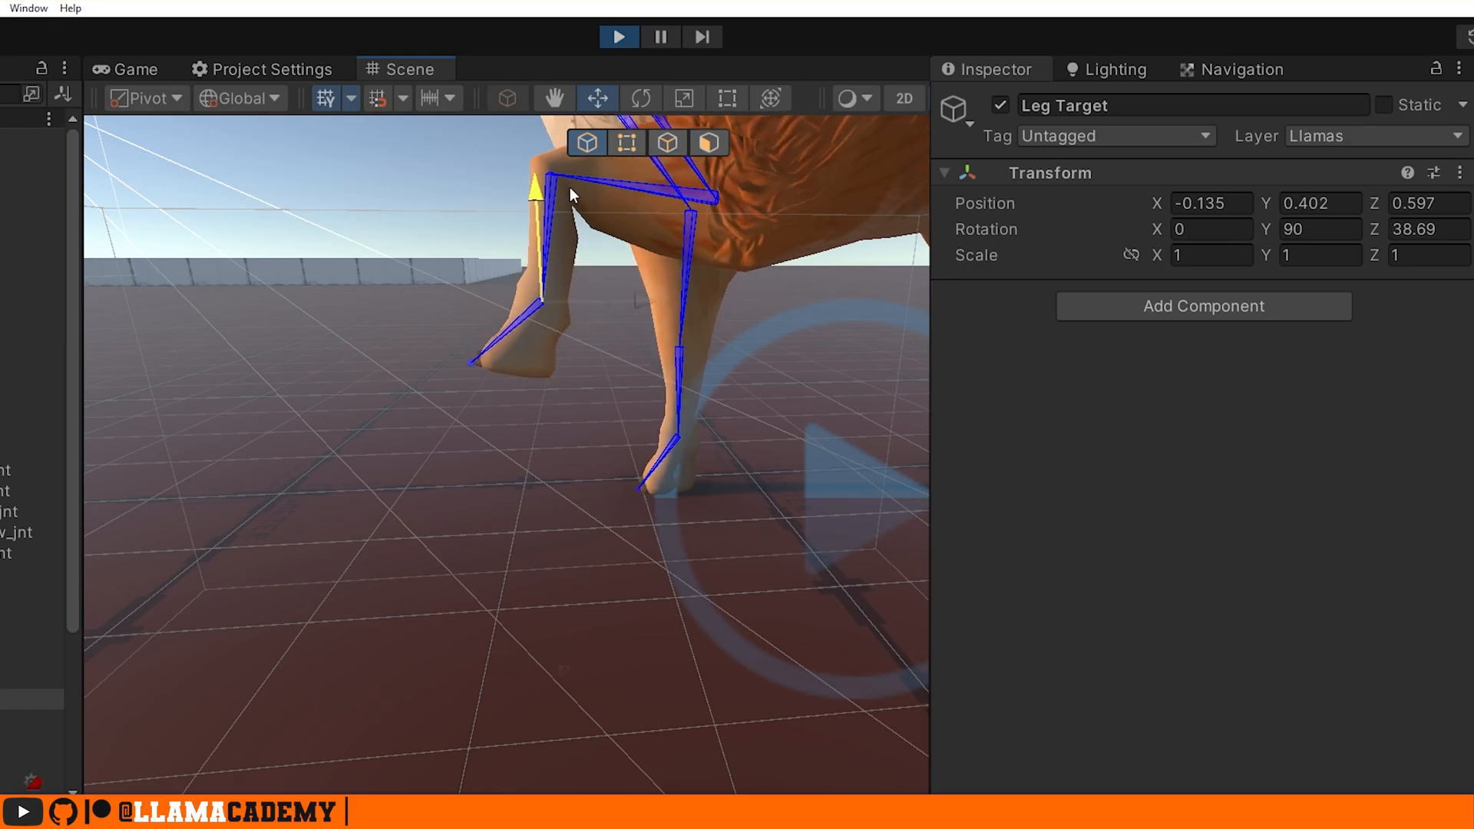
pyautogui.moveTo(534, 188); pyautogui.dragTo(535, 141)
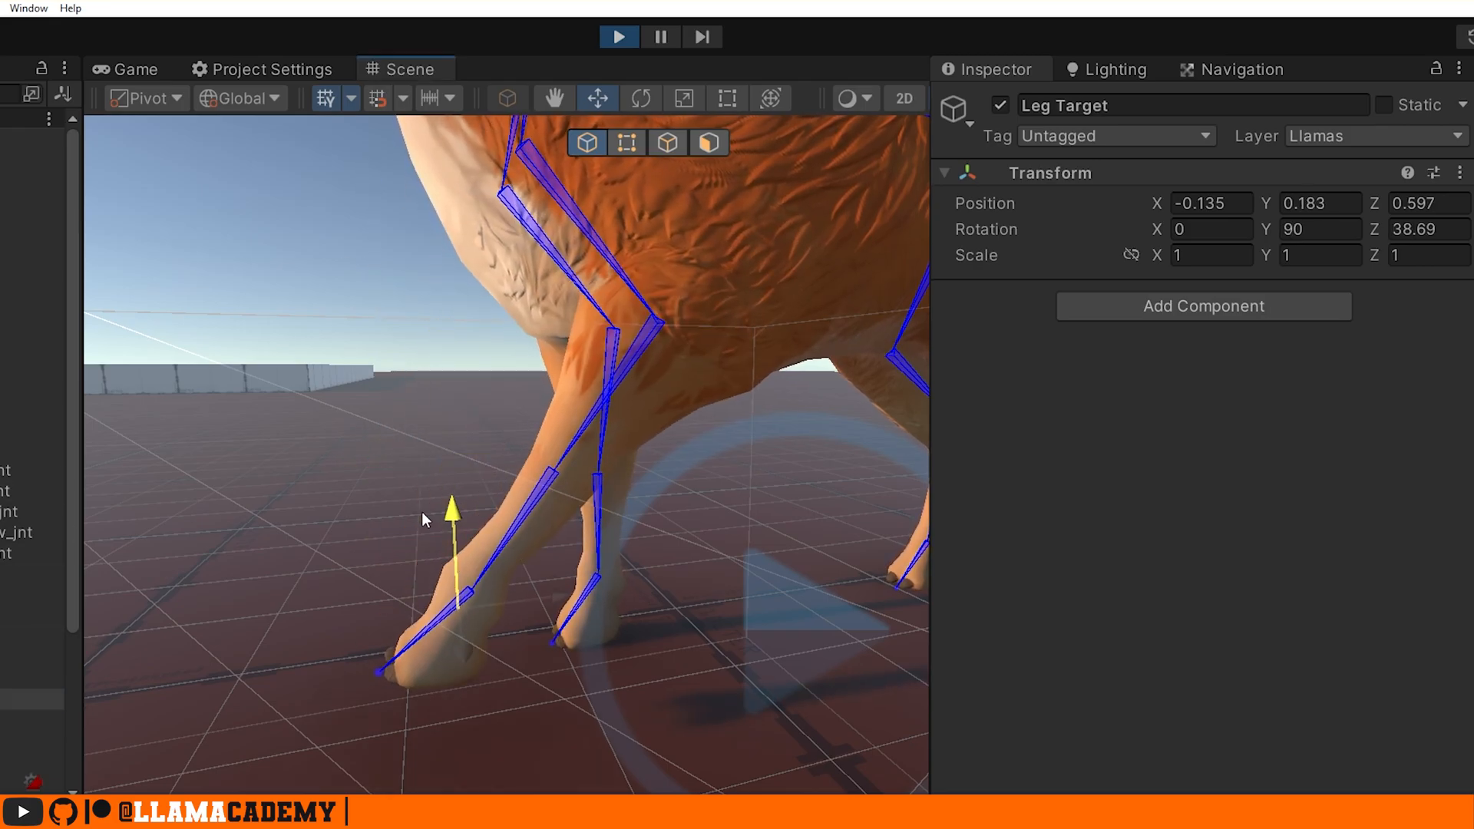
pyautogui.moveTo(452, 508); pyautogui.dragTo(444, 347)
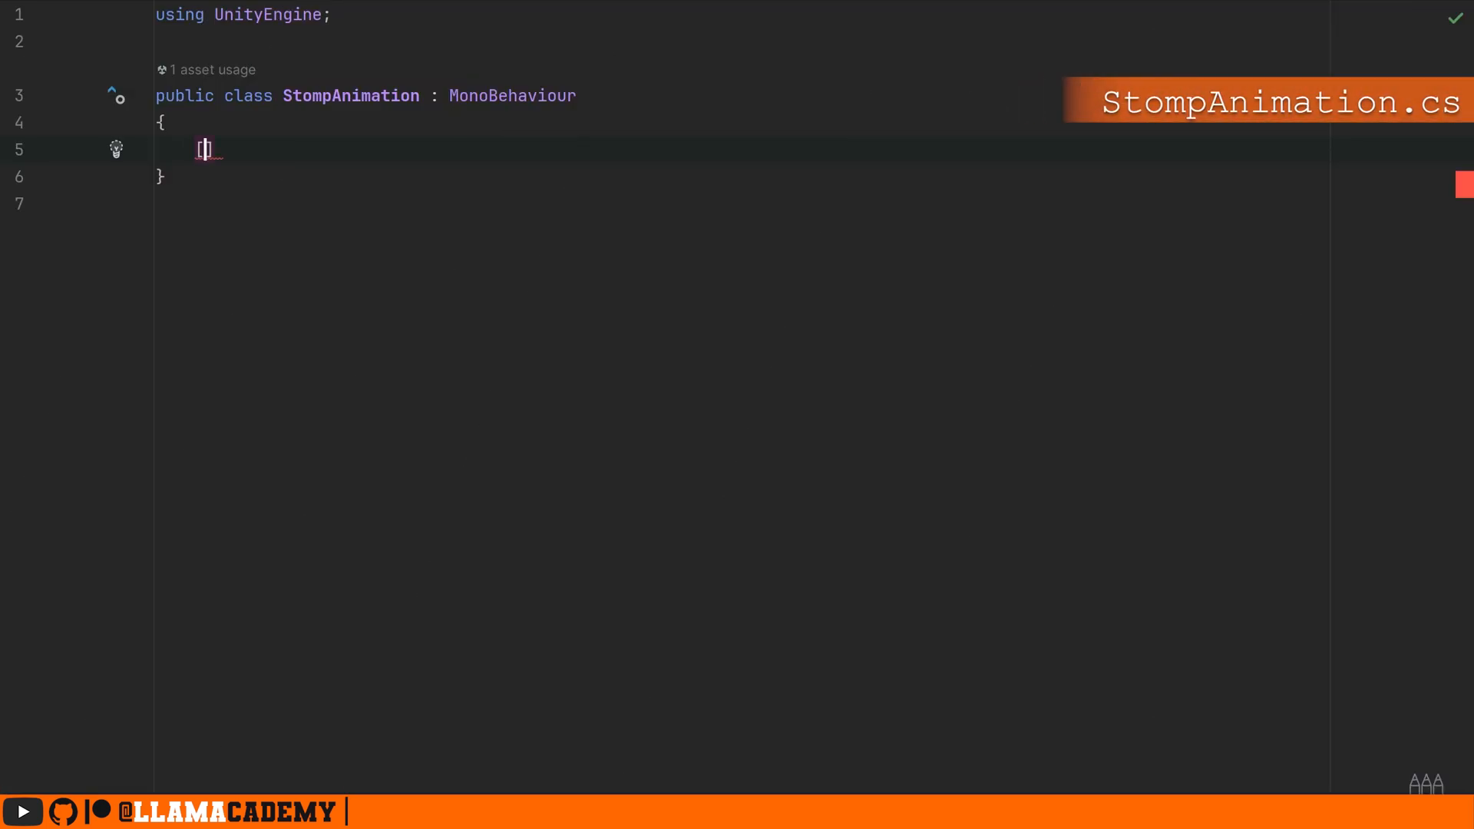
# Add serialized HeightAnimation and IKConstraint fields and a Stomp method starting PlayStompAnimation
pyautogui.write('[SerializeField] private')
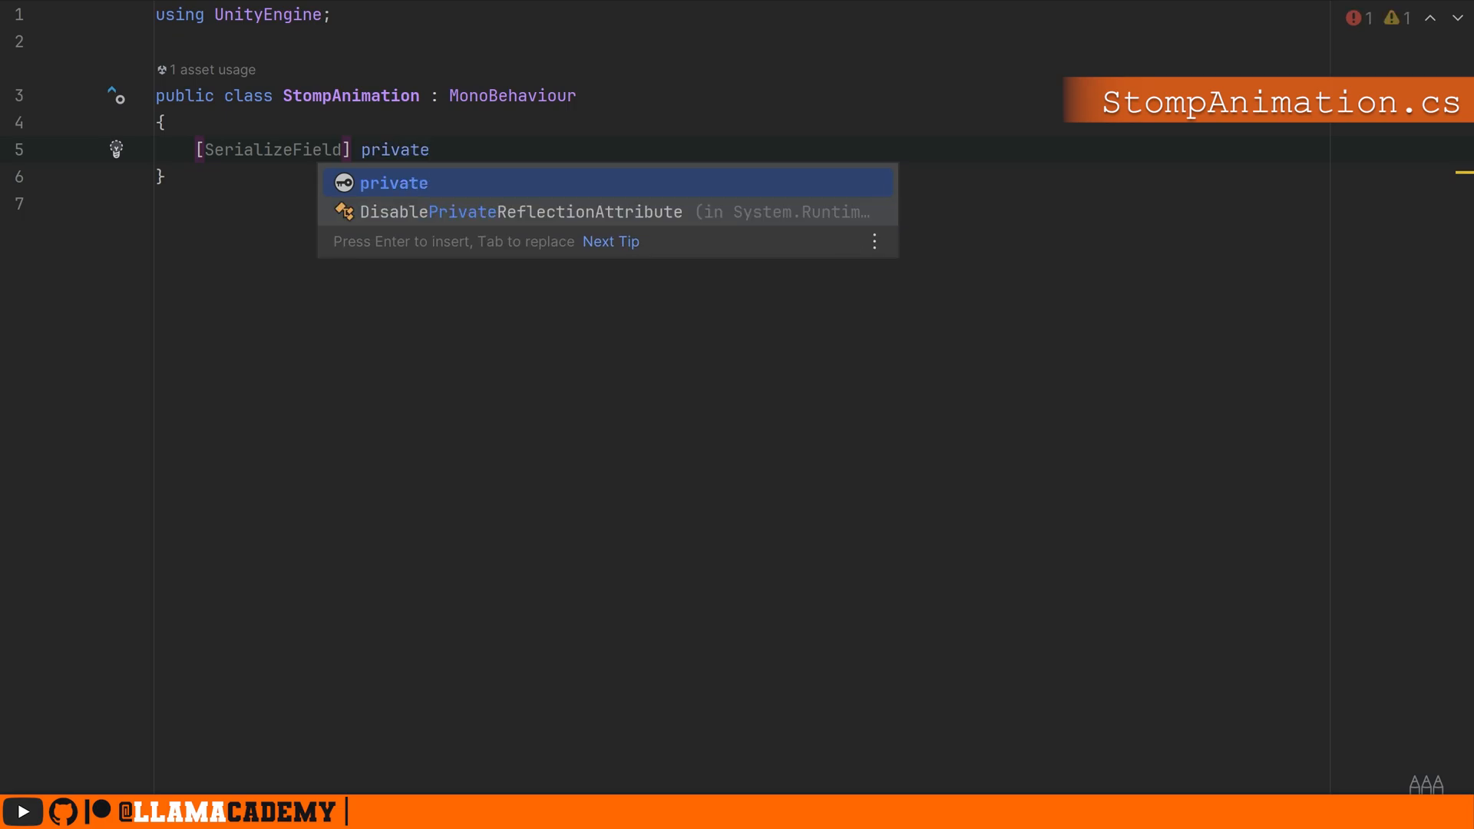
pyautogui.write('AnimationCurve _HeightAnimation;')
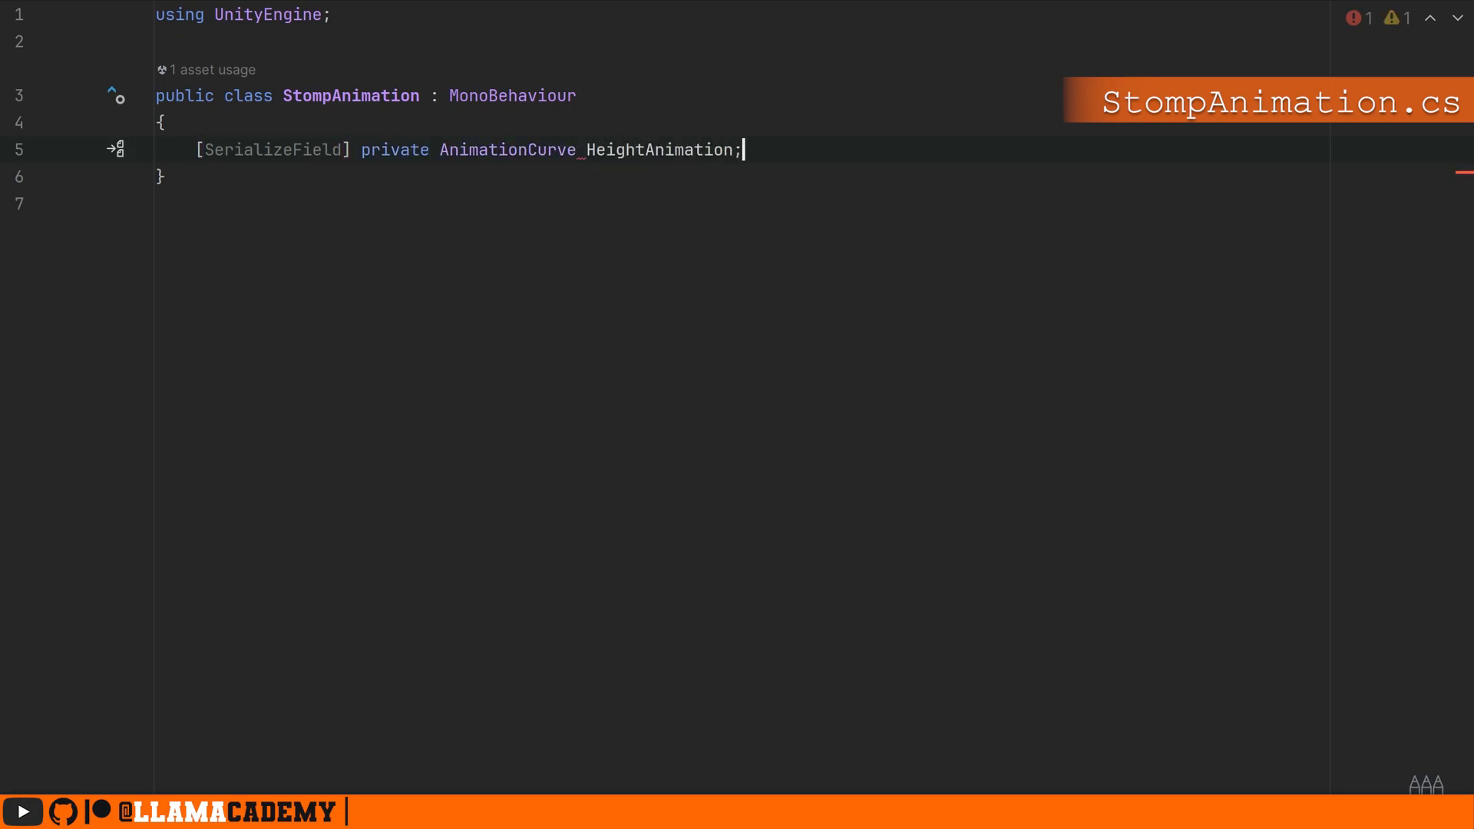
pyautogui.write('[SerializeField] private TwoBoneIKConstraint IKConstraint;')
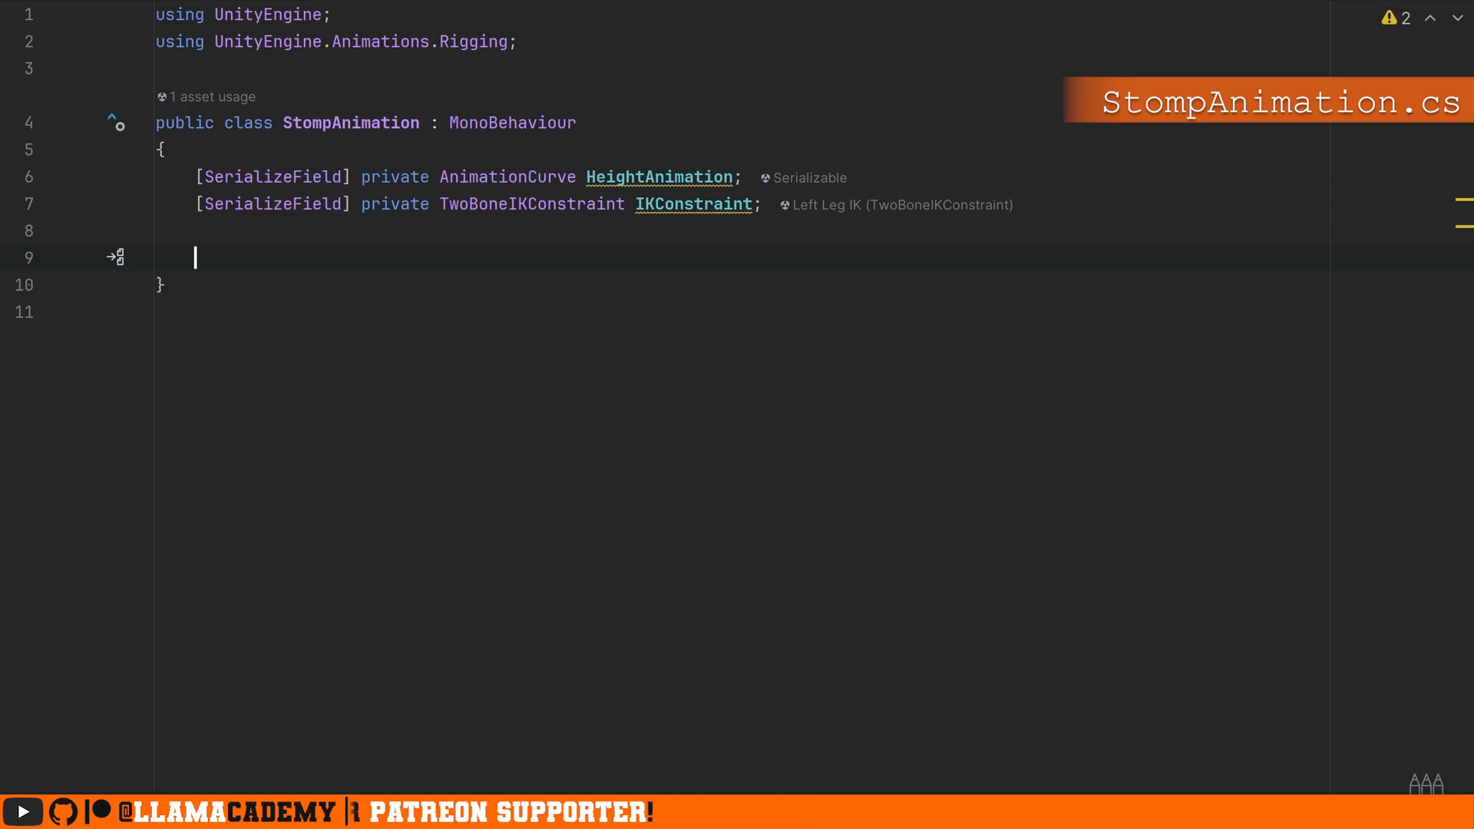
pyautogui.write('using System;')
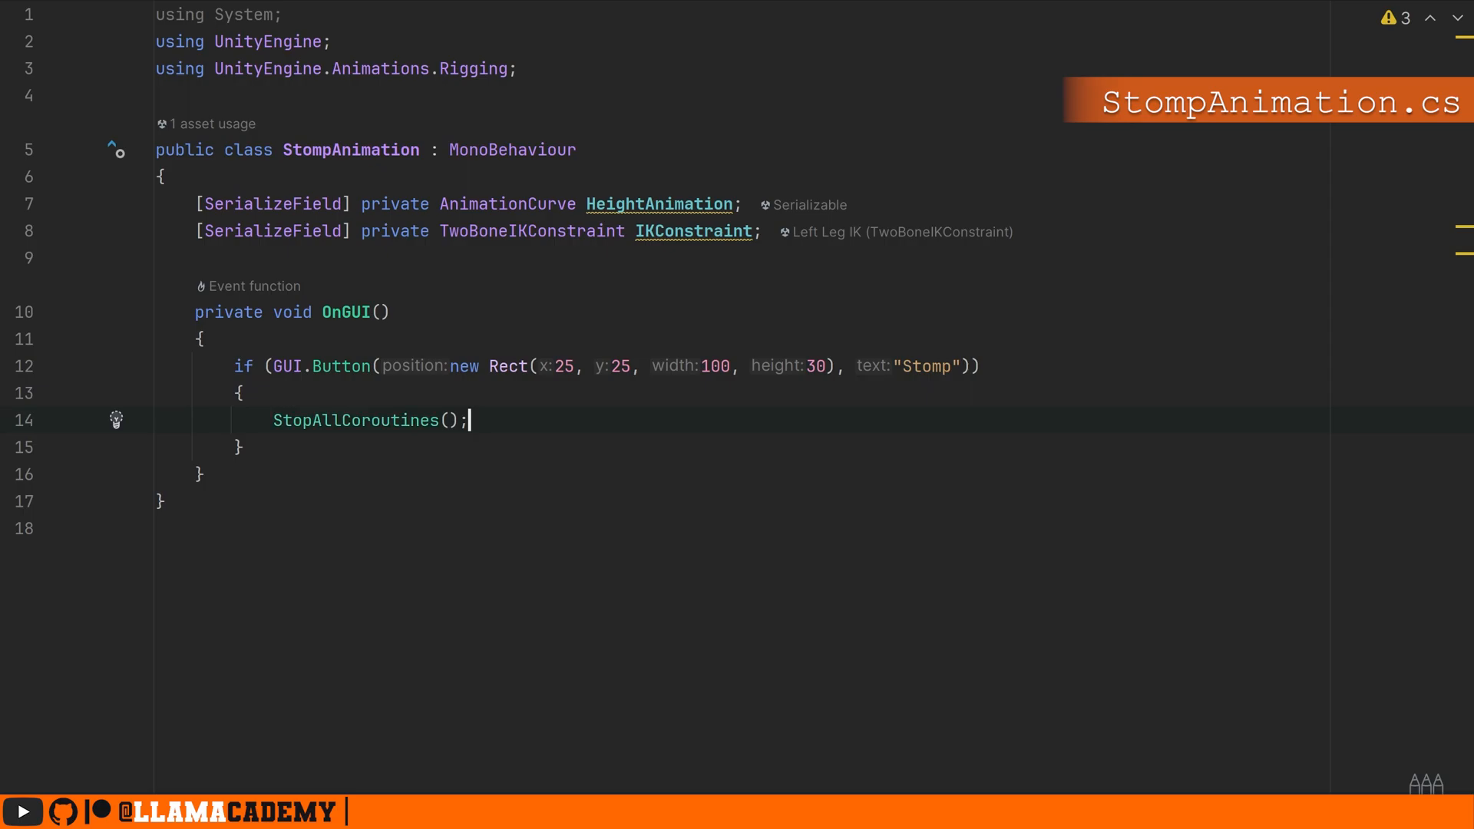
pyautogui.write('StartCoroutine(PlayStompAnimation());')
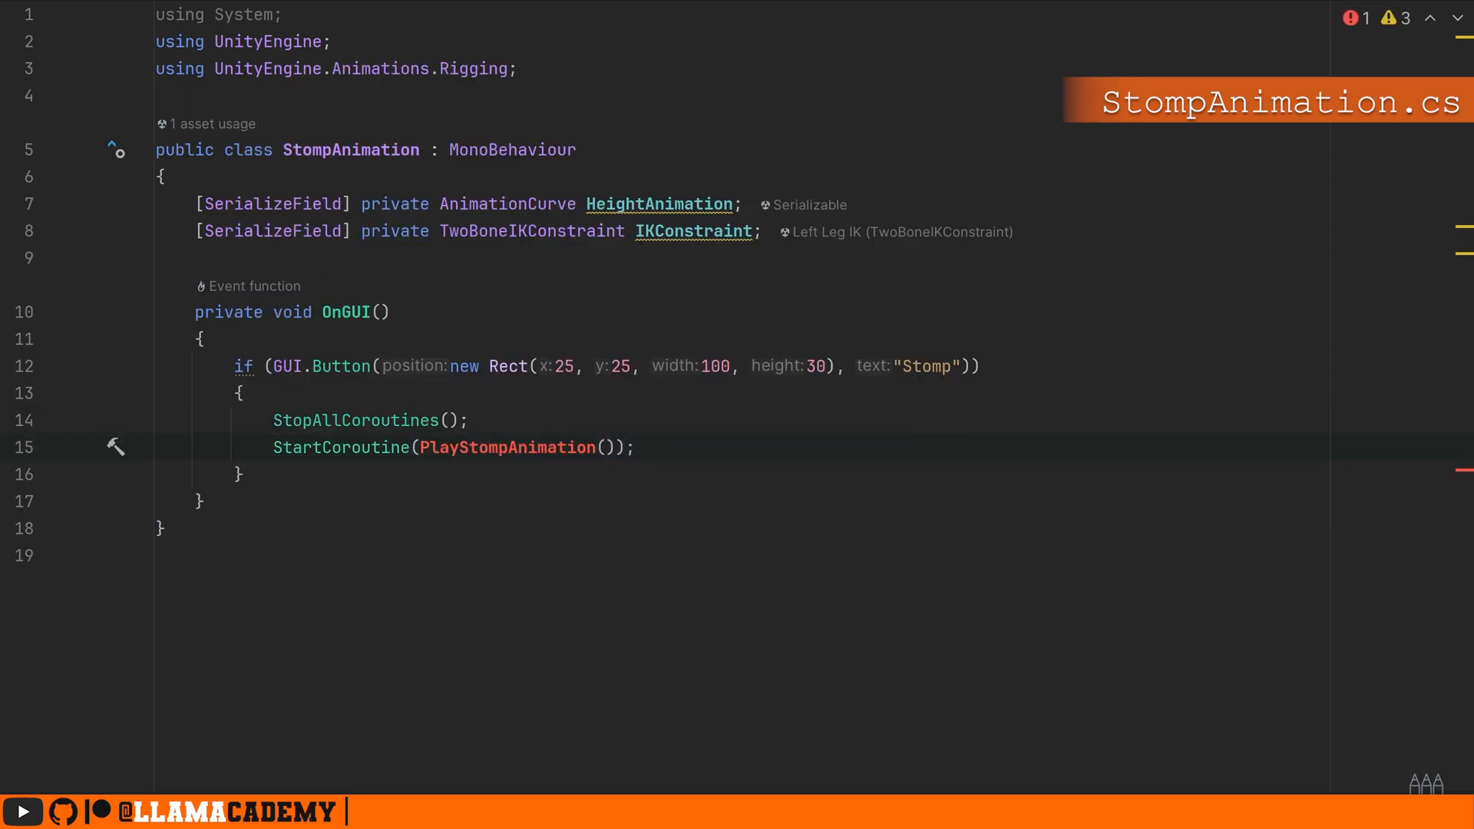
pyautogui.write('public')
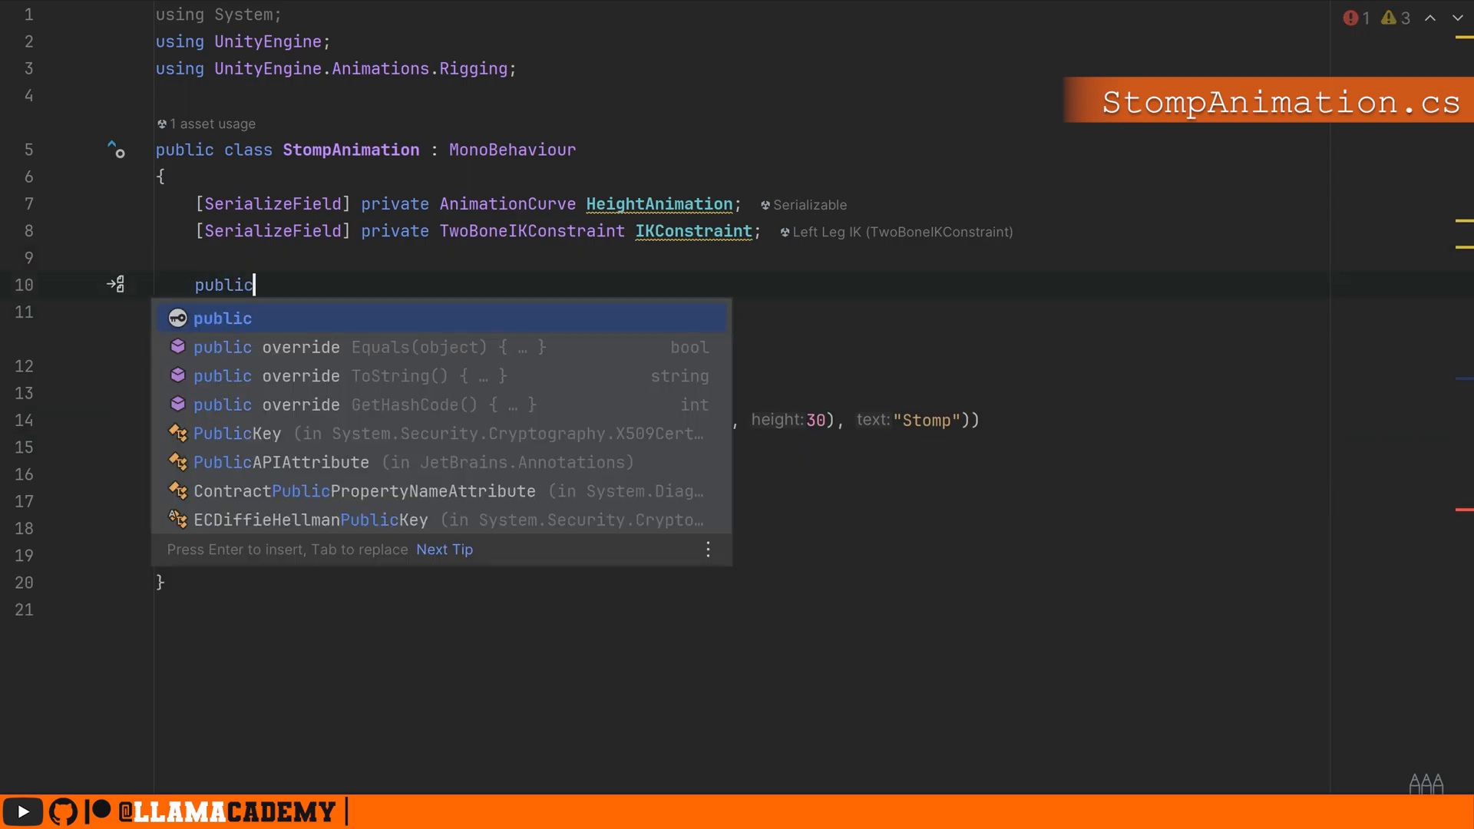
pyautogui.write('void Stomp()')
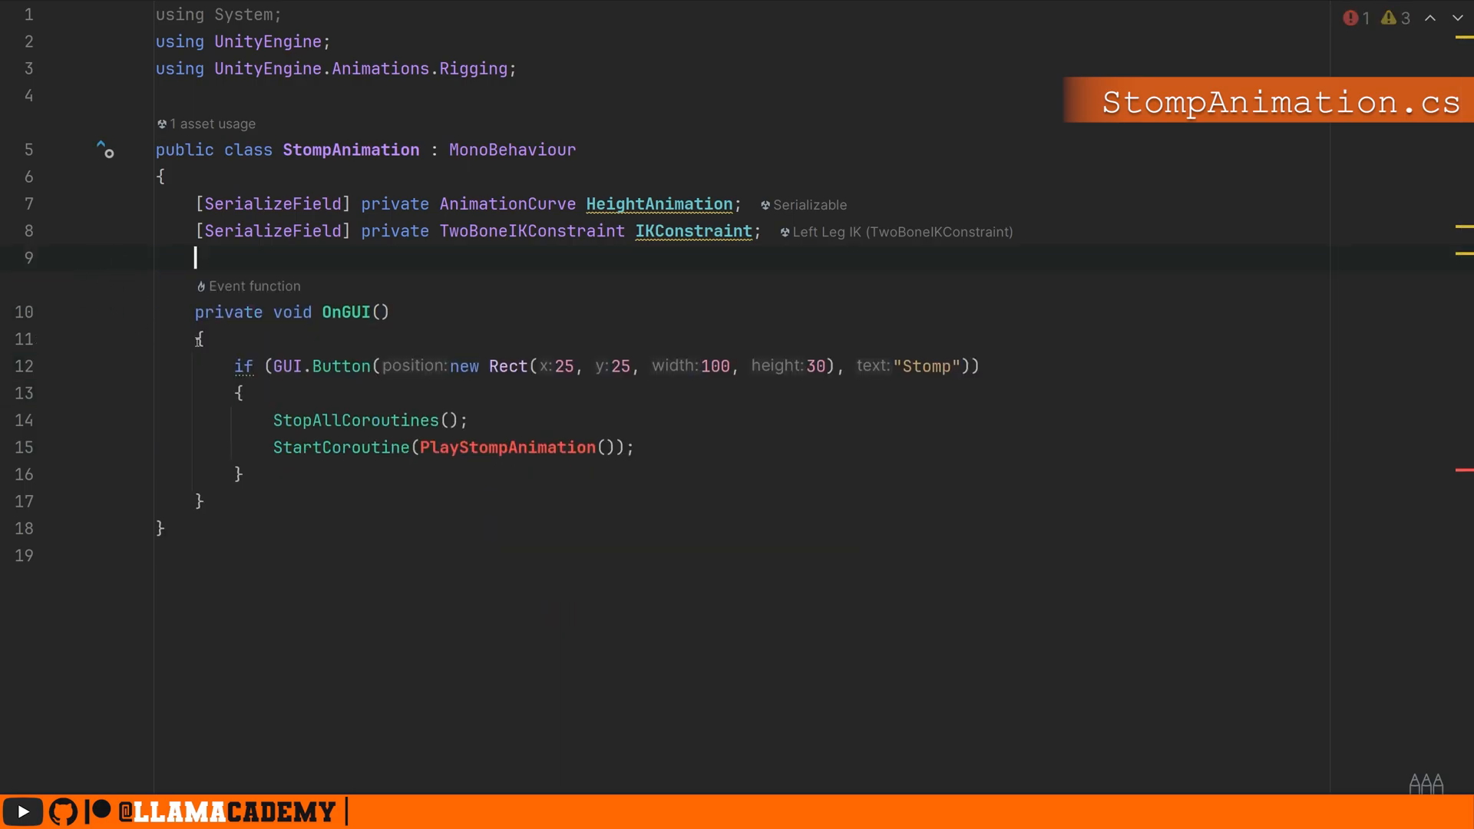
# Write PlayStompAnimation with time, the target's start position, and a loop ramping target position and hint weights
pyautogui.write('pri')
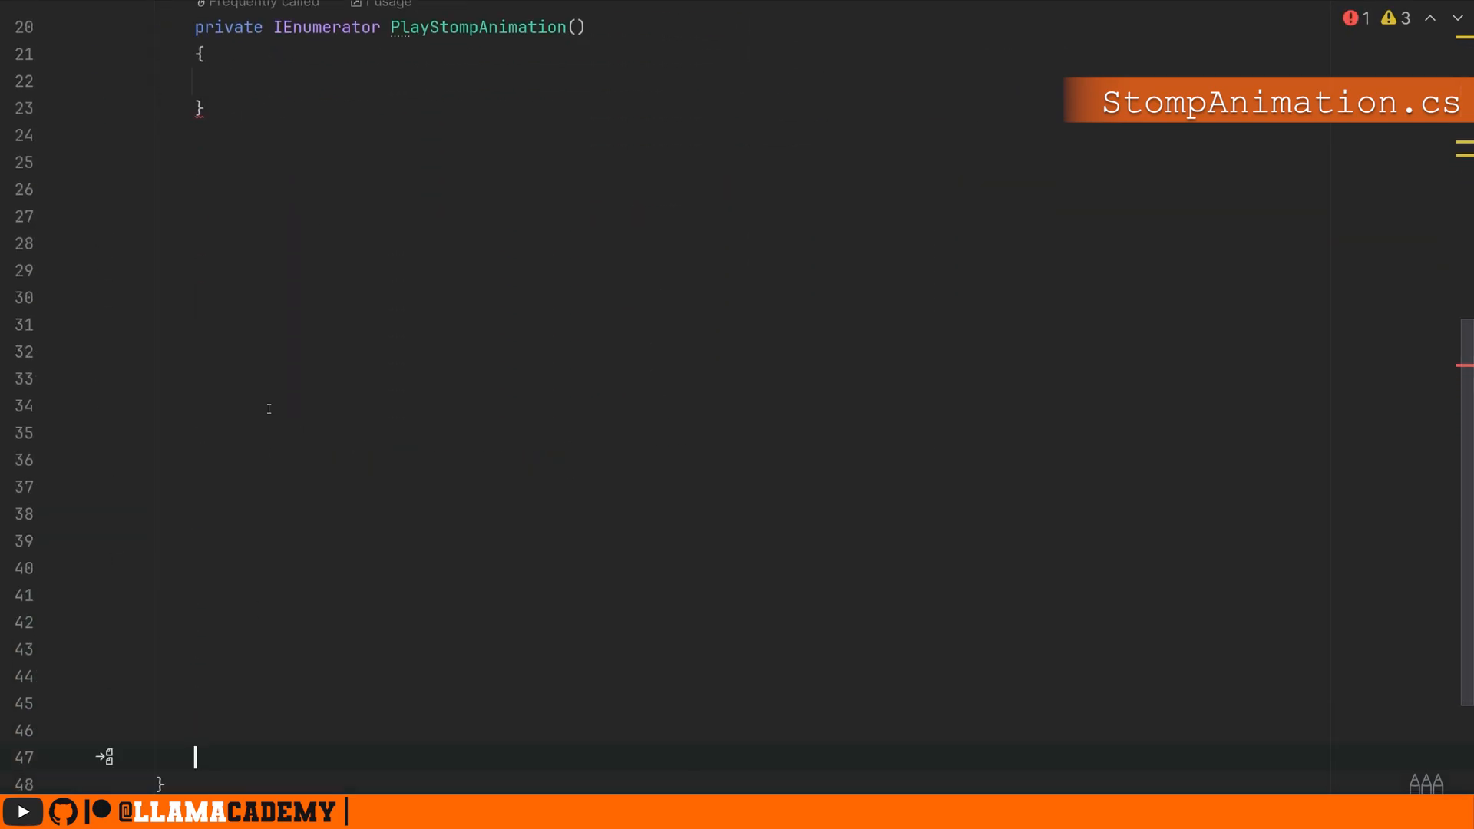
pyautogui.write('float time = 0;')
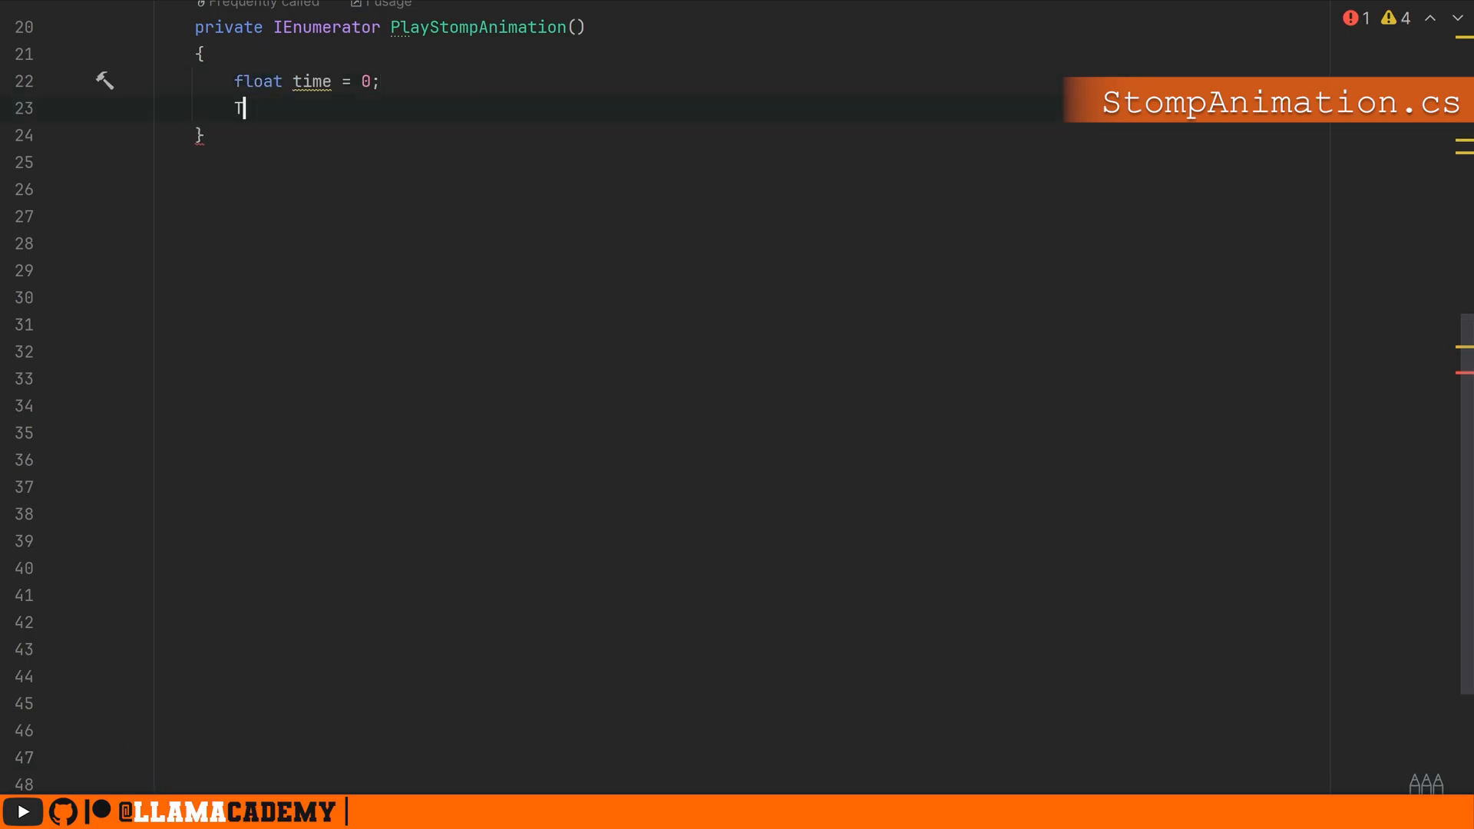
pyautogui.write('Transform target = IKConstraint.')
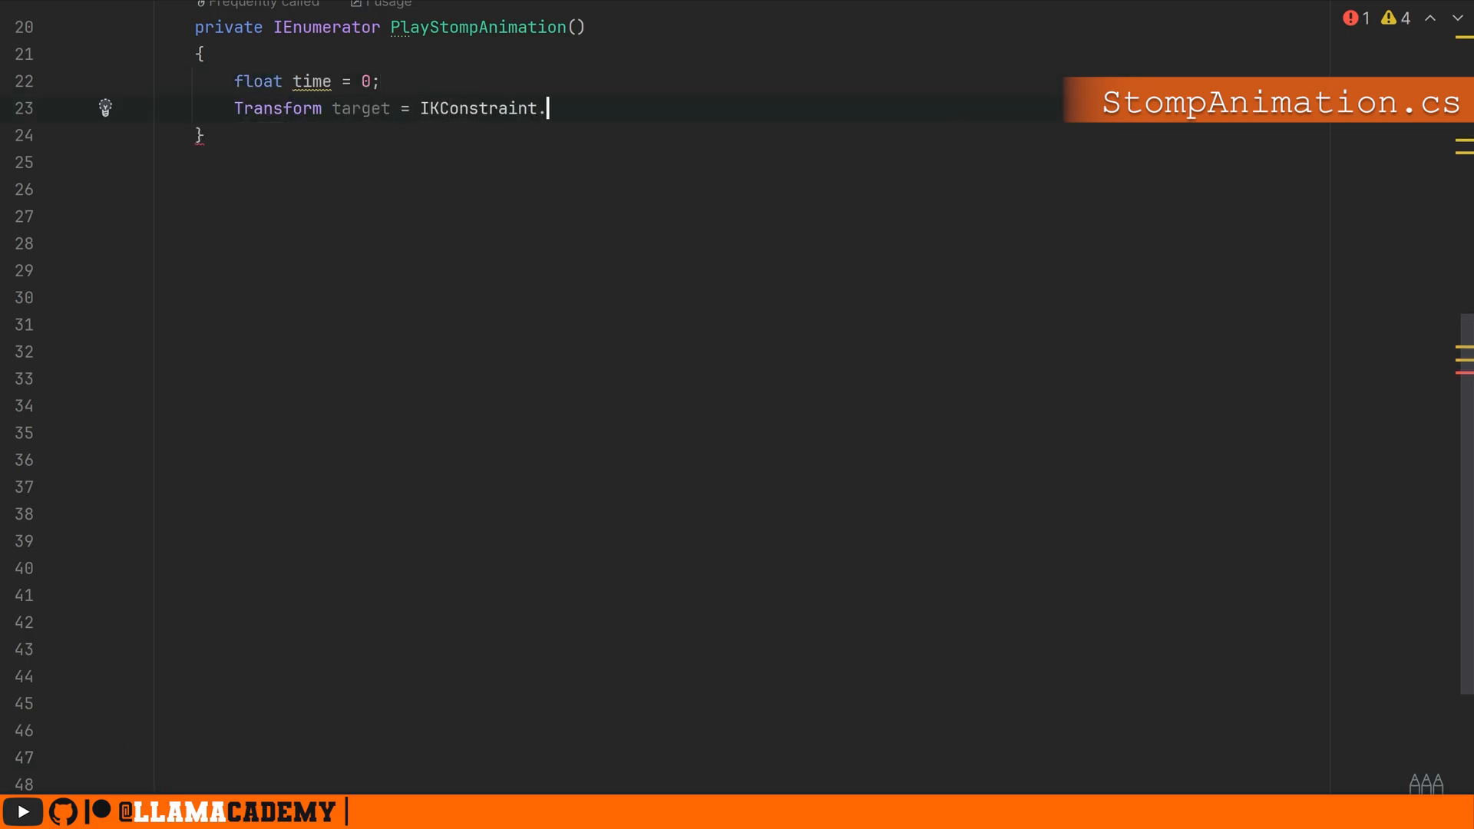
pyautogui.write('data.target;')
pyautogui.write('Vector3 startPosition = target')
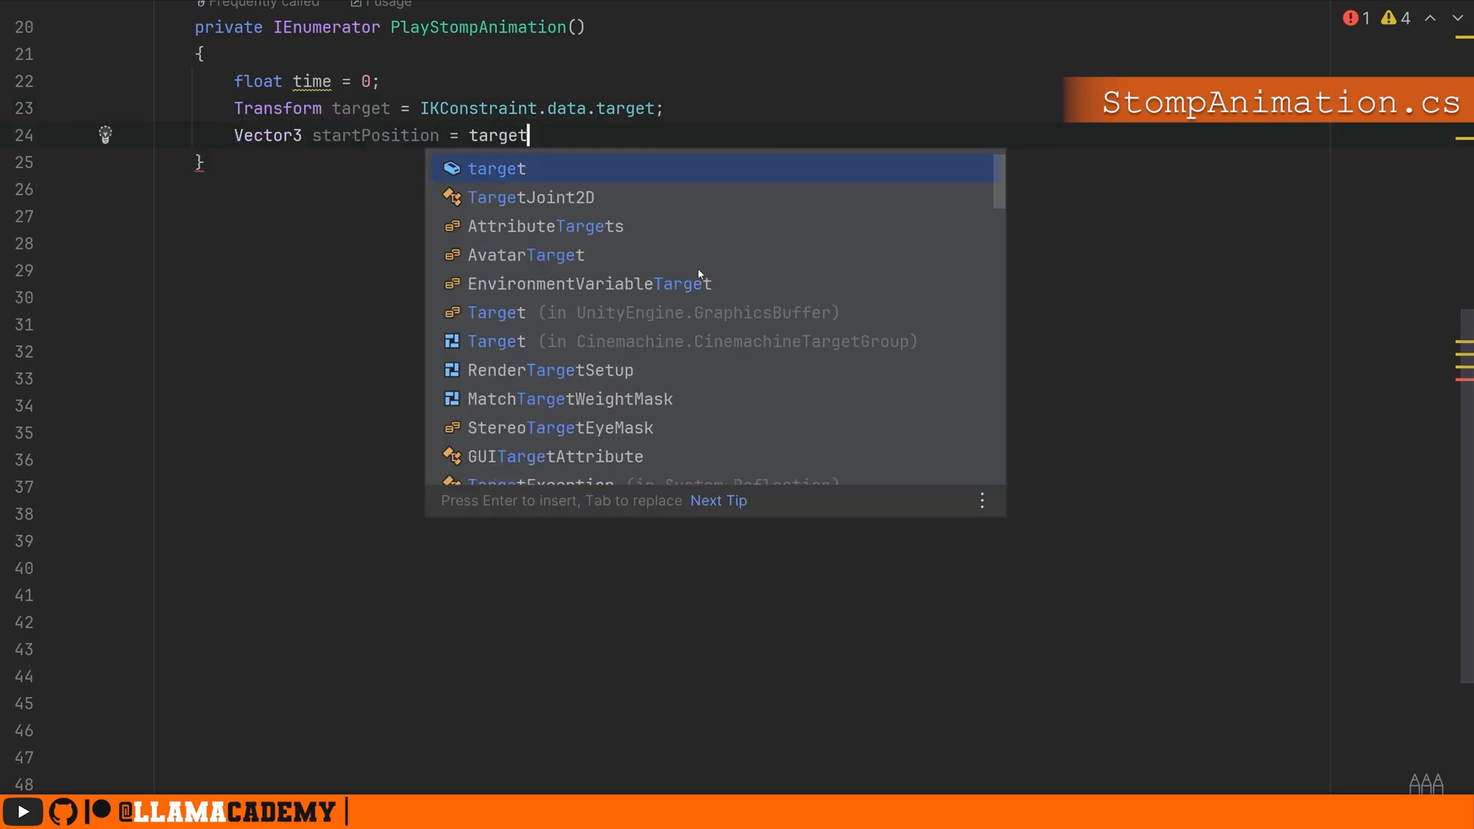
pyautogui.write('.localPosition;')
pyautogui.write('while(time < 1')
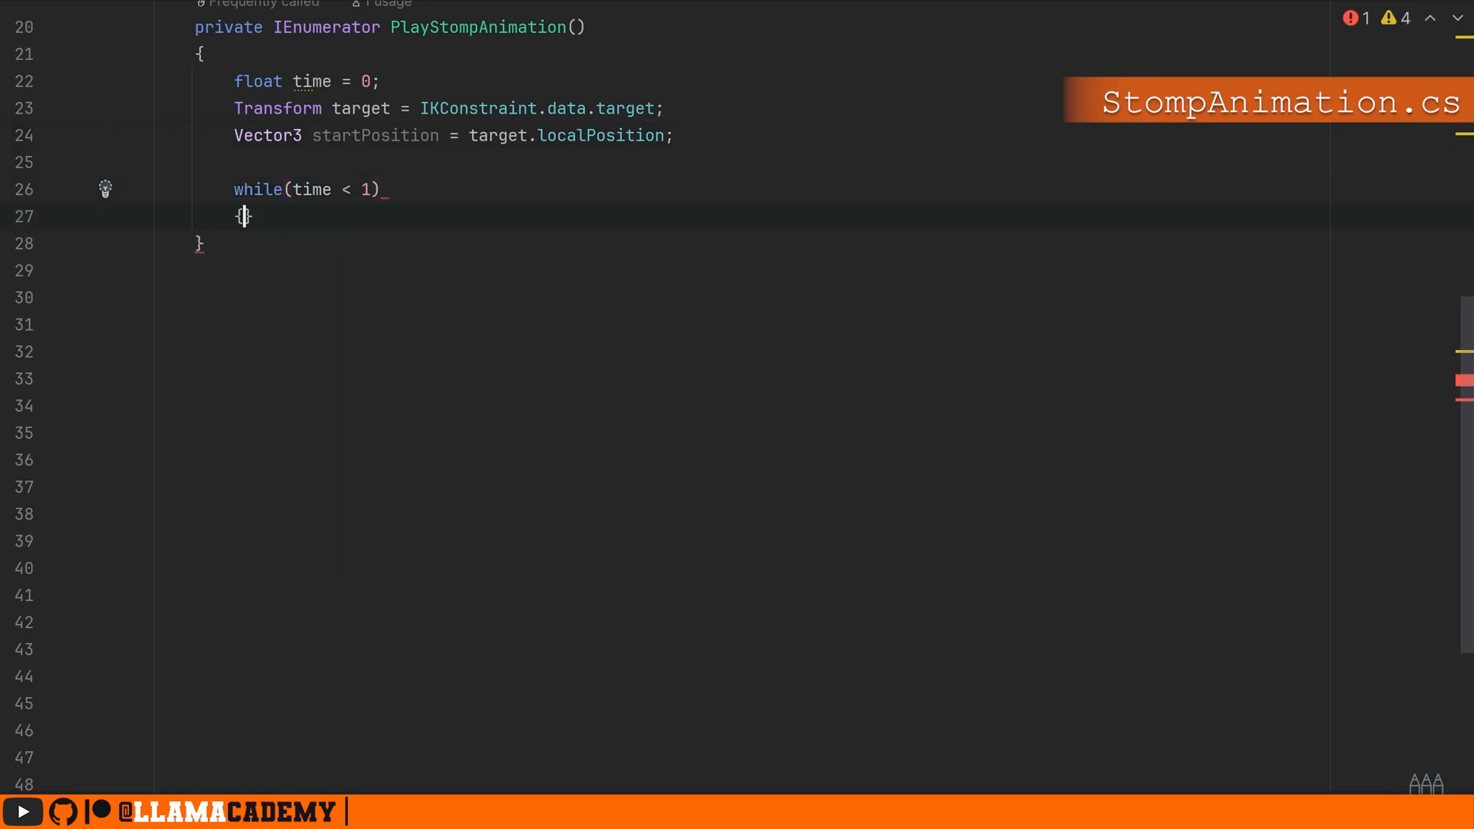
pyautogui.write('IKConstraint.data.targetPositionWeight = Mathf.Clamp01(time * 3);')
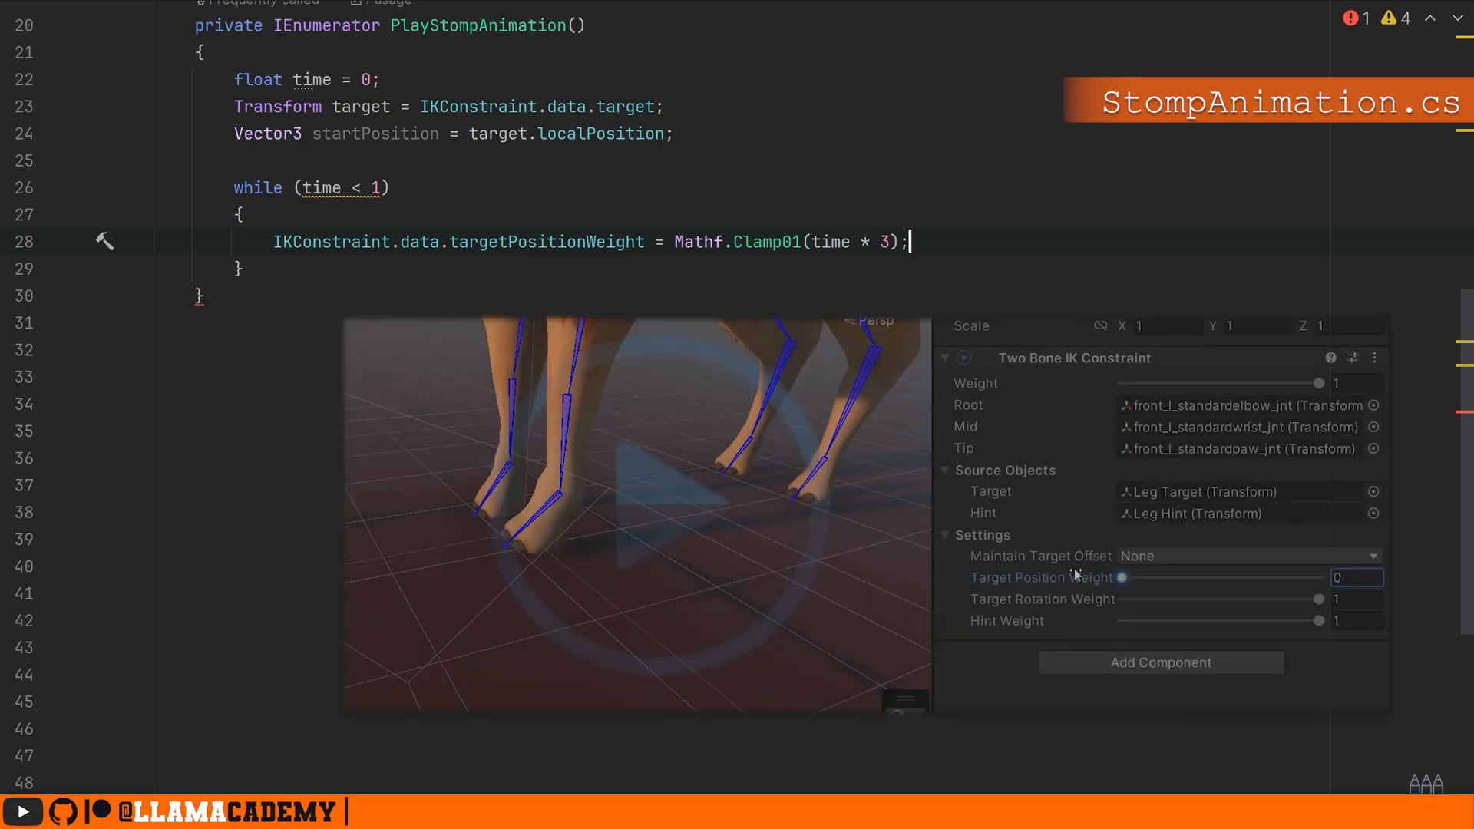
pyautogui.moveTo(1121, 578); pyautogui.dragTo(1196, 578)
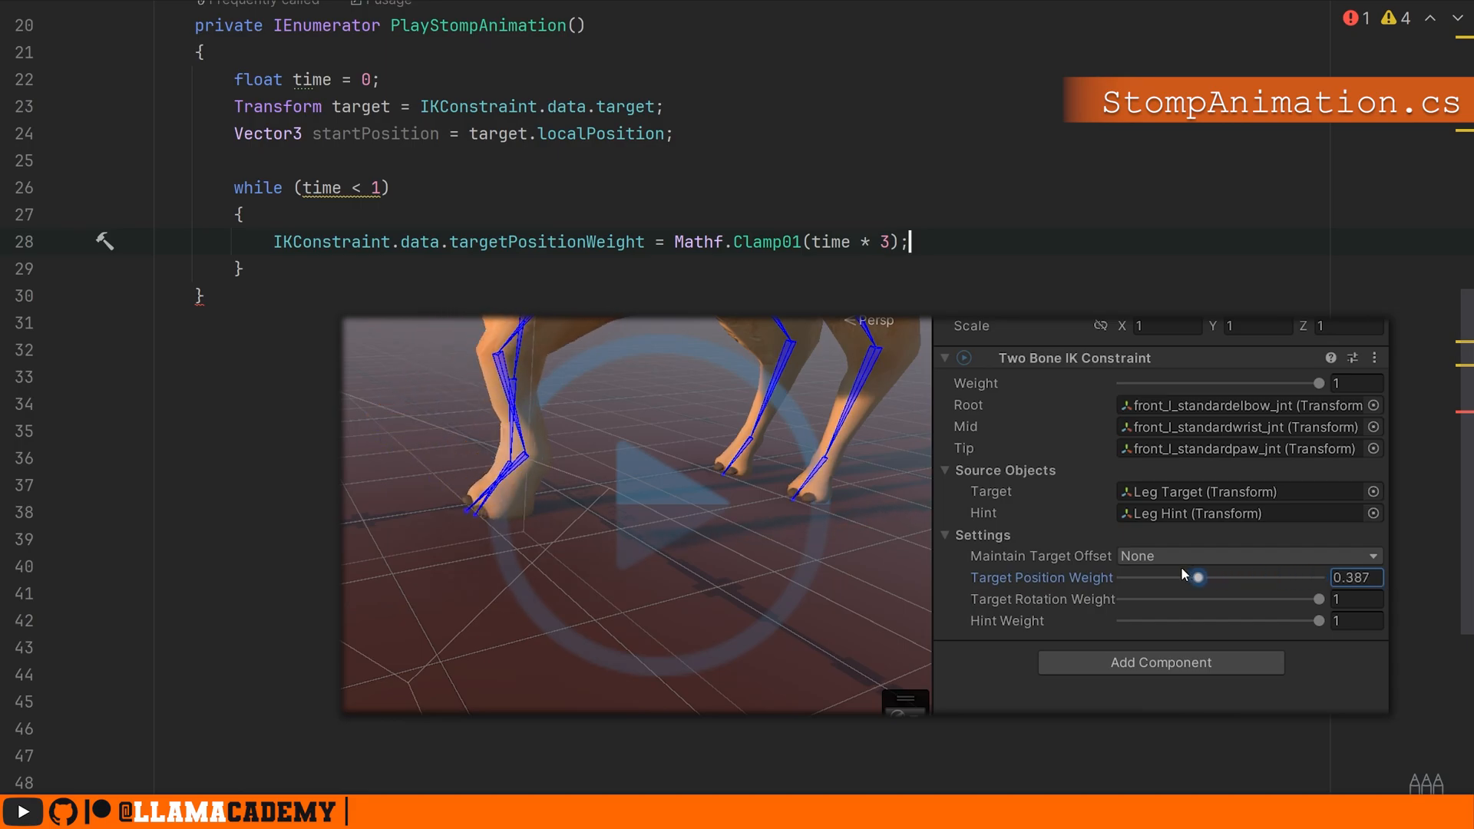
pyautogui.moveTo(1196, 578); pyautogui.dragTo(1145, 577)
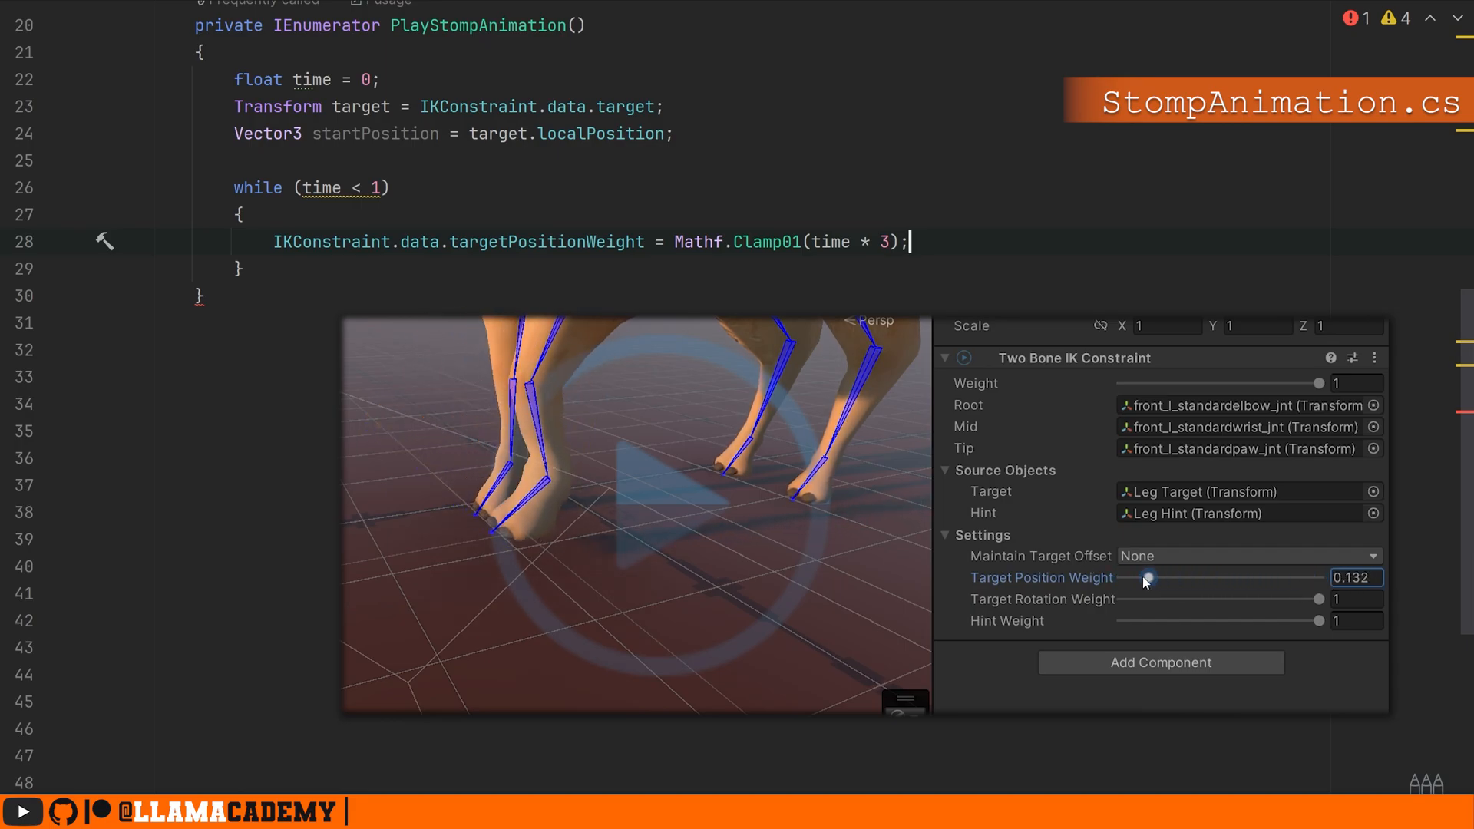
pyautogui.moveTo(1147, 577); pyautogui.dragTo(1320, 577)
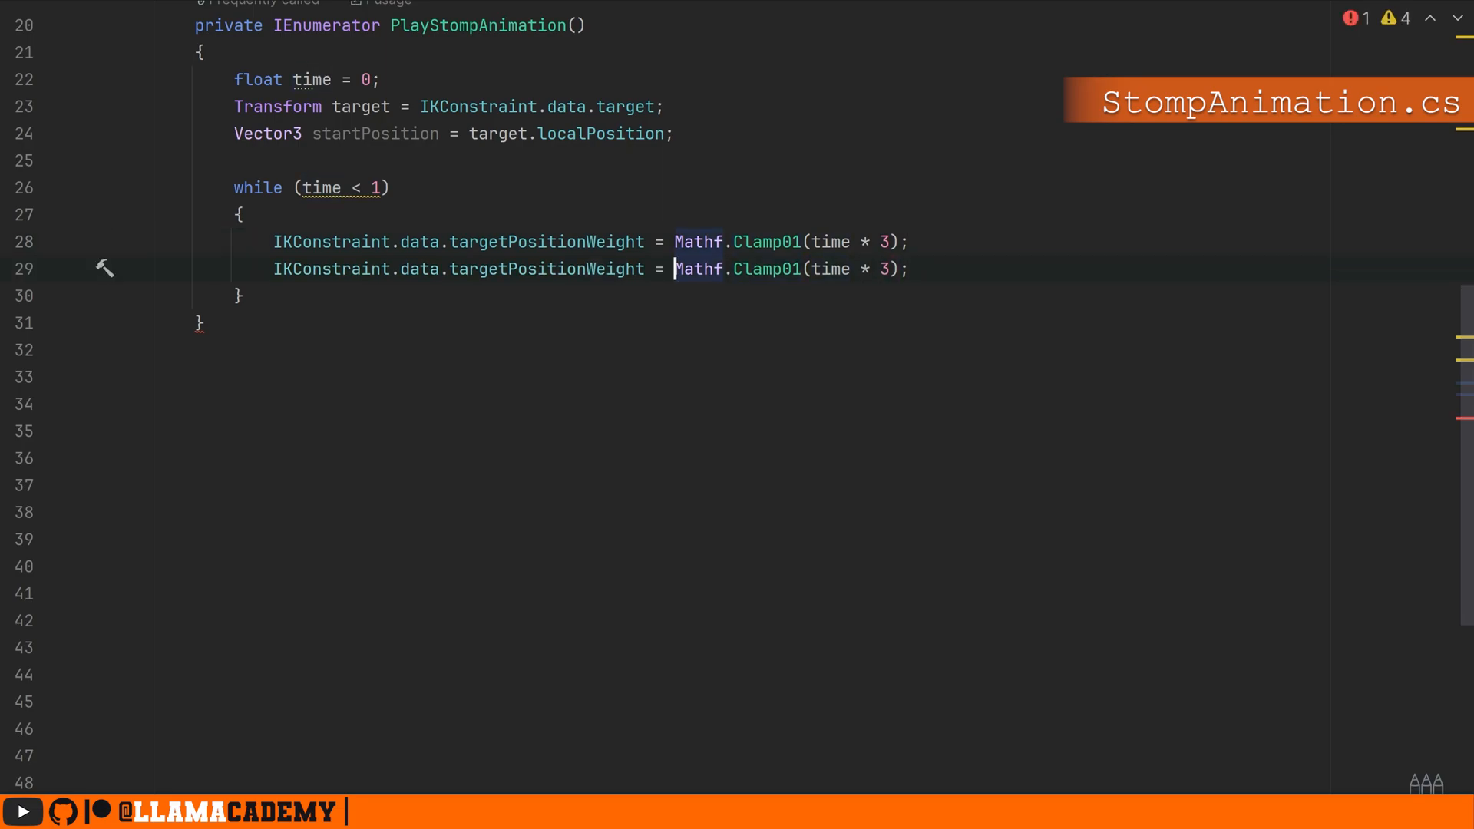
pyautogui.write('hintWeight')
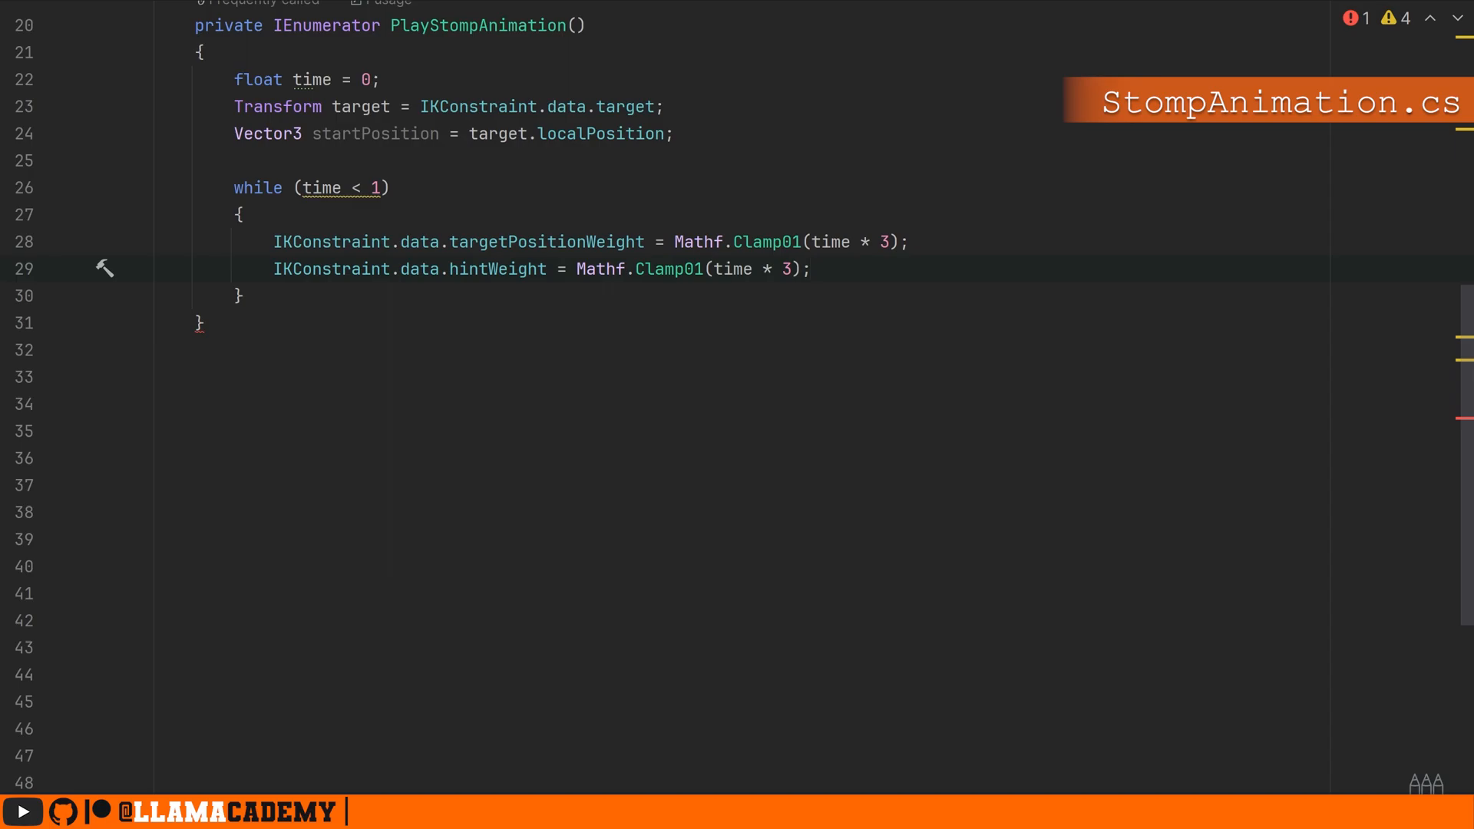
# Set the target's localPosition from startPosition, add 'time += Time.deltaTime;' and 'yield return null;'
pyautogui.write('target.ol')
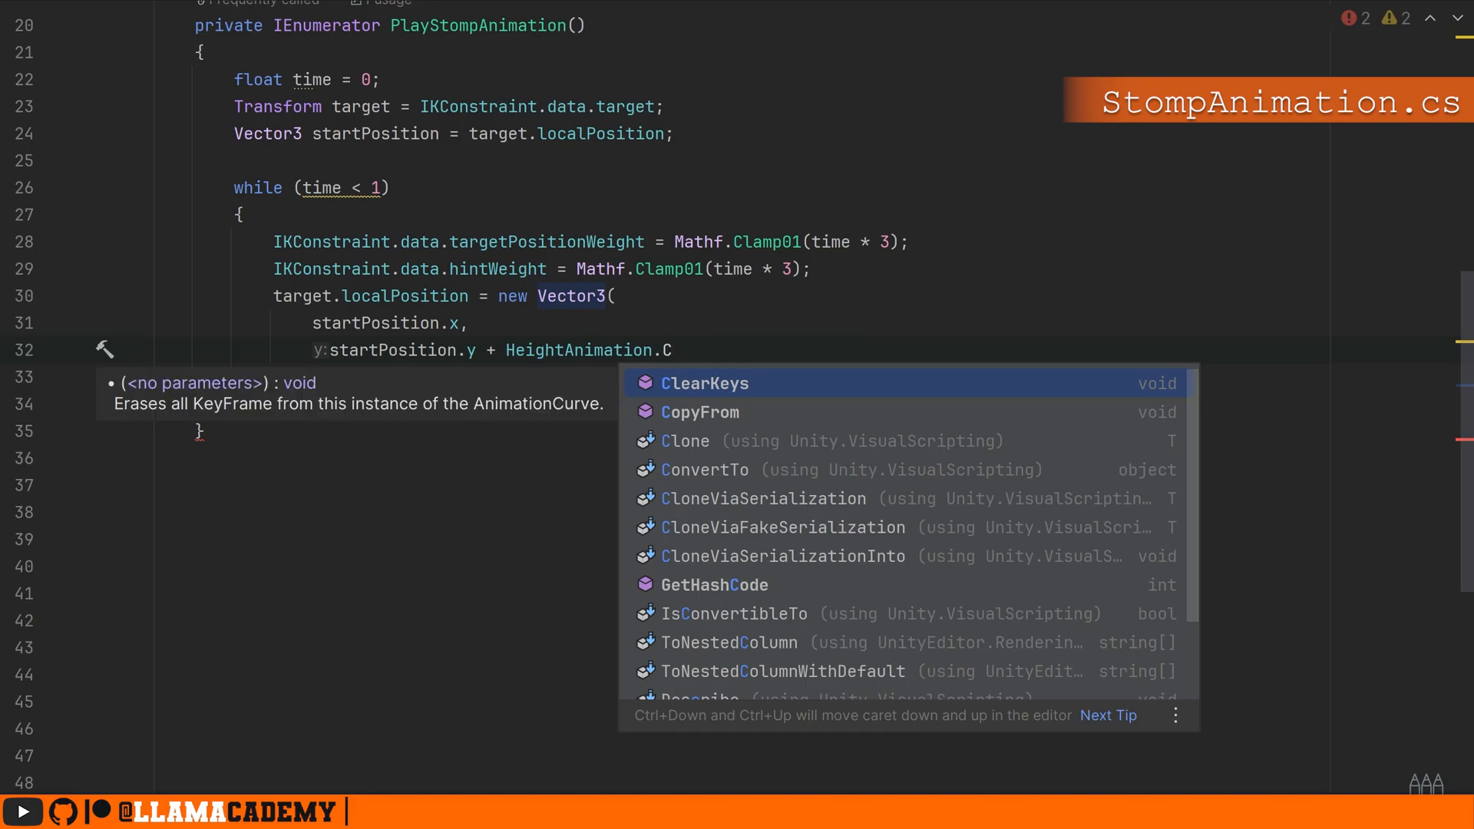
pyautogui.write('sta')
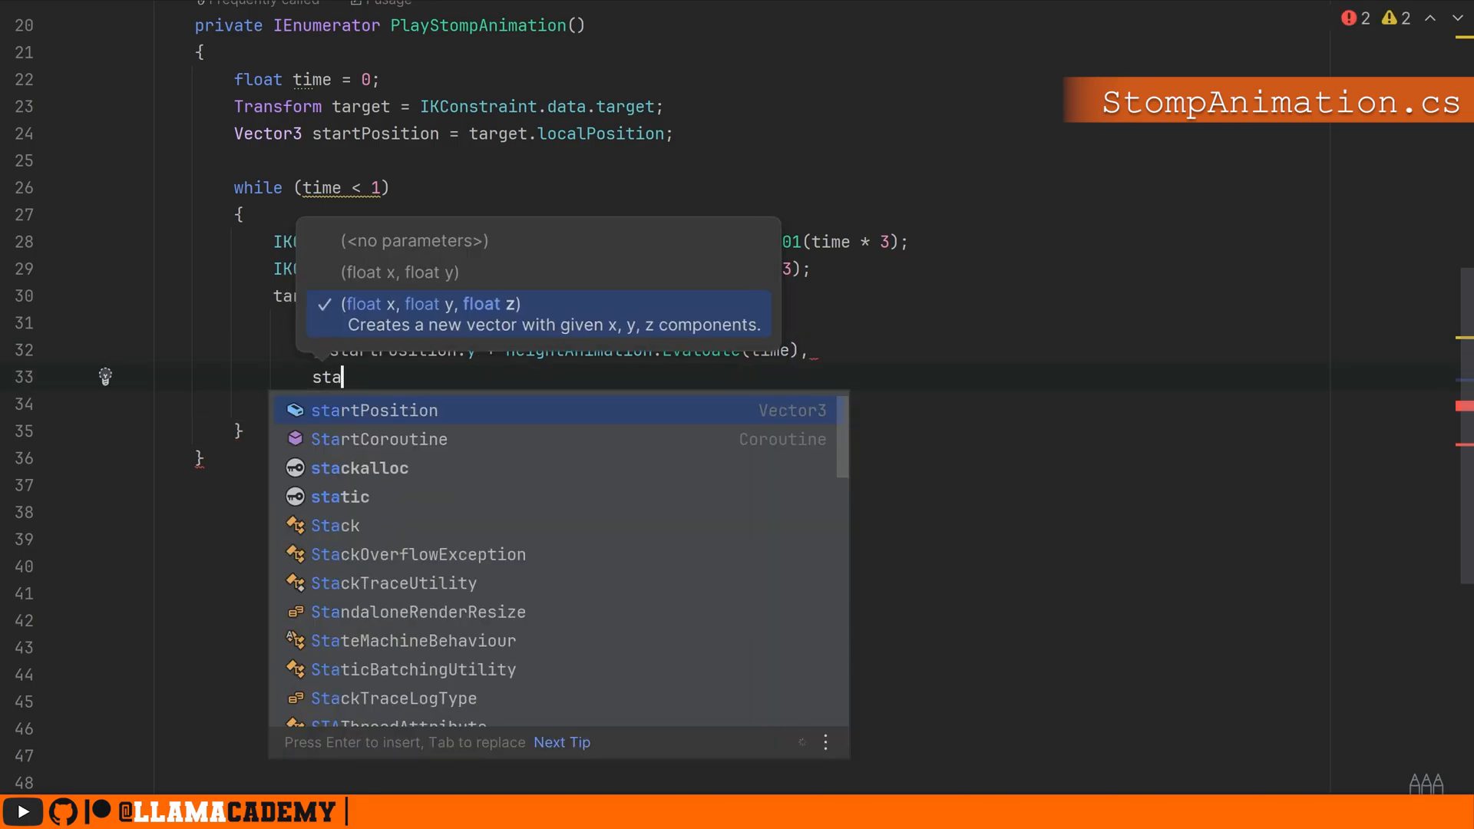
pyautogui.press('Tab')
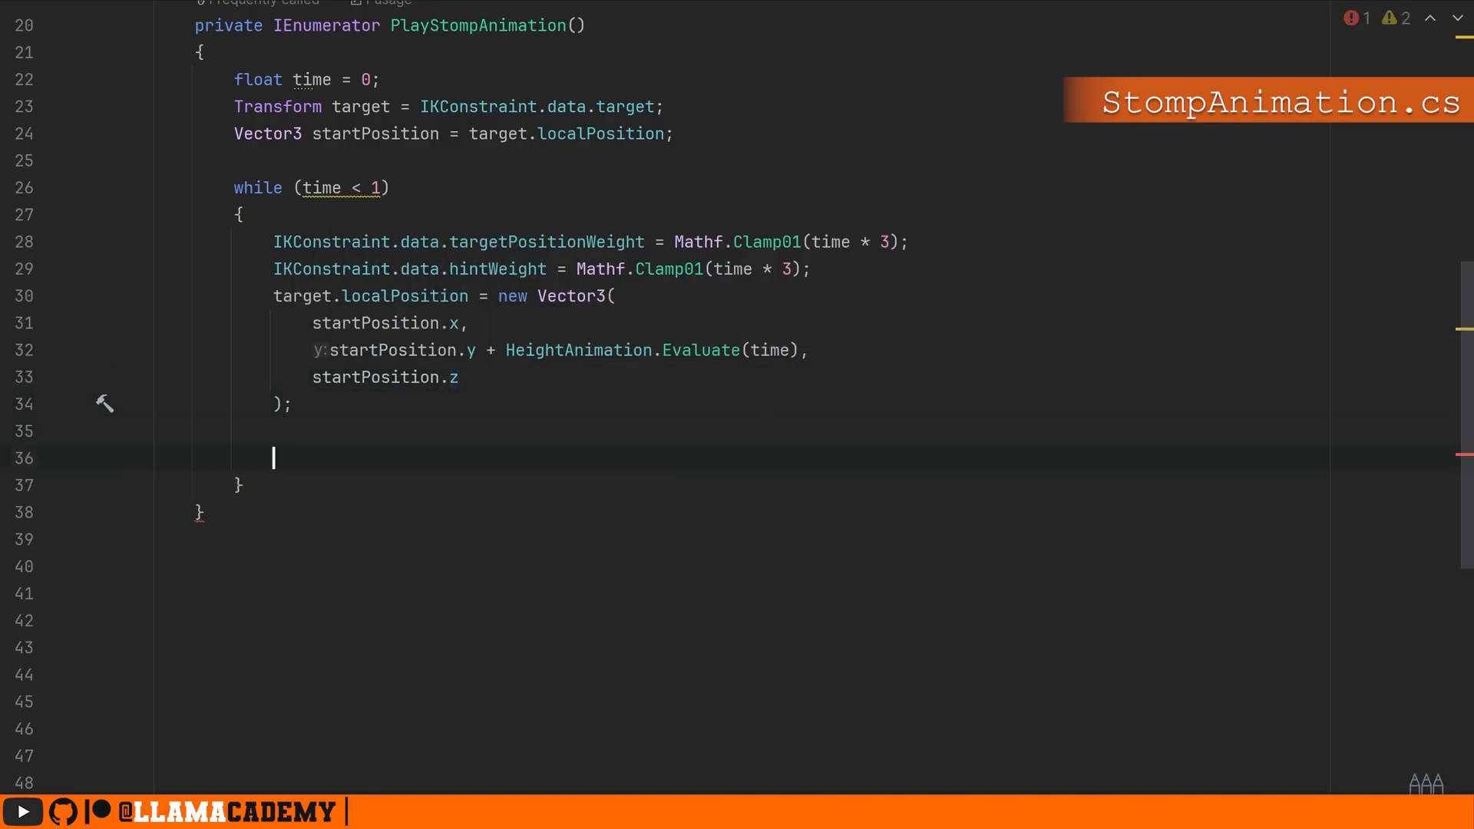
pyautogui.write('time += Time.deltaTime;')
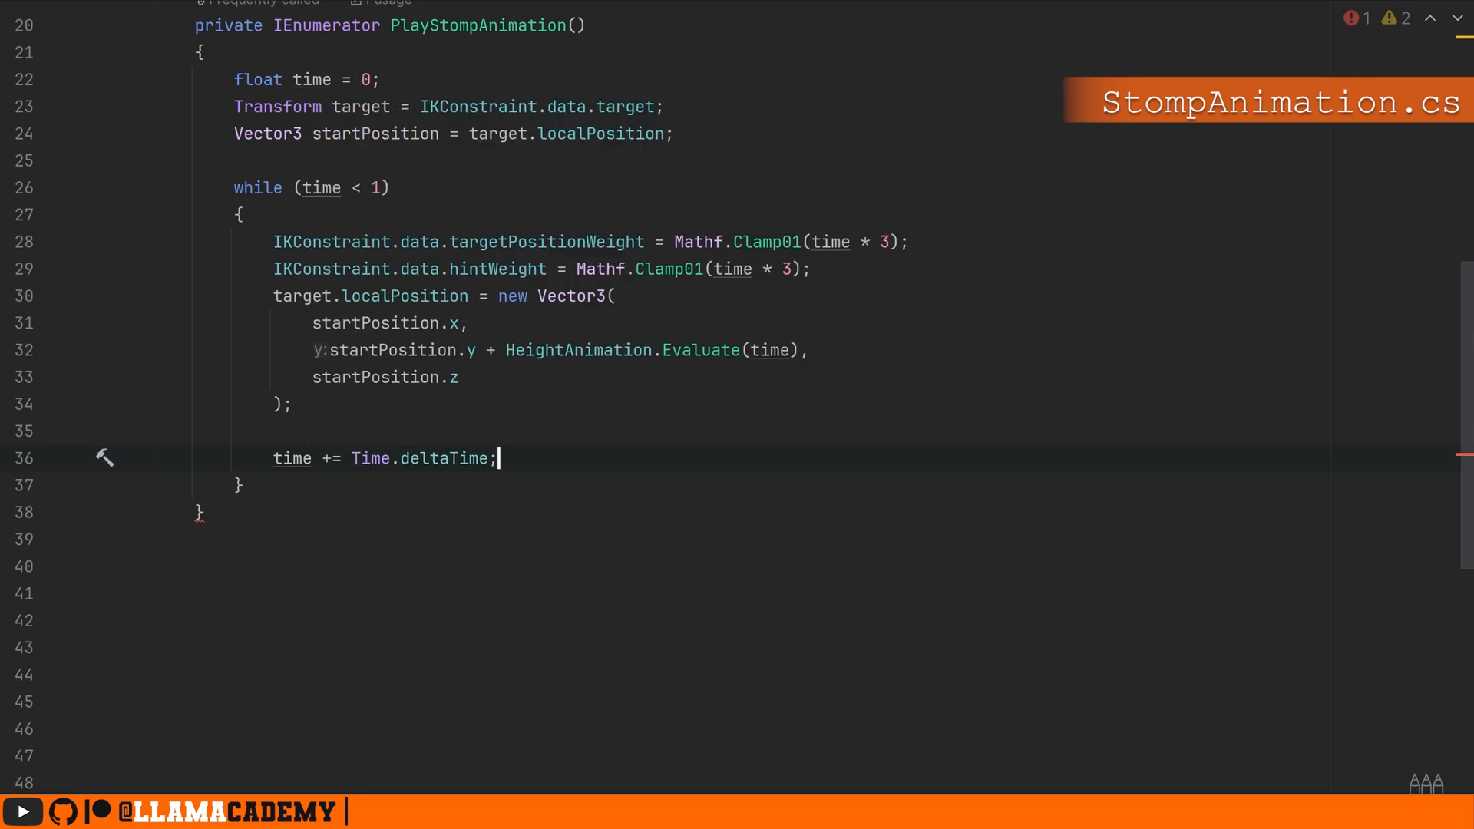
pyautogui.write('yield return null;')
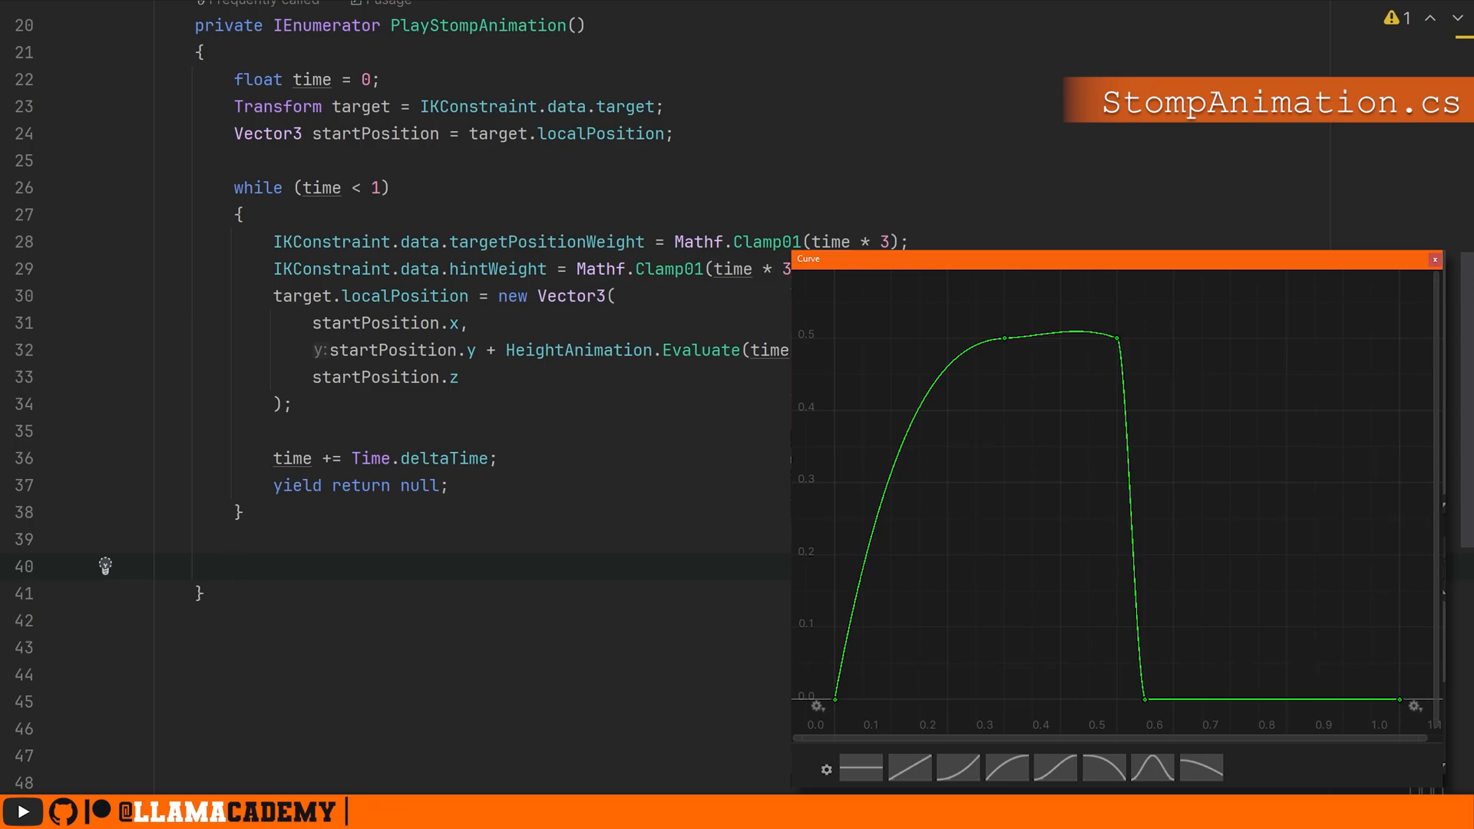
pyautogui.click(1433, 258)
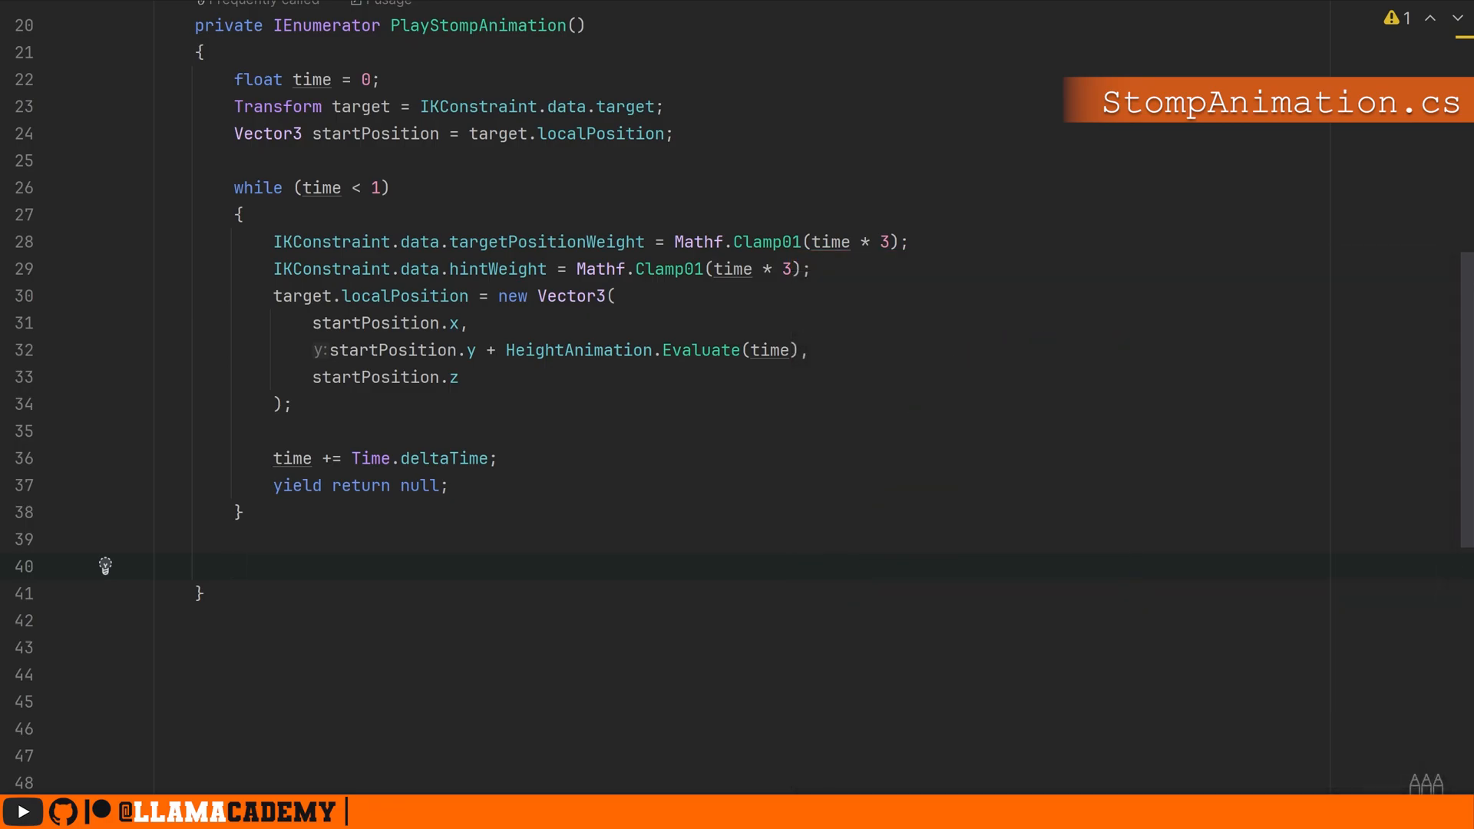
pyautogui.click(234, 565)
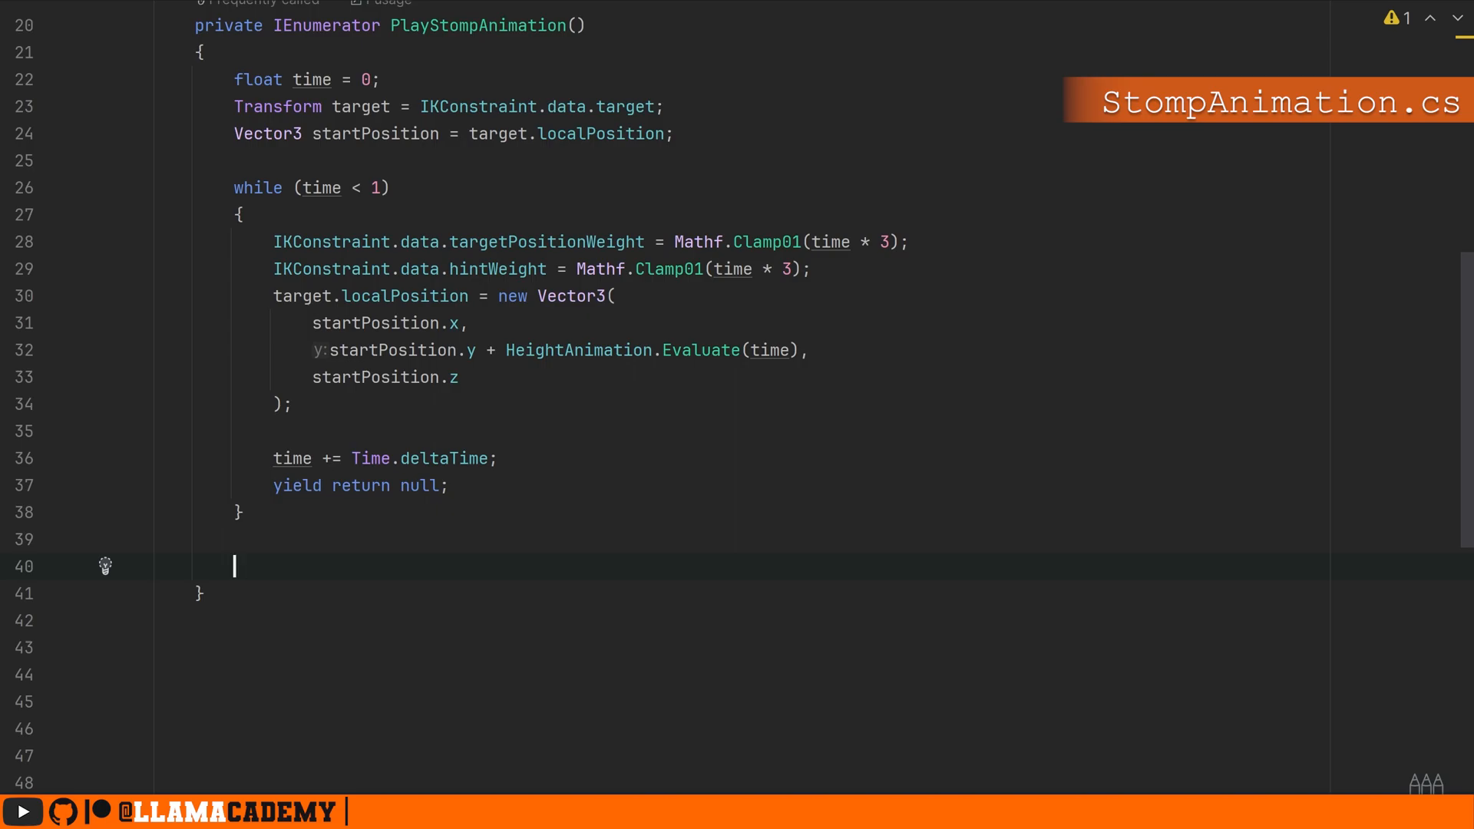
# Add a 'while (time > 0)' loop fading targetPositionWeight and hintWeight, then begin a targetPositionWeight assignment
pyautogui.write('while(time >0)')
pyautogui.write('time -= Time.deltaTime * 3;')
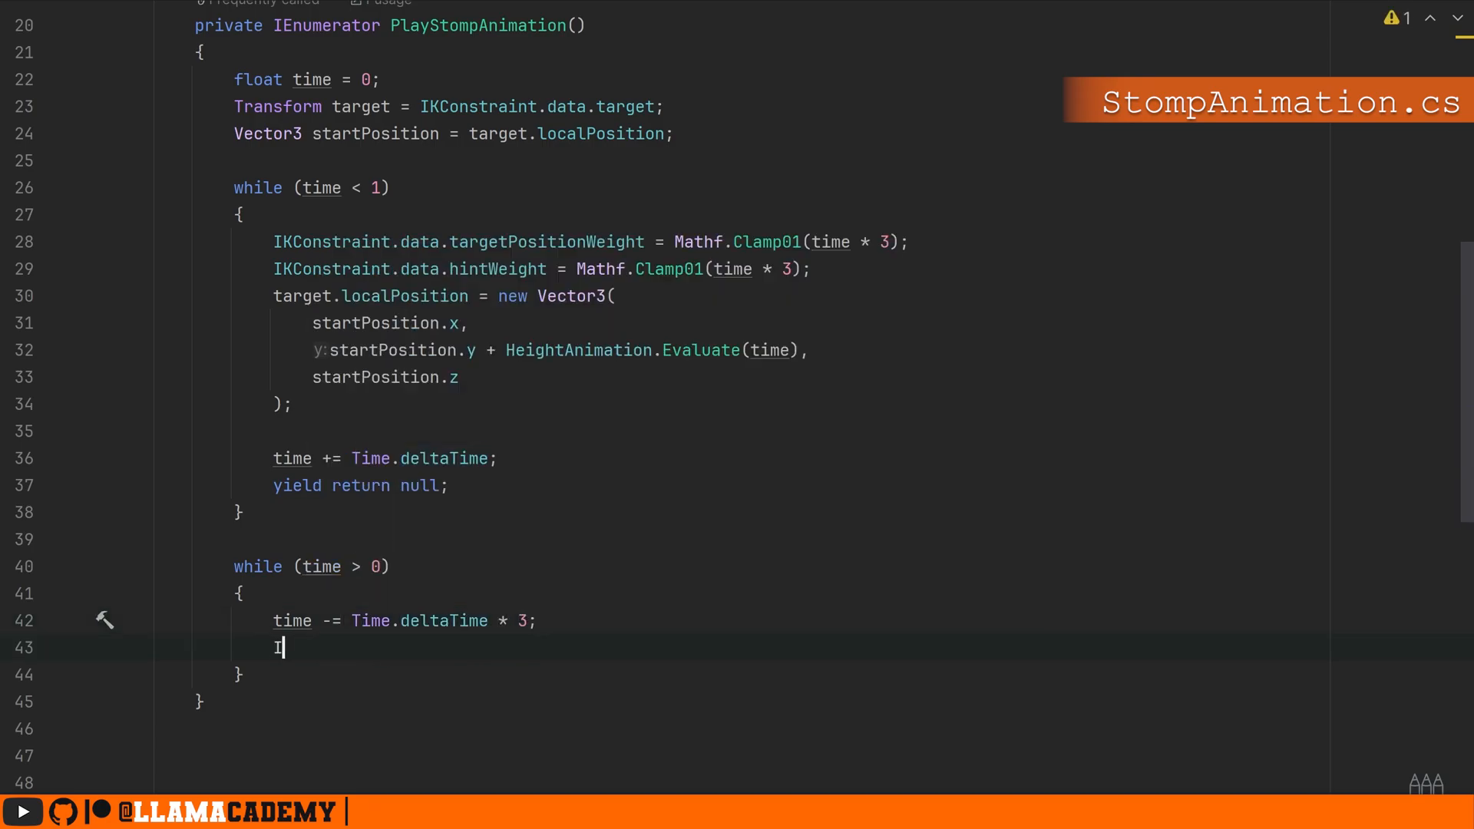
pyautogui.write('KConstraint.data.targetp')
pyautogui.write('IKConstraint.data.hintWeight = time;')
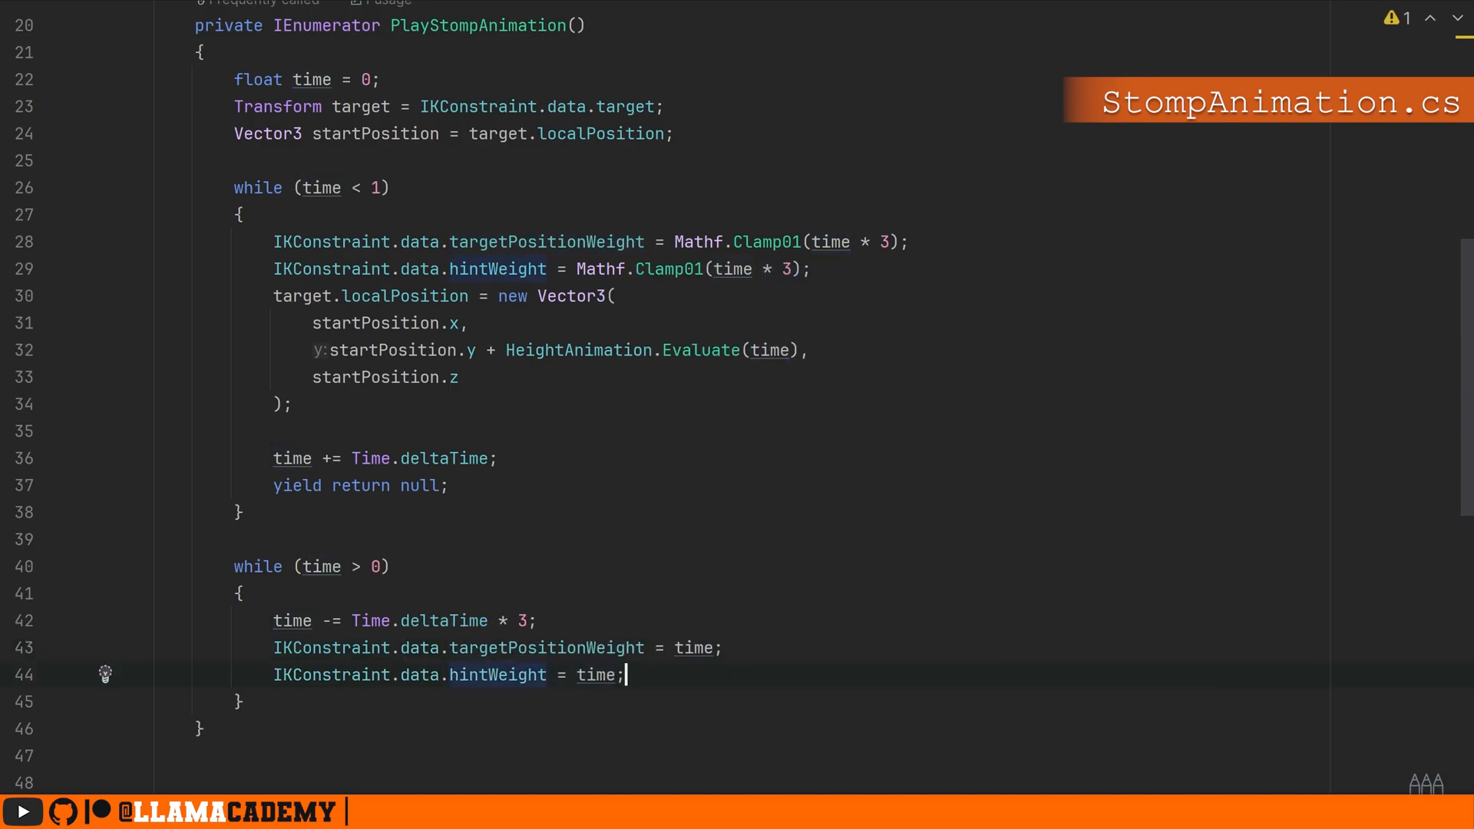
pyautogui.write('yield return null;')
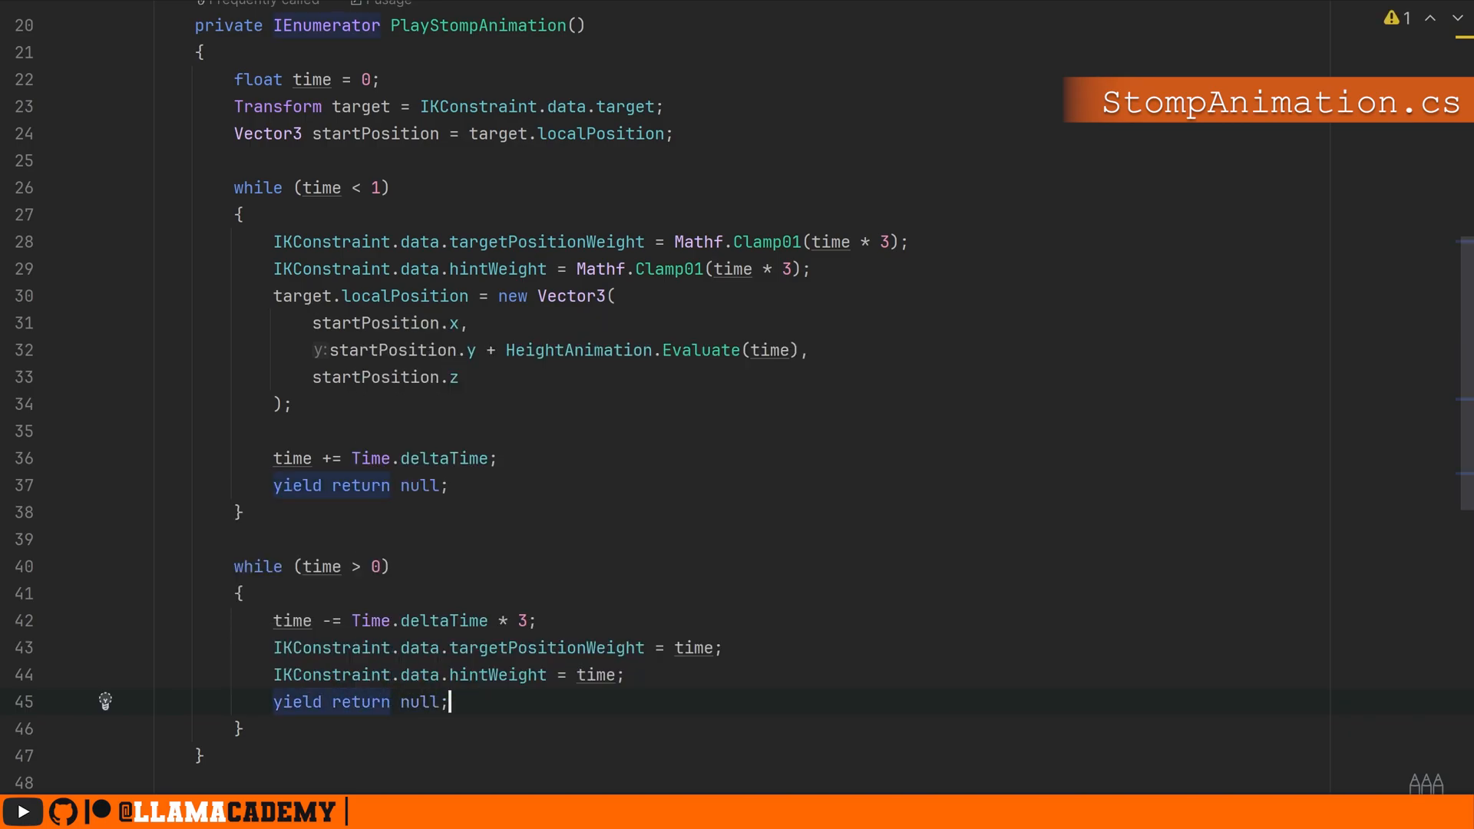
pyautogui.scroll(-3)
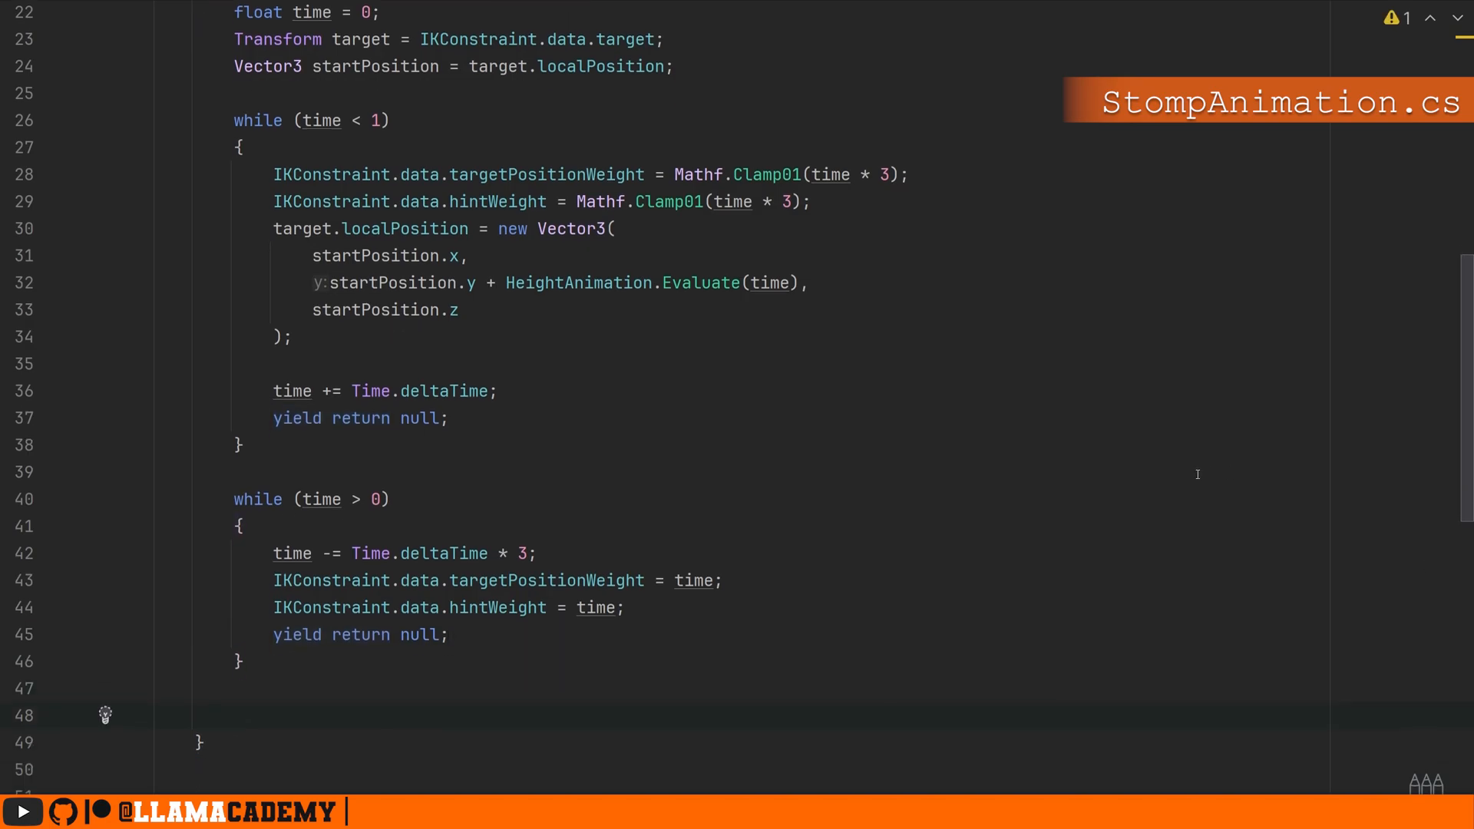
pyautogui.write('IKConstraint.d')
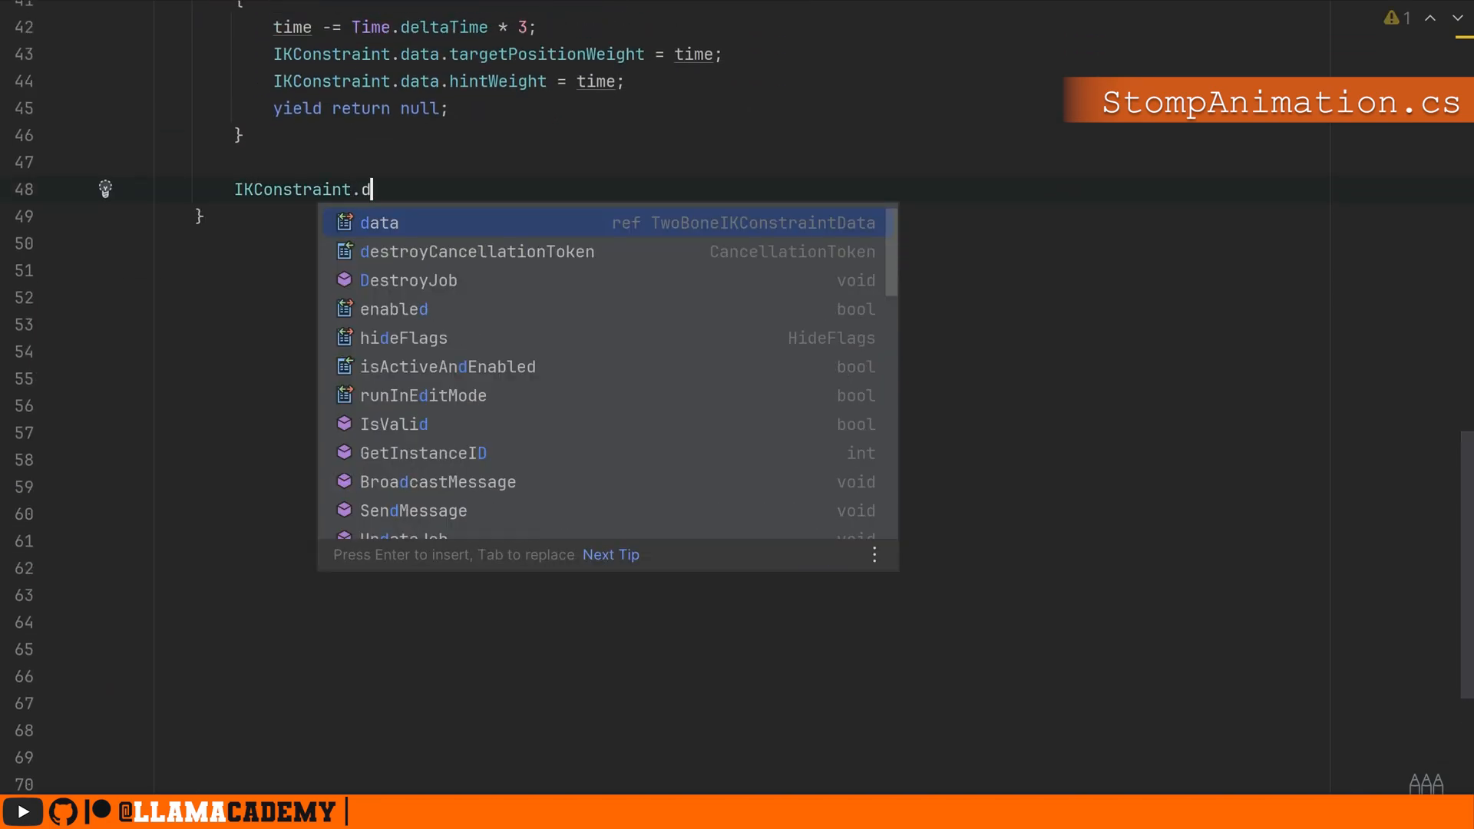
pyautogui.write('data.targetPositionWeight =')
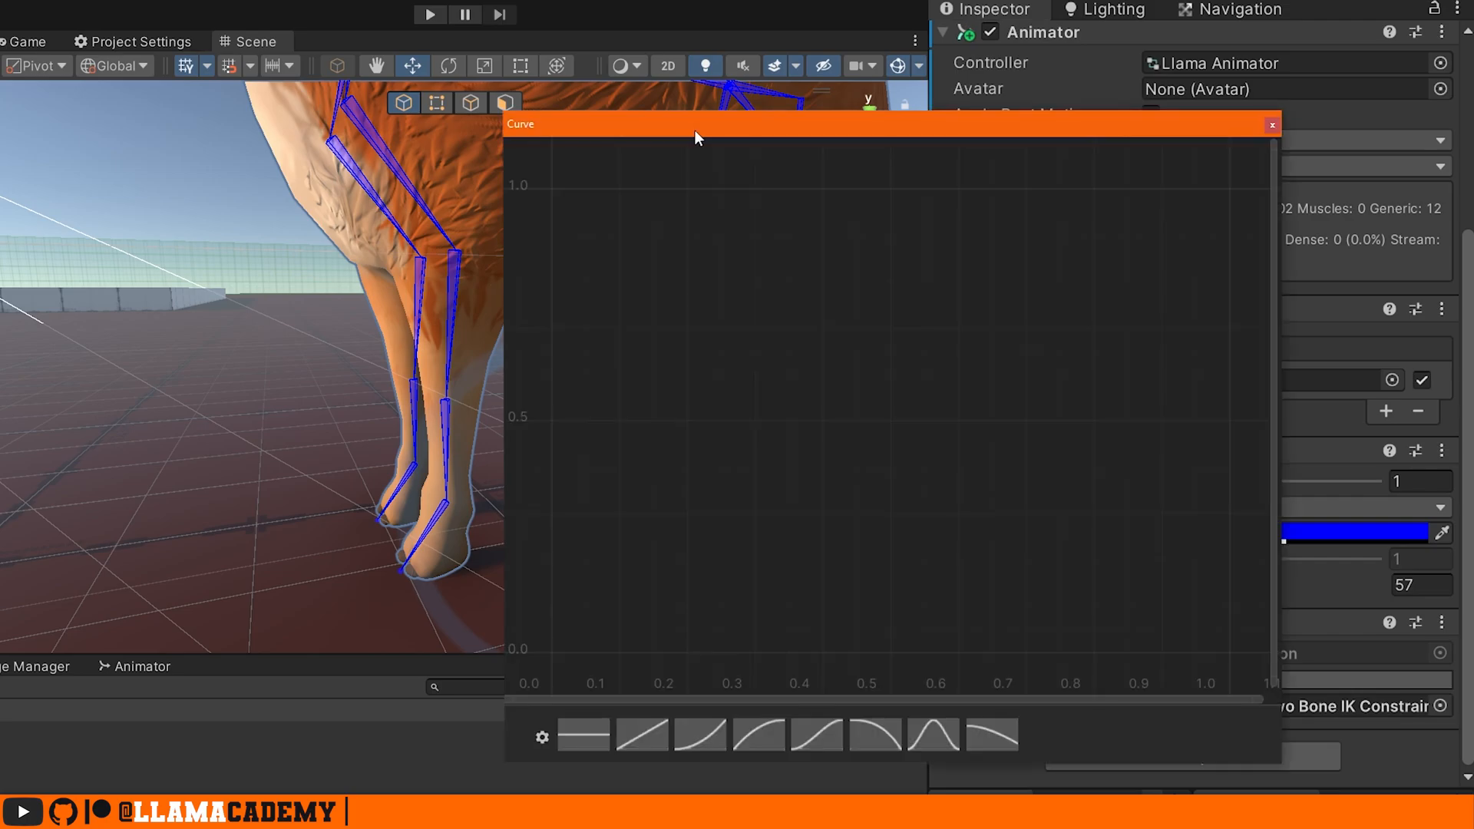
# Apply the bell-shaped preset to the Height Animation curve, peaking at 1
pyautogui.click(933, 735)
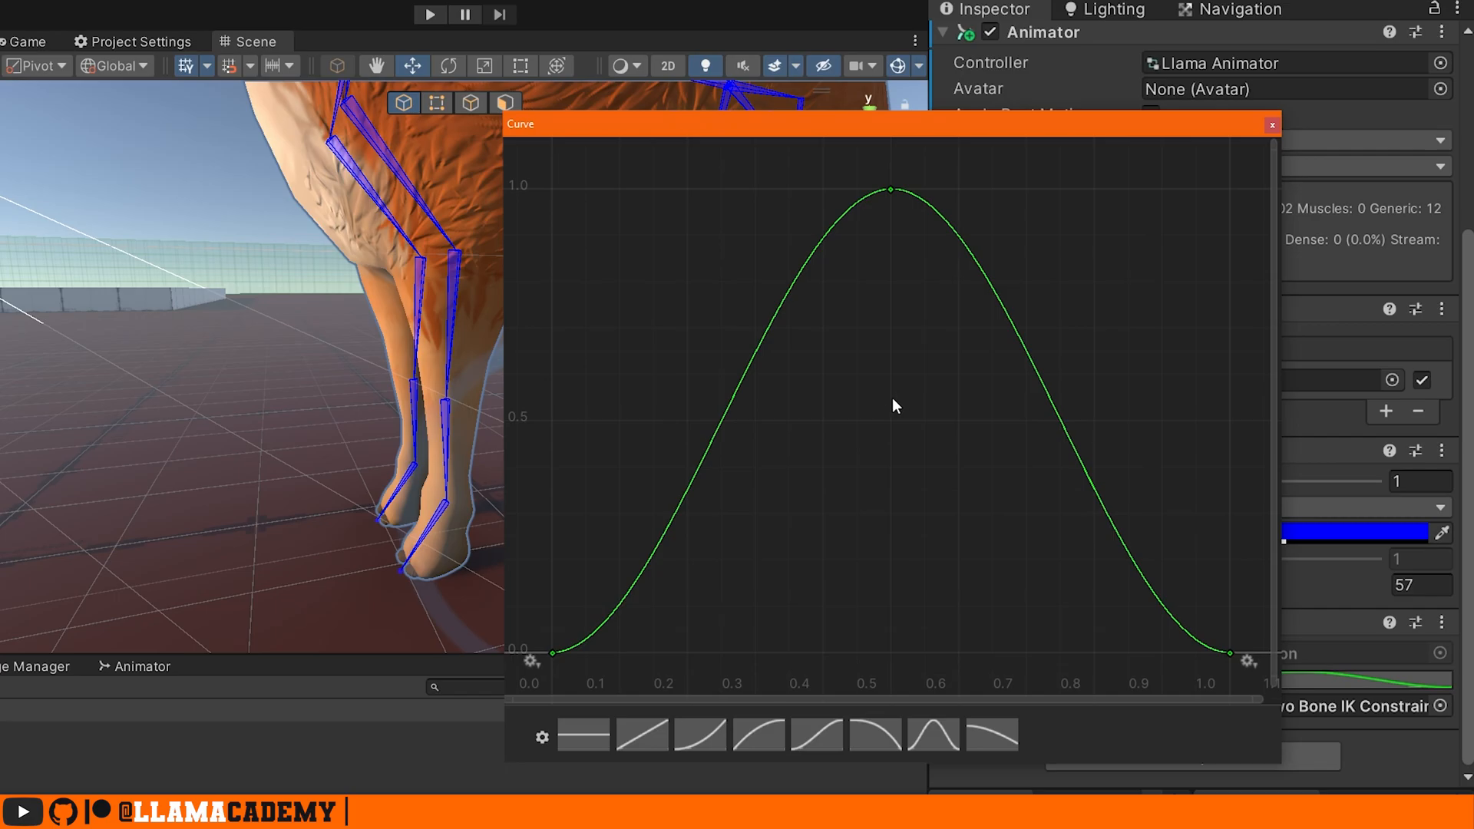
pyautogui.moveTo(428, 14)
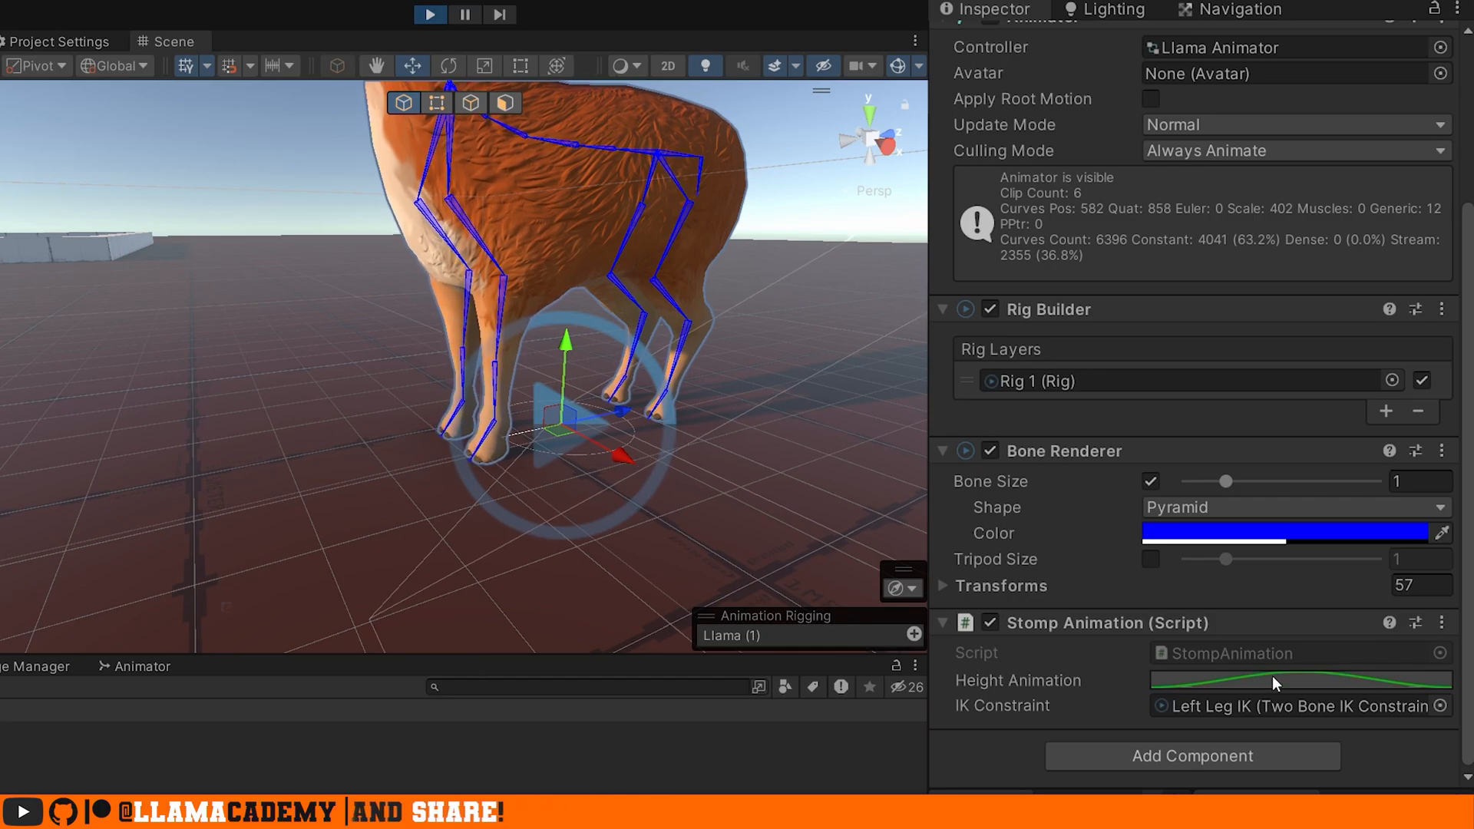
# Lower the curve's peak key to 0.5, add a holding key, and flatten the key tangents
pyautogui.click(1300, 680)
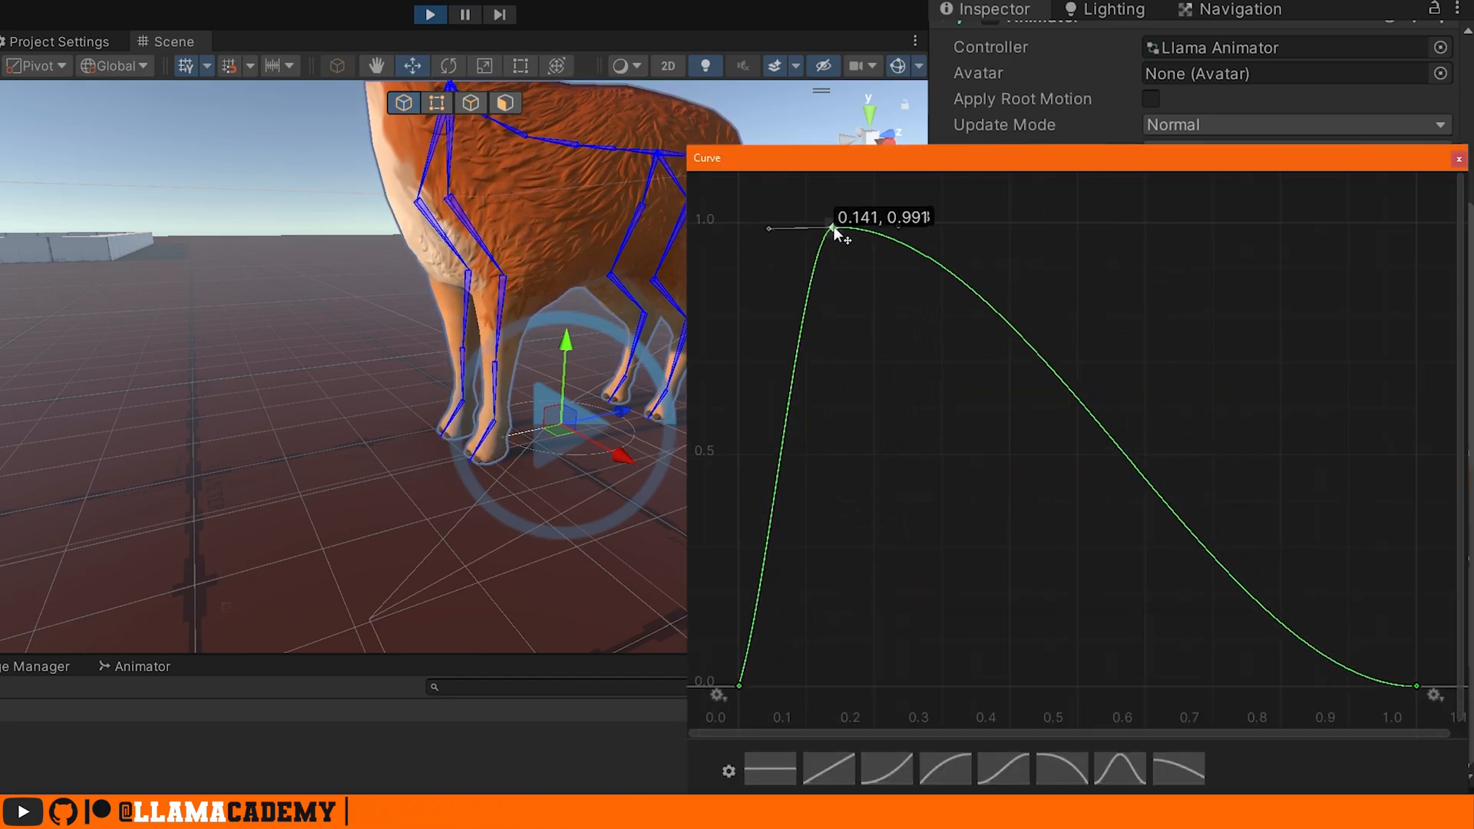
pyautogui.moveTo(831, 229); pyautogui.dragTo(829, 467)
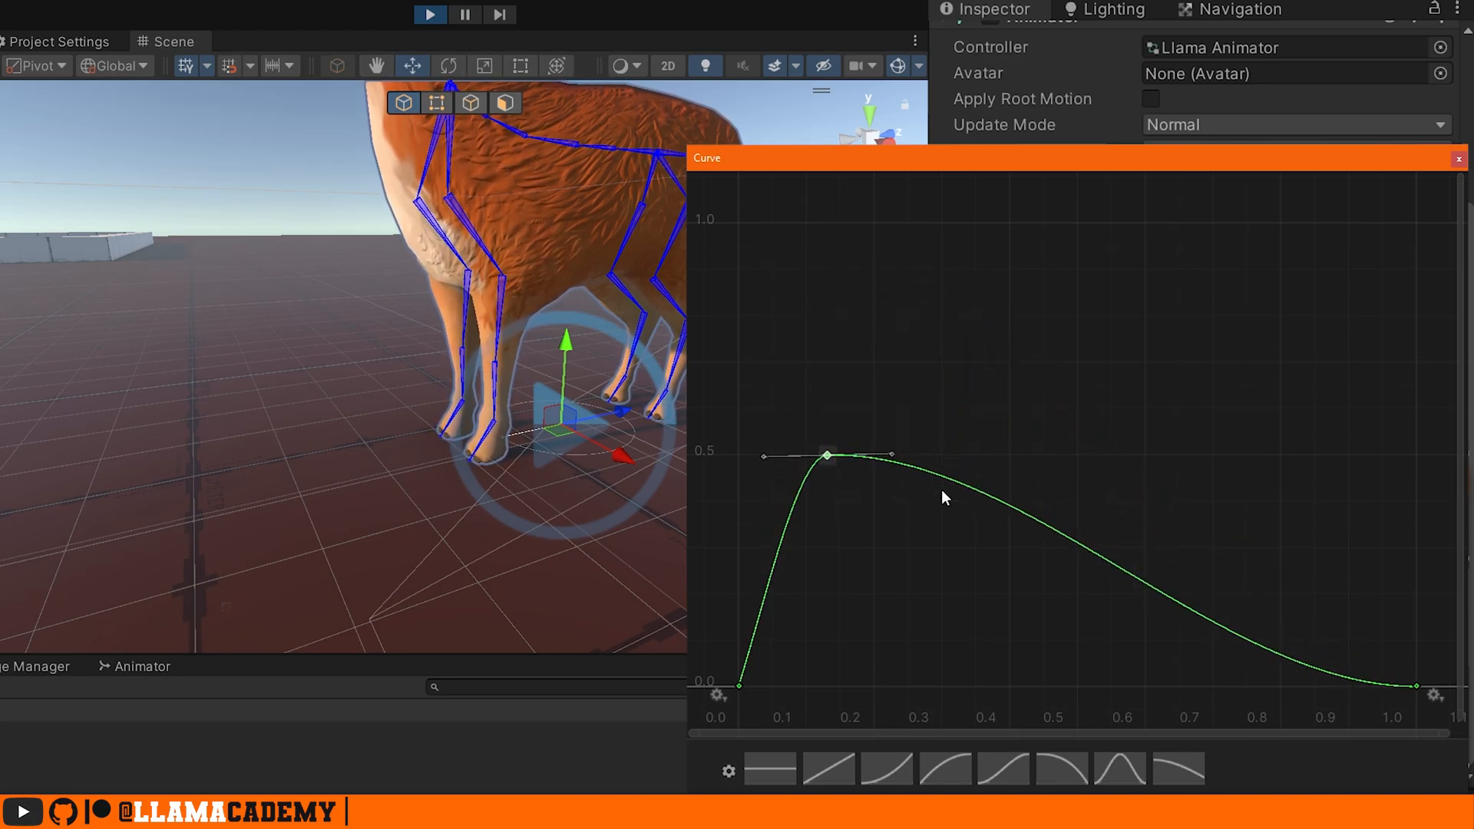
pyautogui.moveTo(828, 456); pyautogui.dragTo(917, 470)
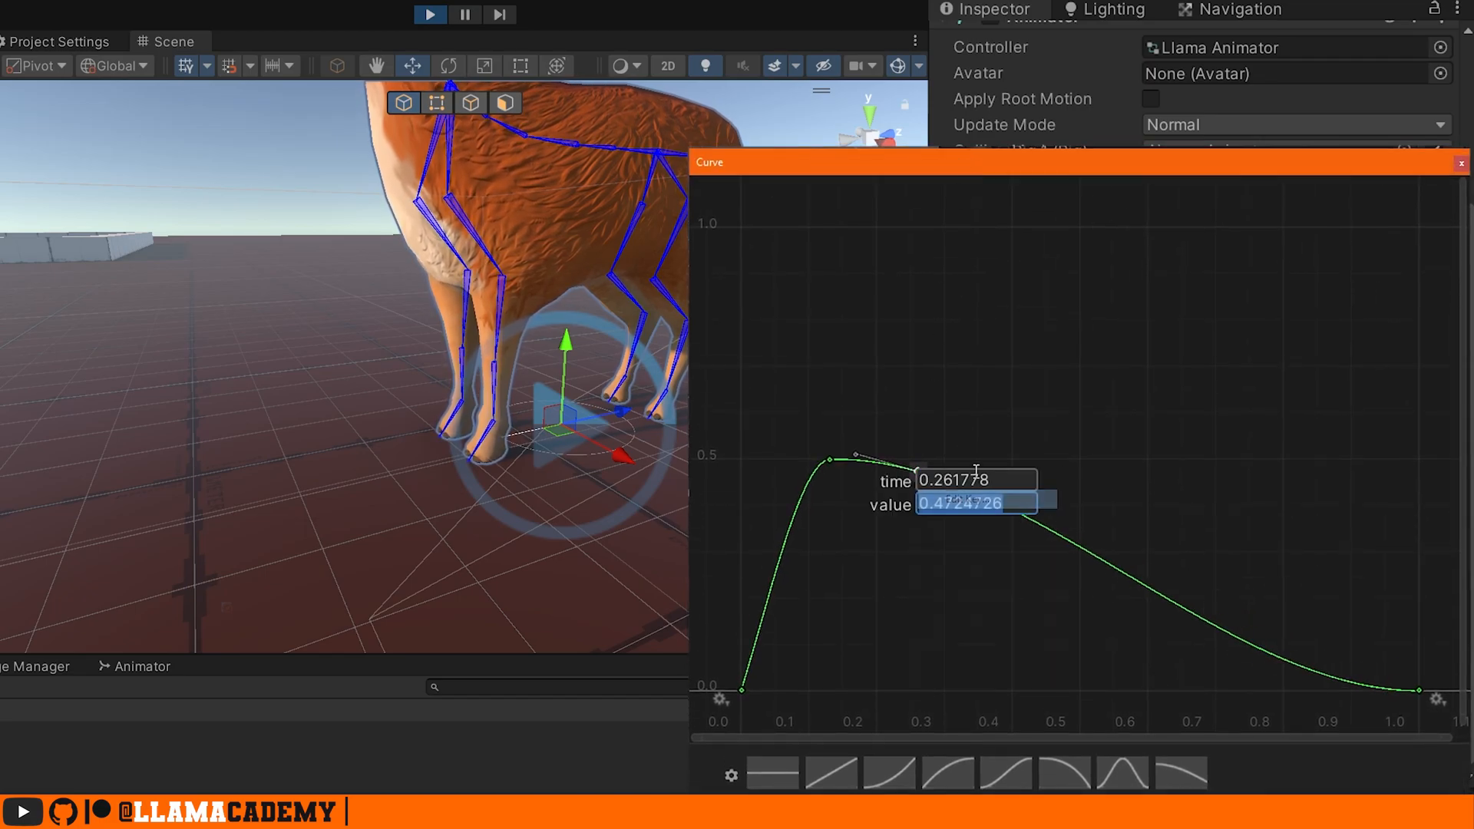
pyautogui.rightClick(919, 459)
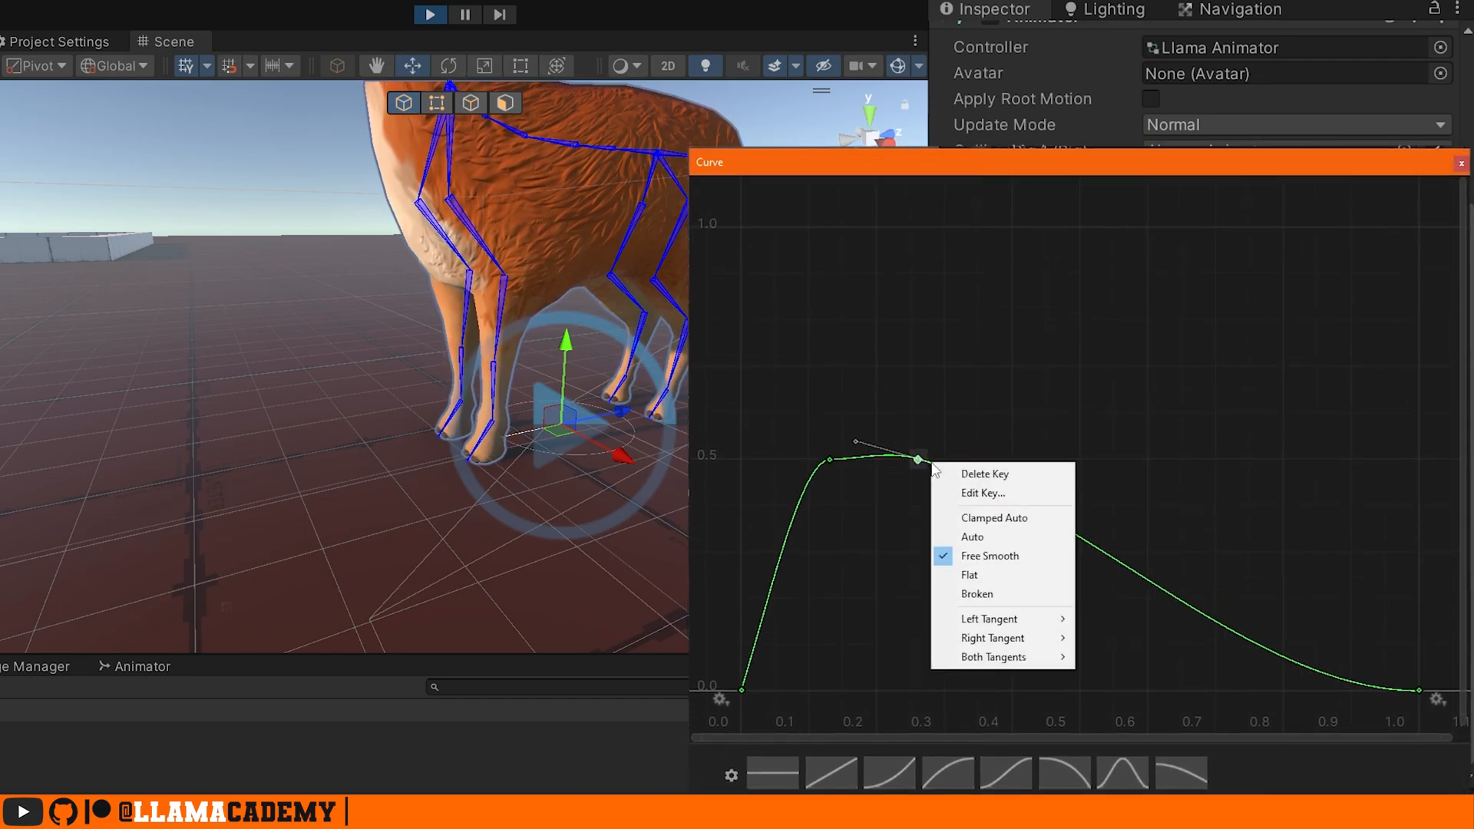
pyautogui.click(967, 574)
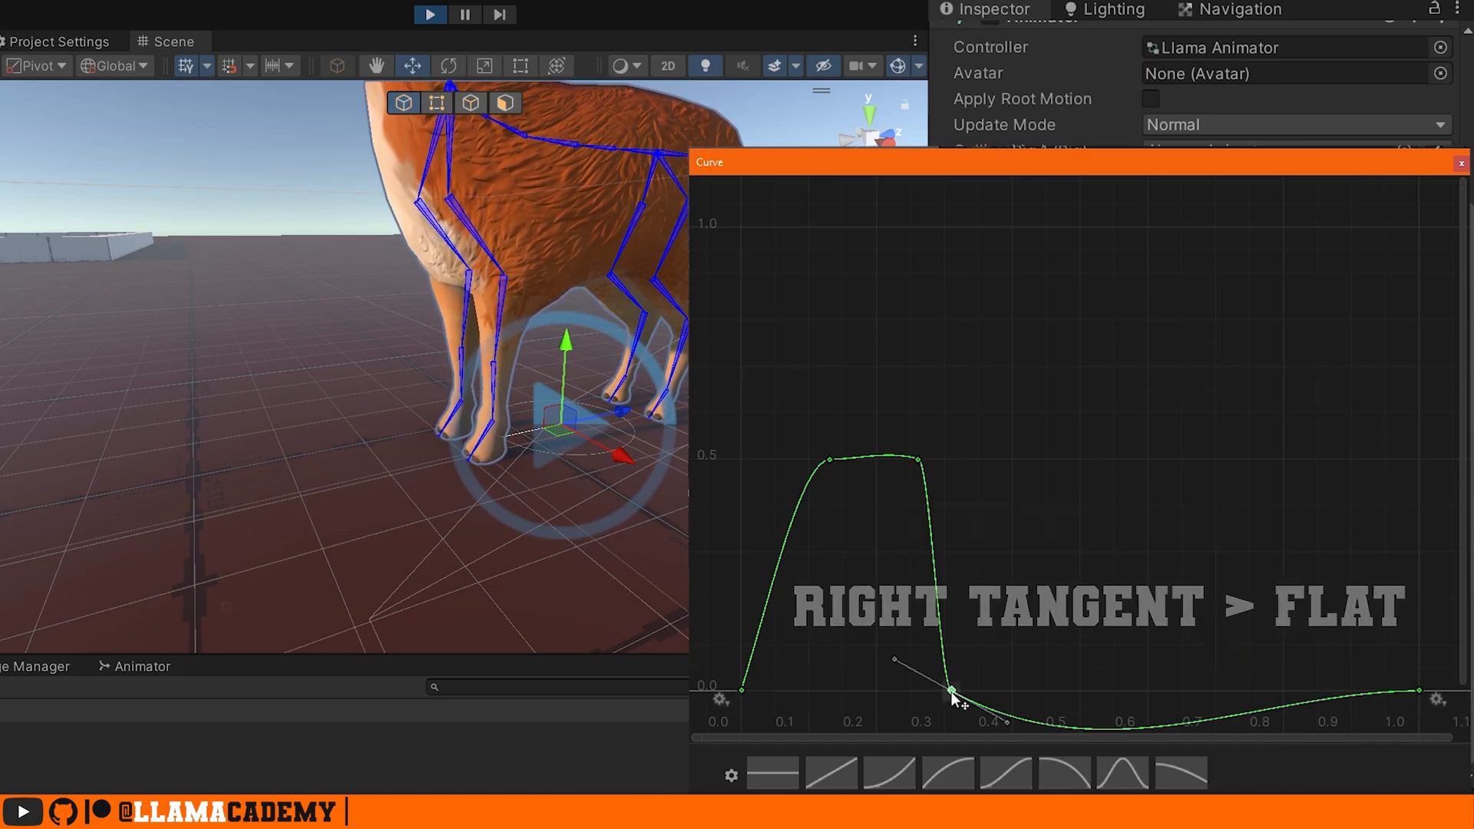
pyautogui.rightClick(951, 697)
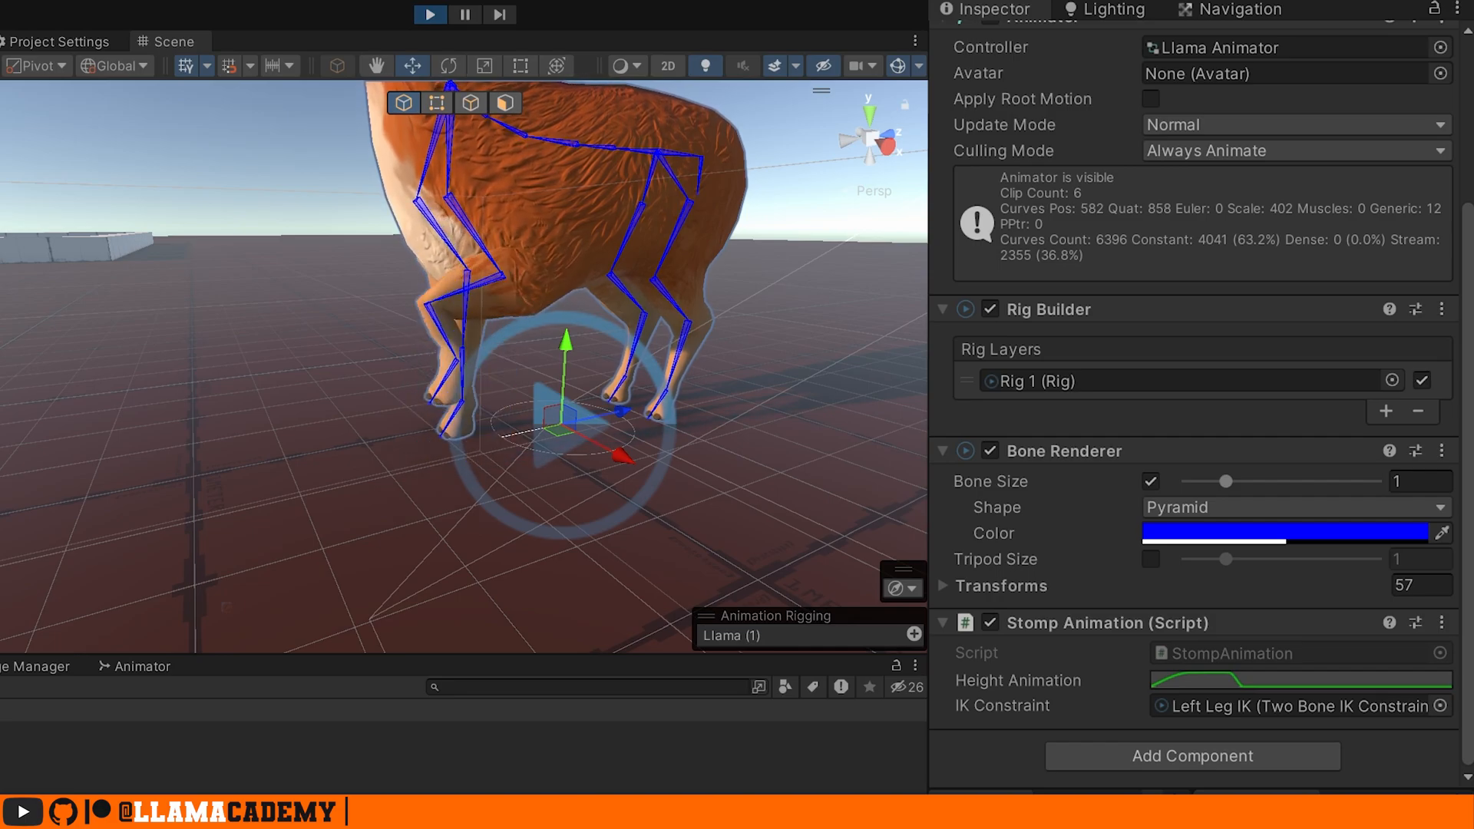
pyautogui.click(1300, 679)
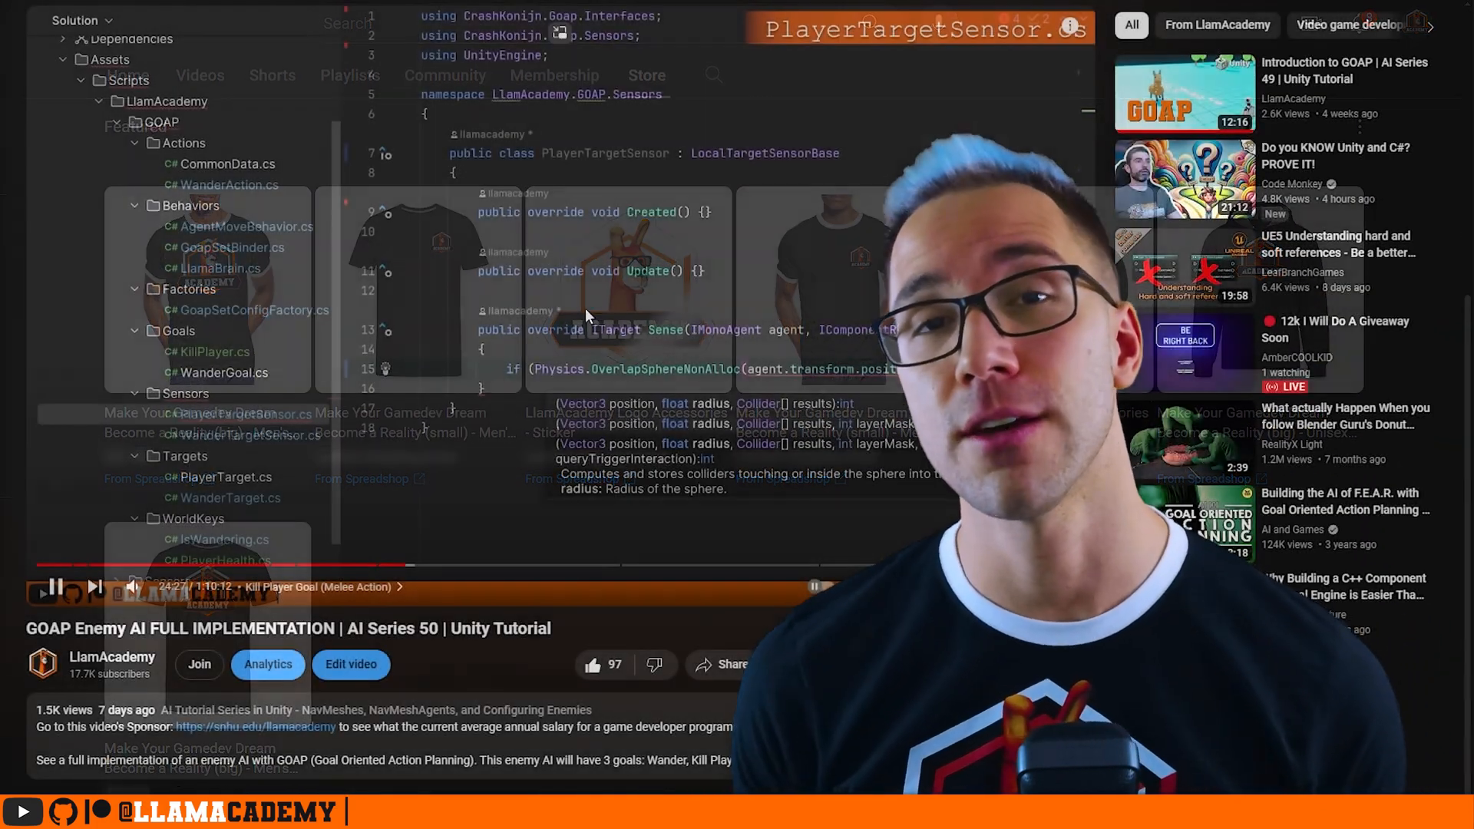
pyautogui.scroll(-3)
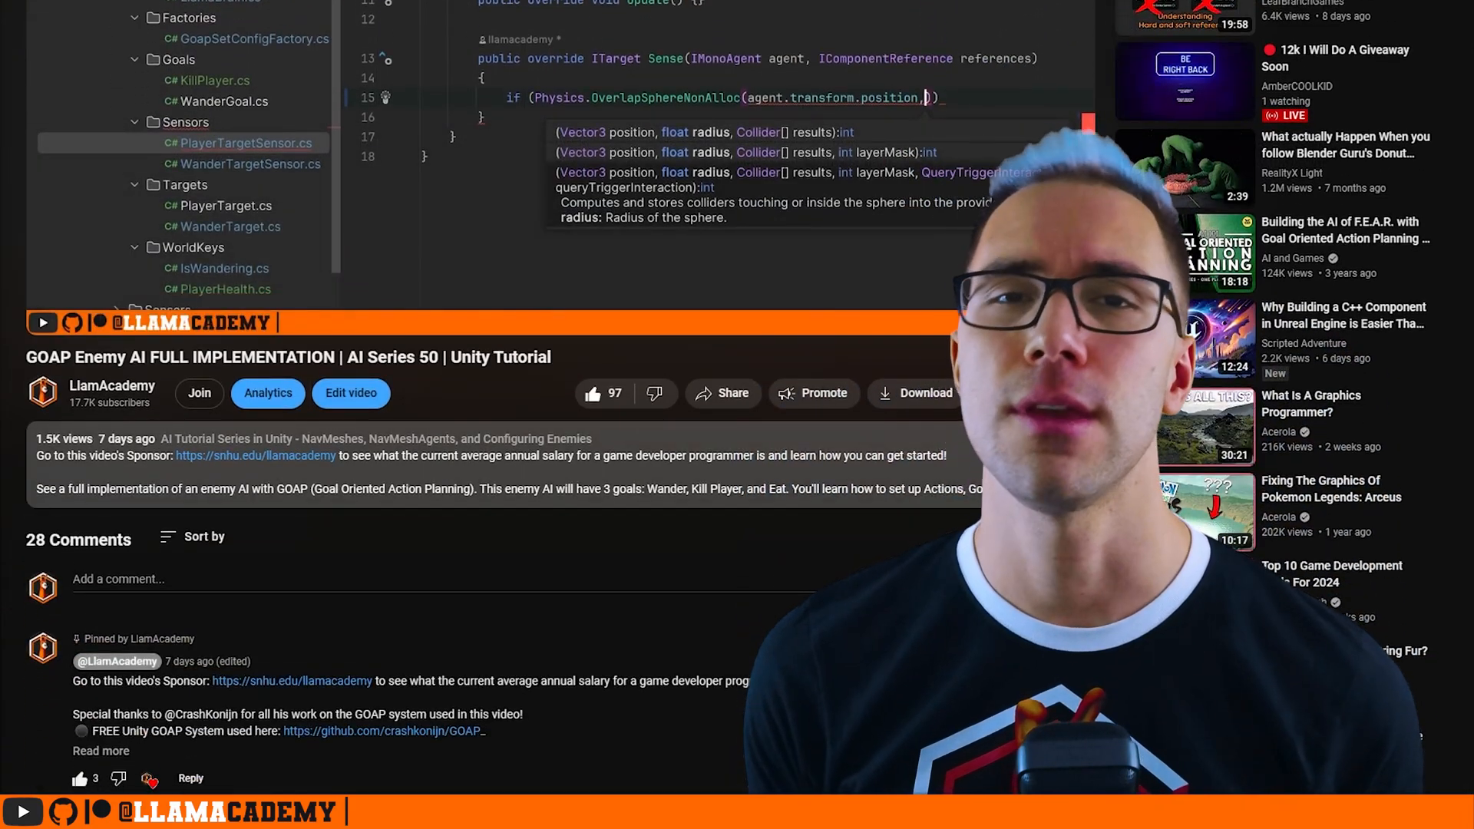